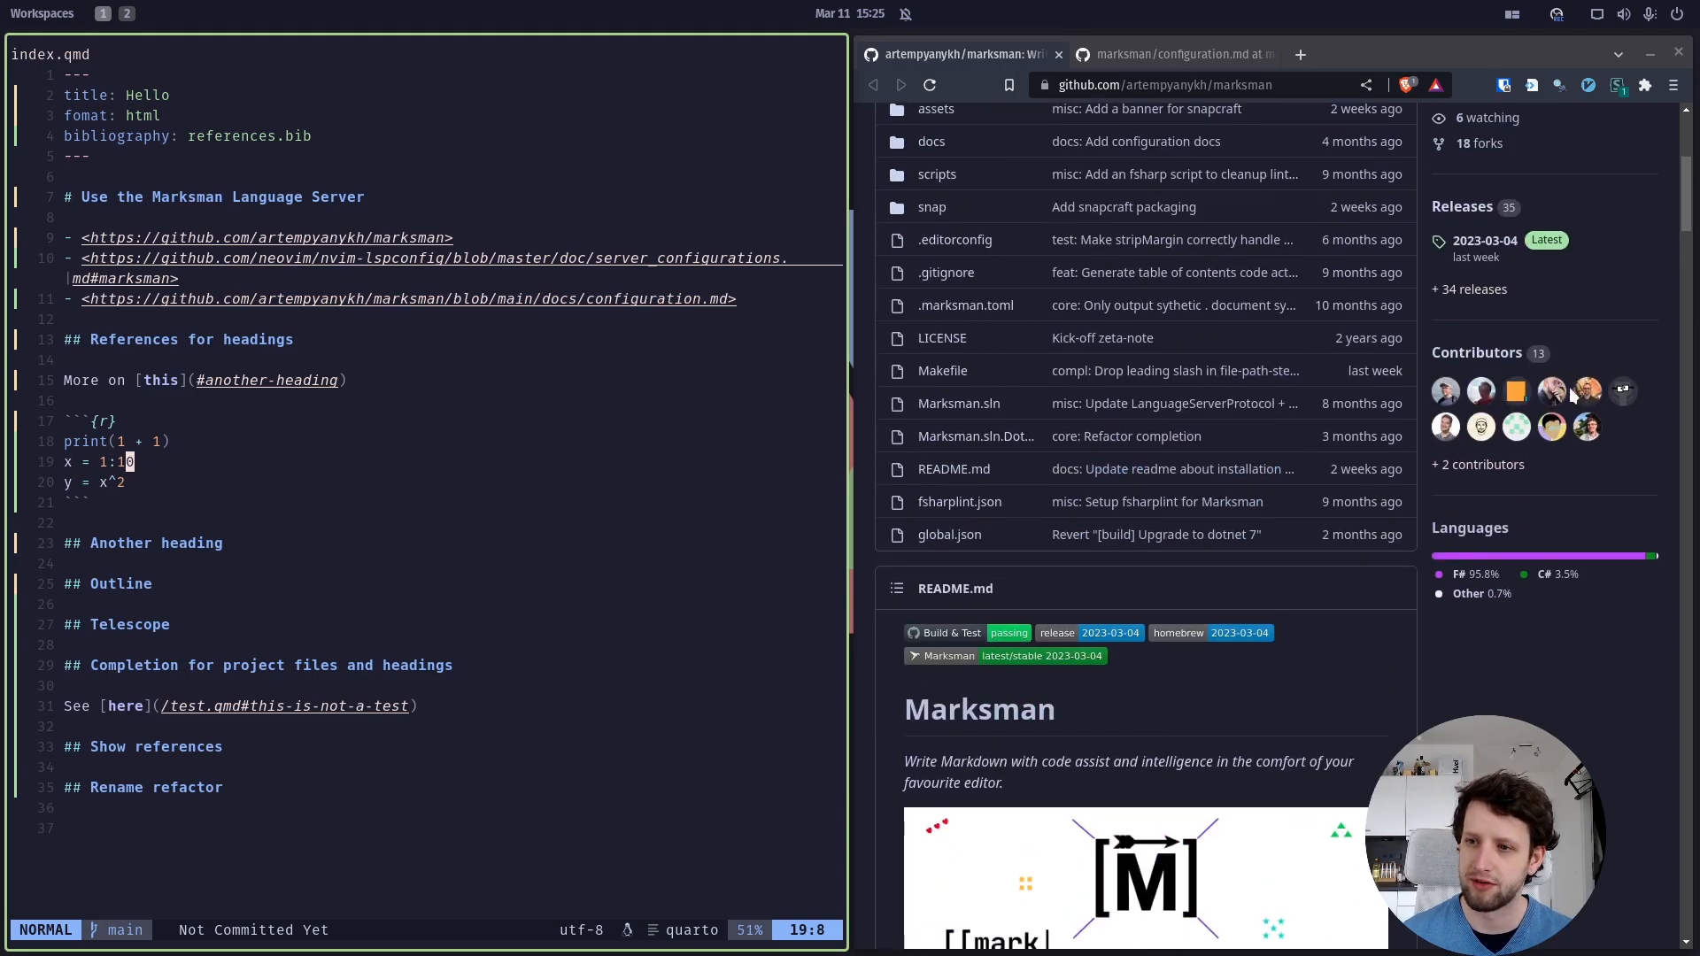
# Scroll down index.qmd to the test.qmd link above the Show references heading
pyautogui.scroll(-3)
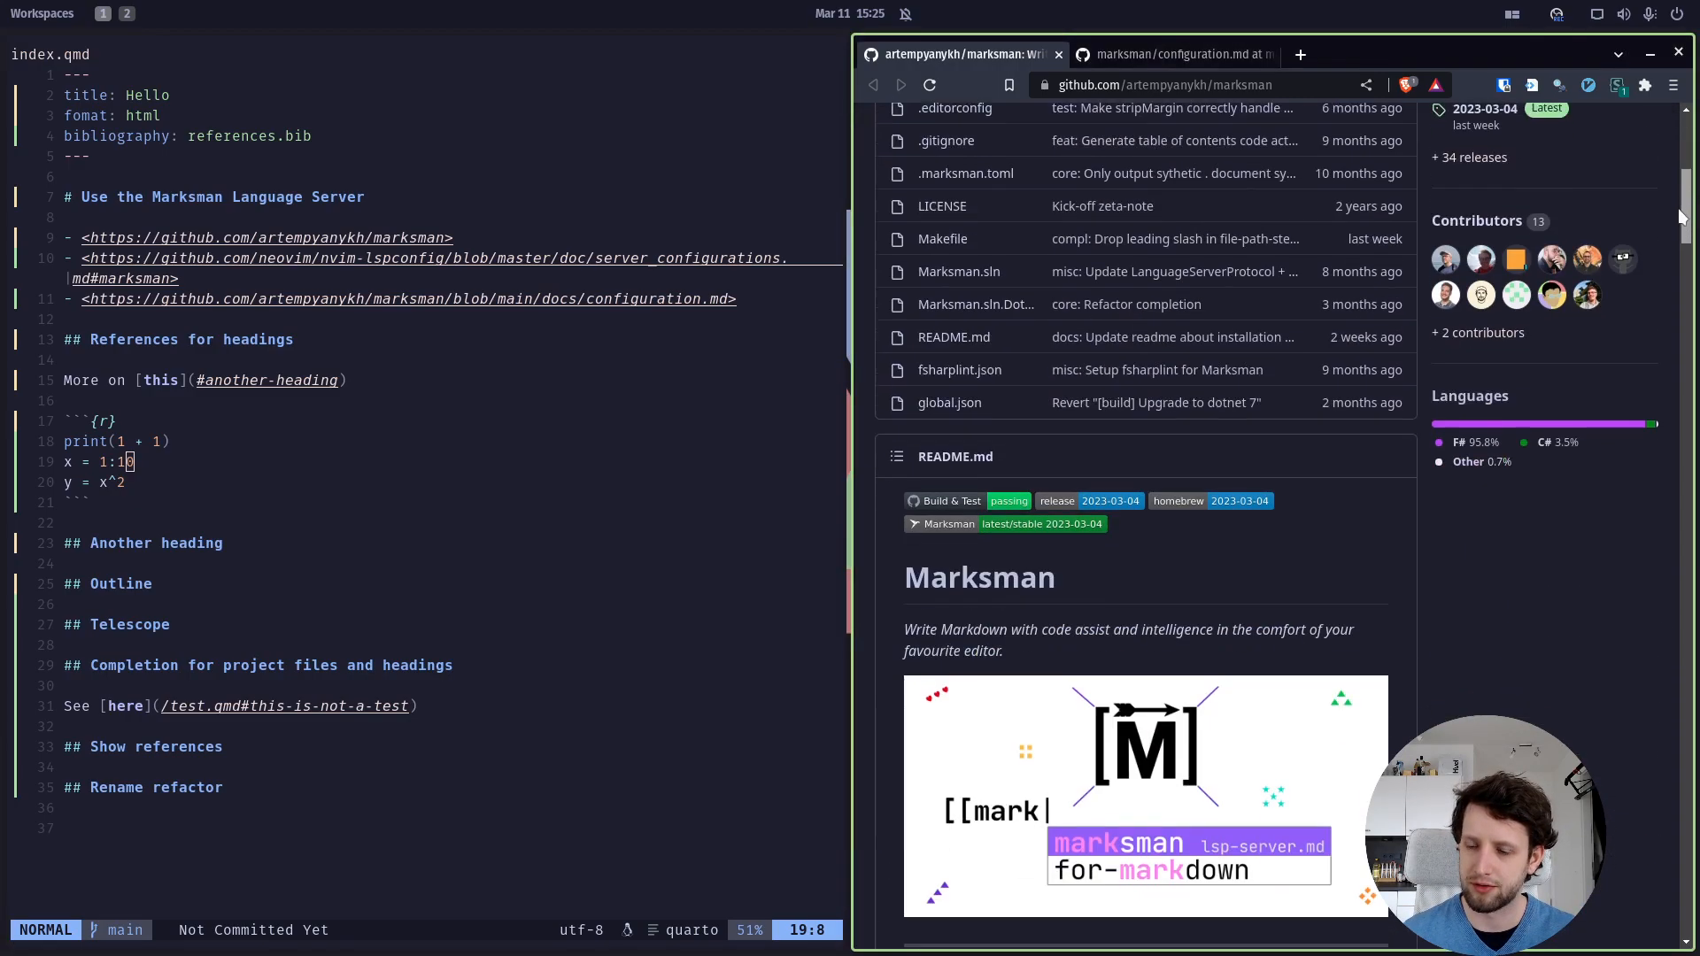
pyautogui.scroll(-3)
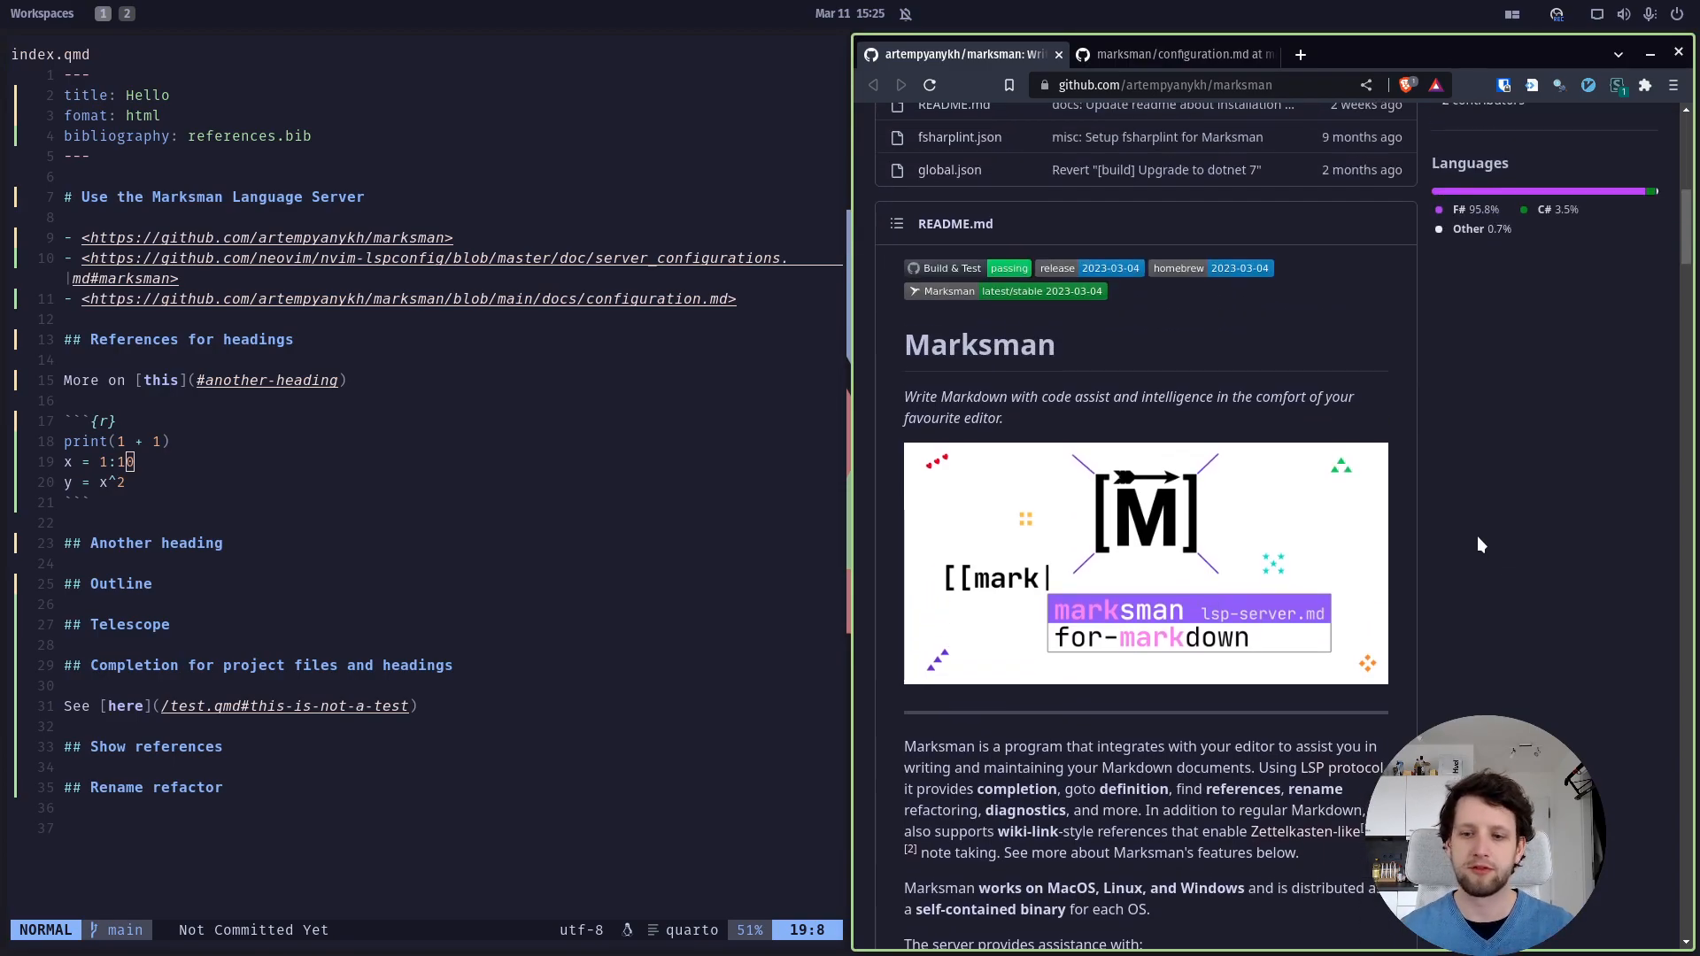
pyautogui.moveTo(1464, 553)
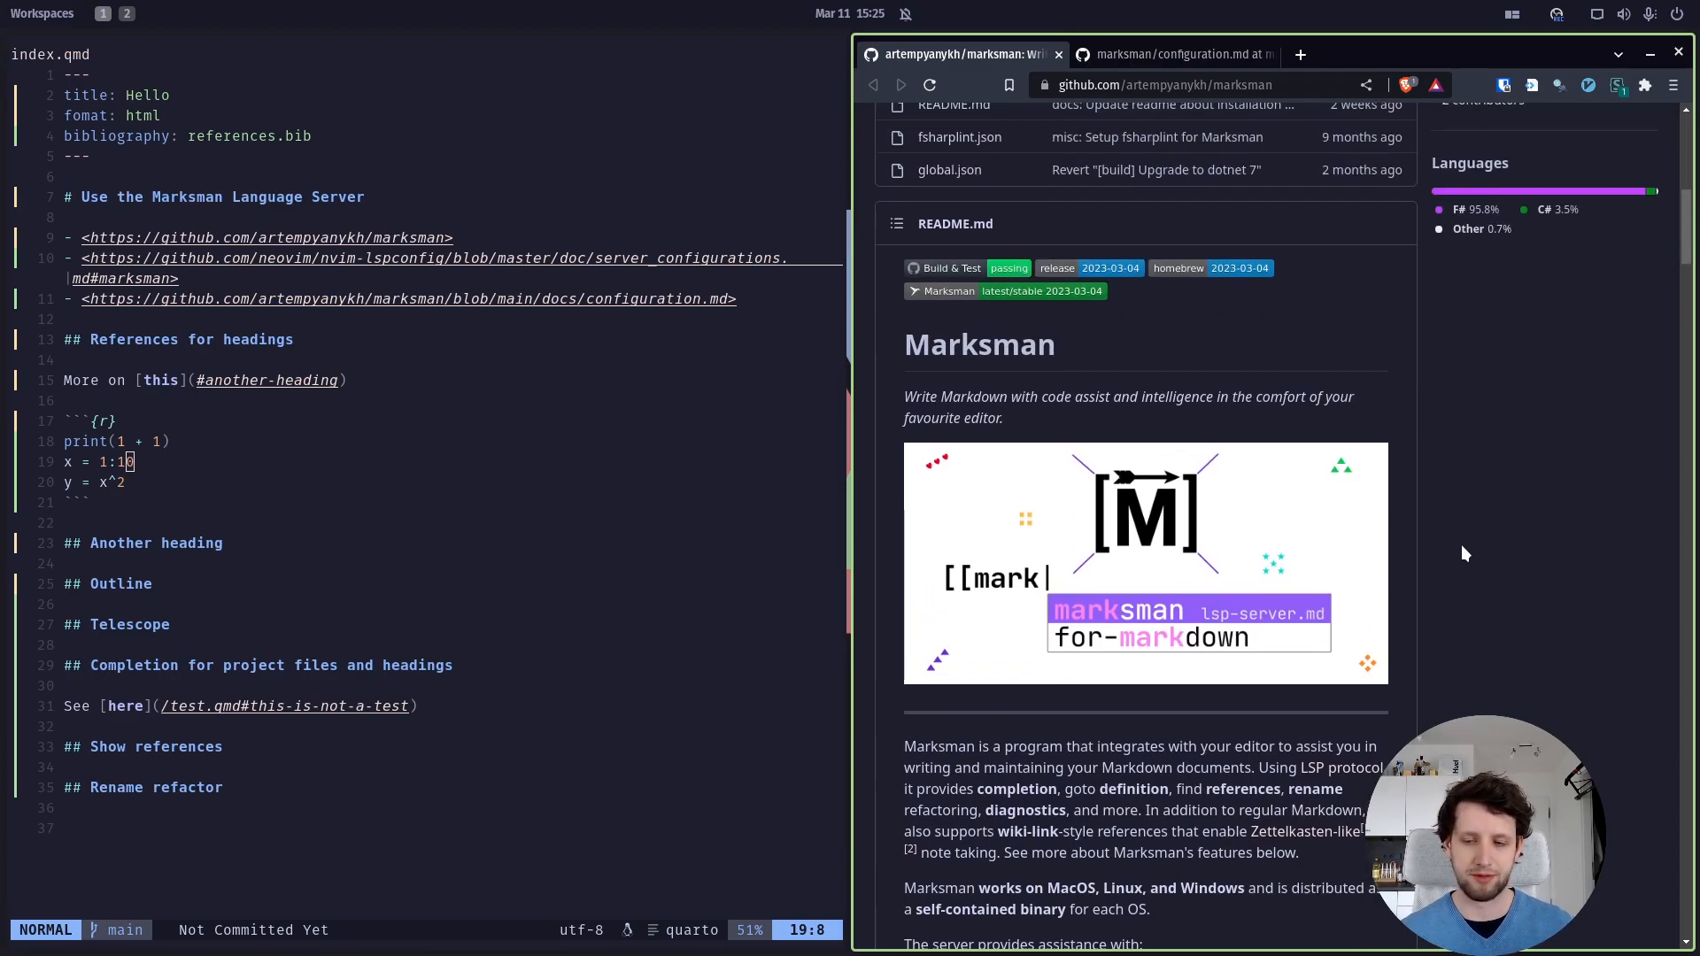
pyautogui.moveTo(1231, 441)
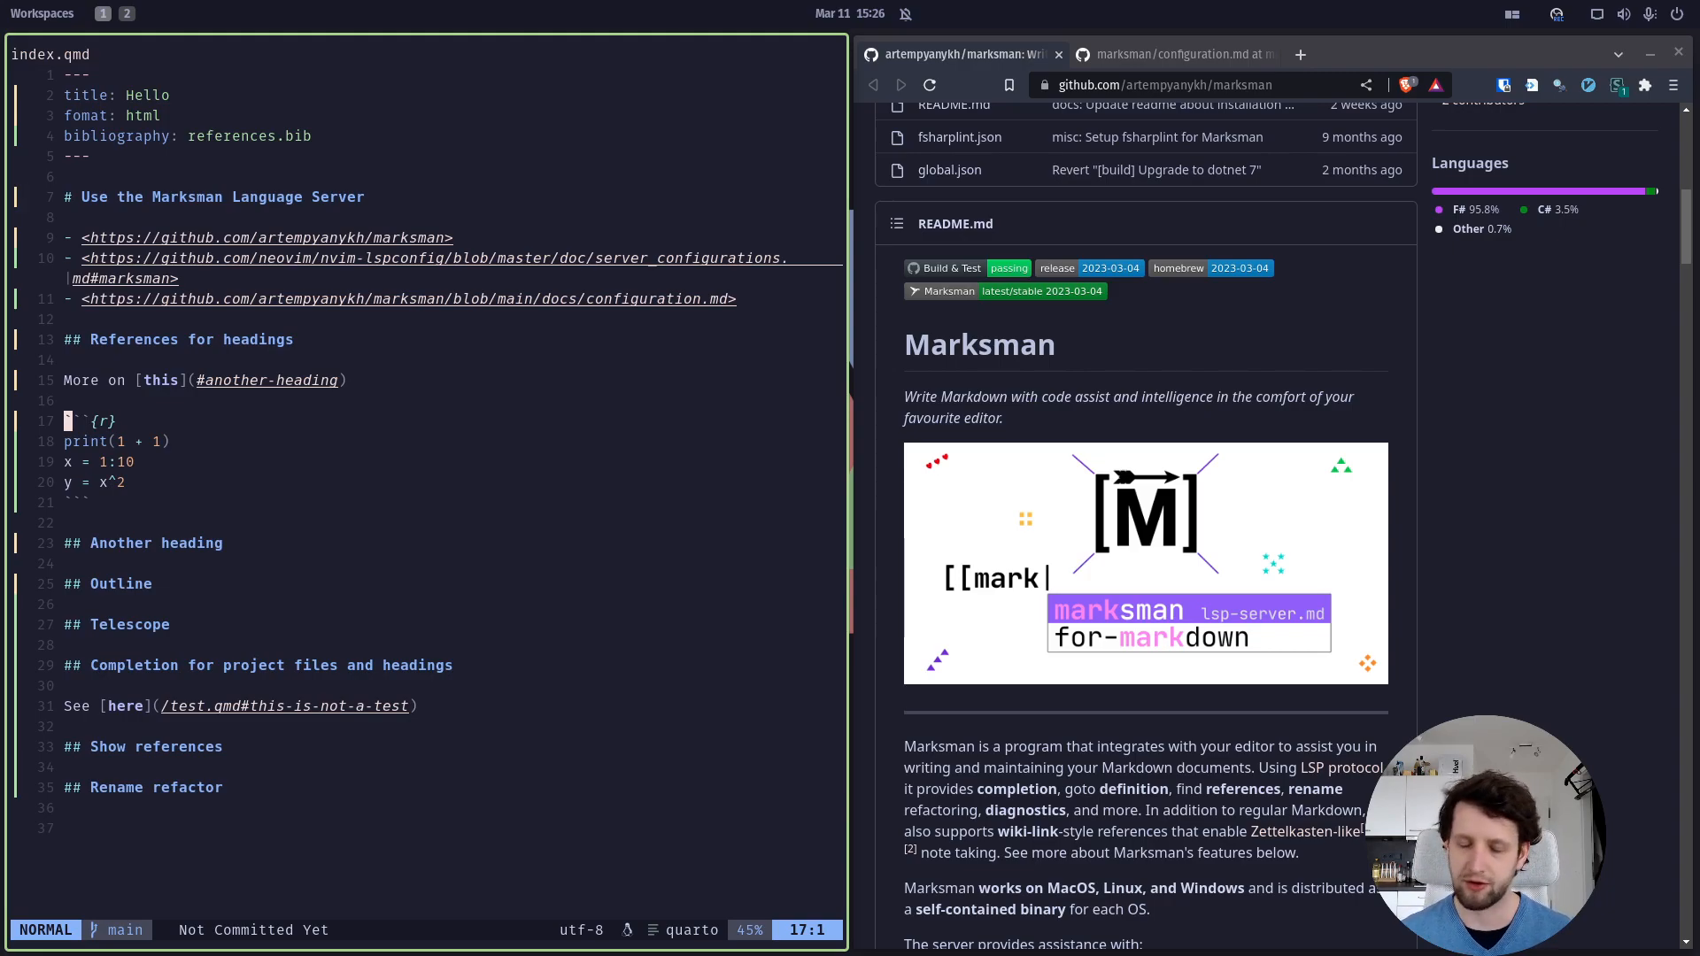
pyautogui.moveTo(335, 407)
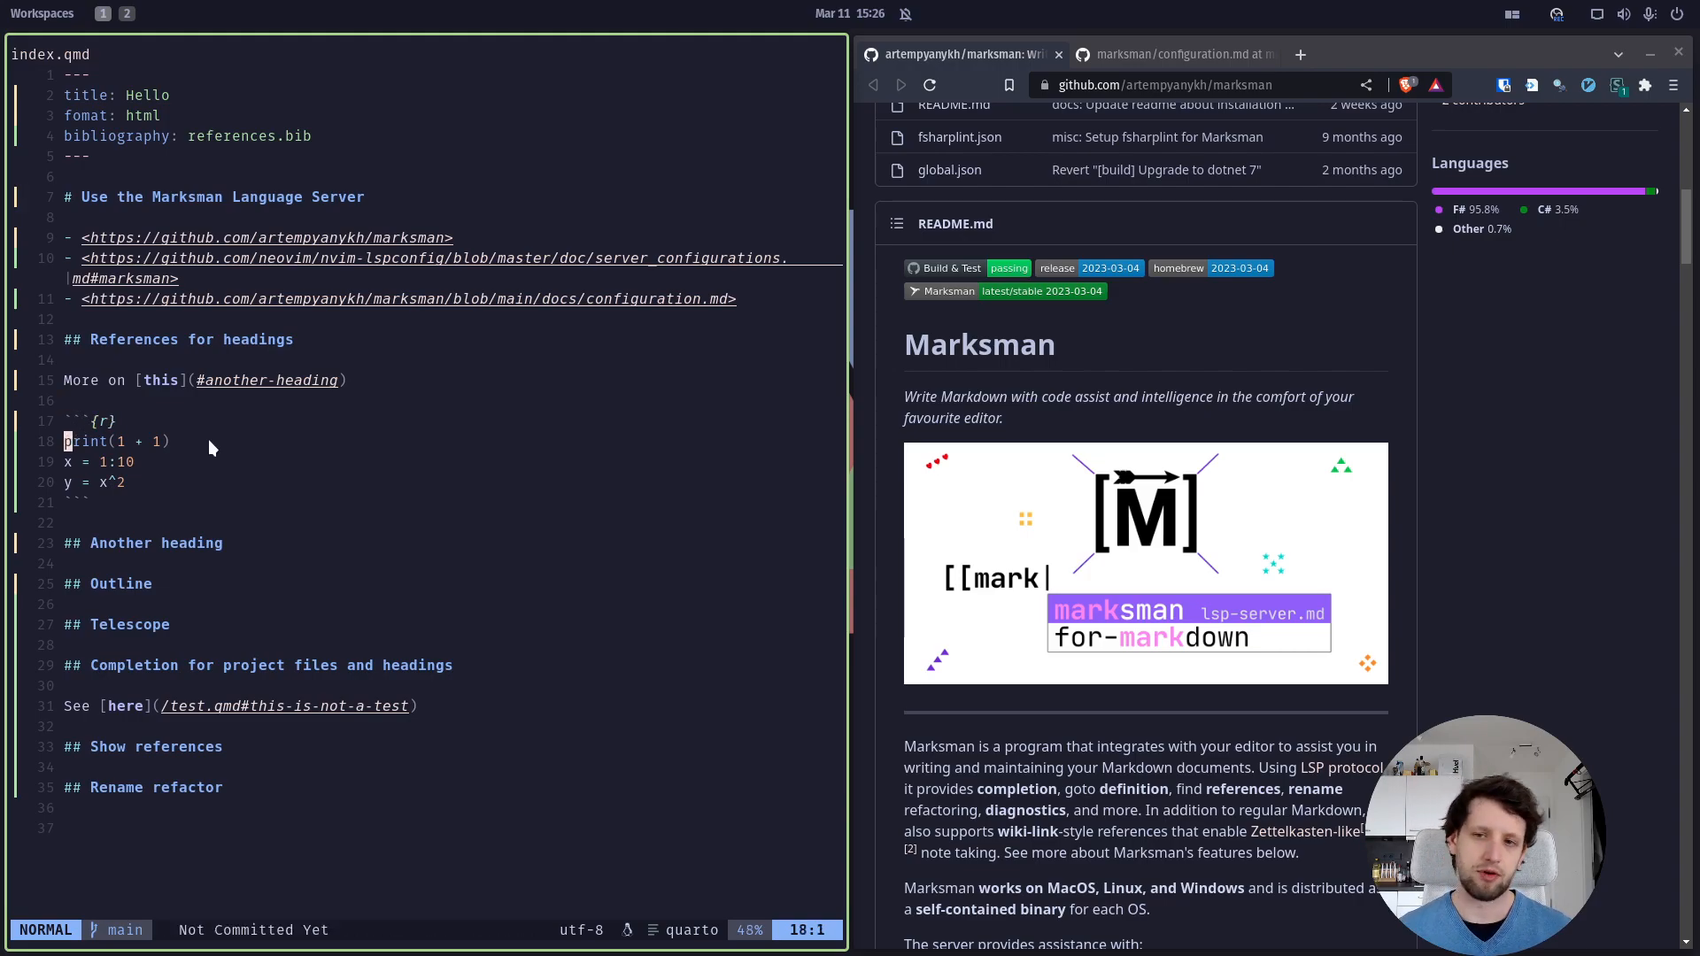
pyautogui.moveTo(184, 457)
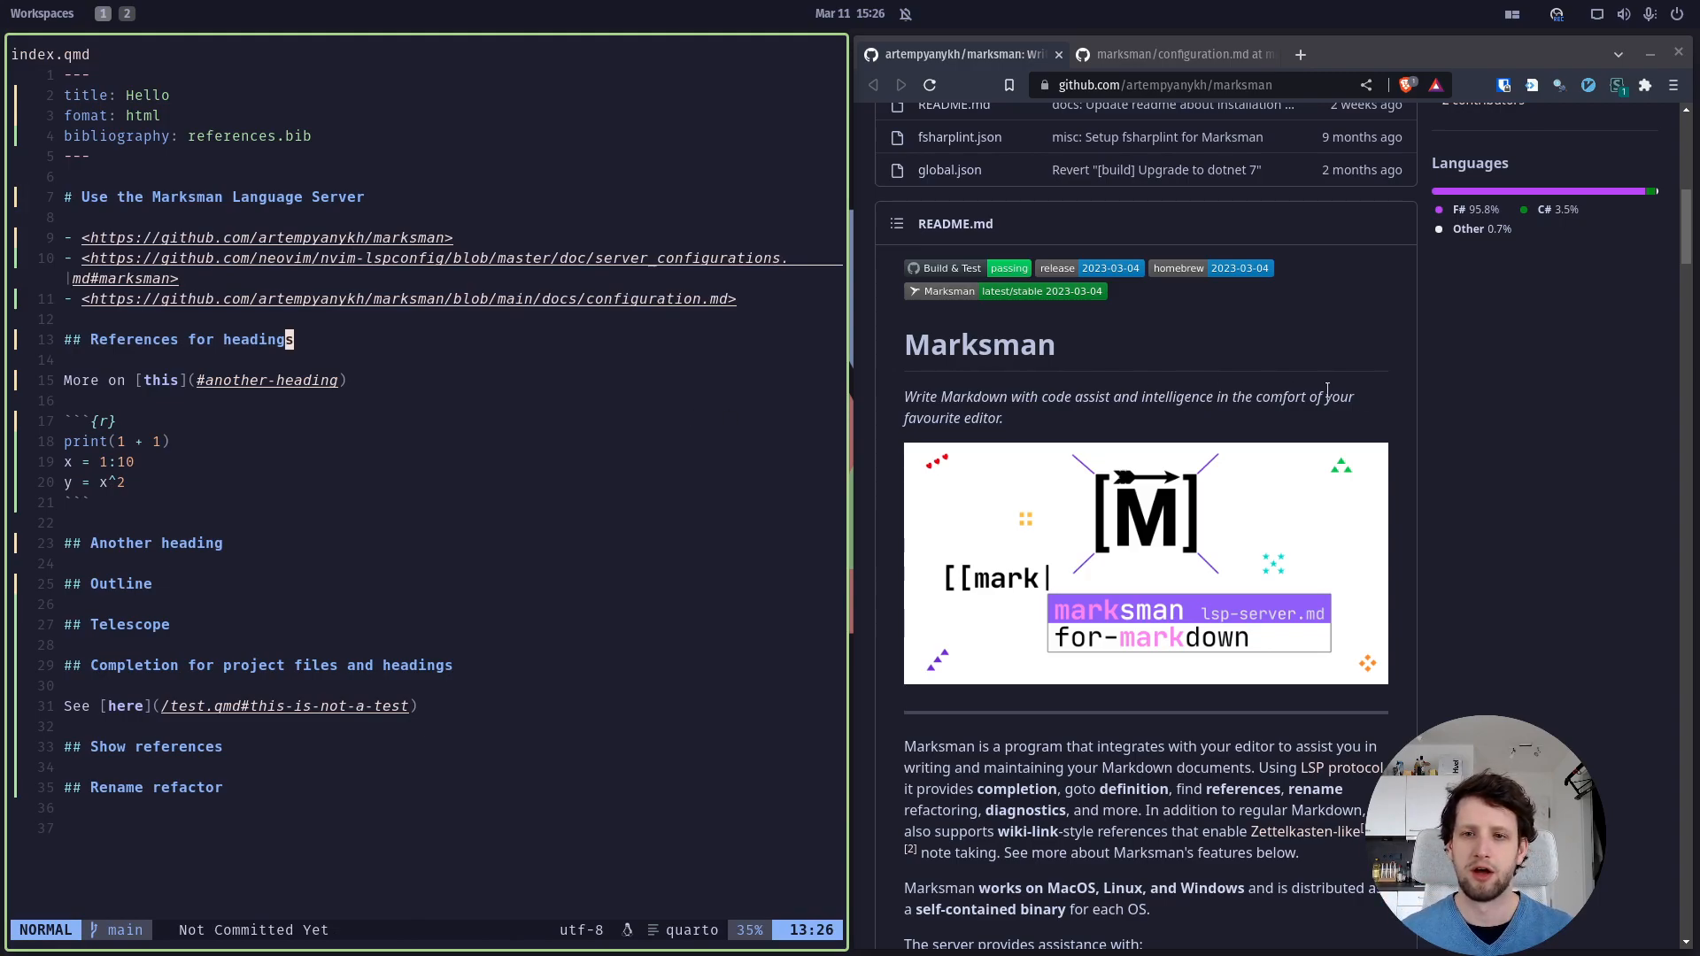
pyautogui.scroll(-3)
pyautogui.write('See')
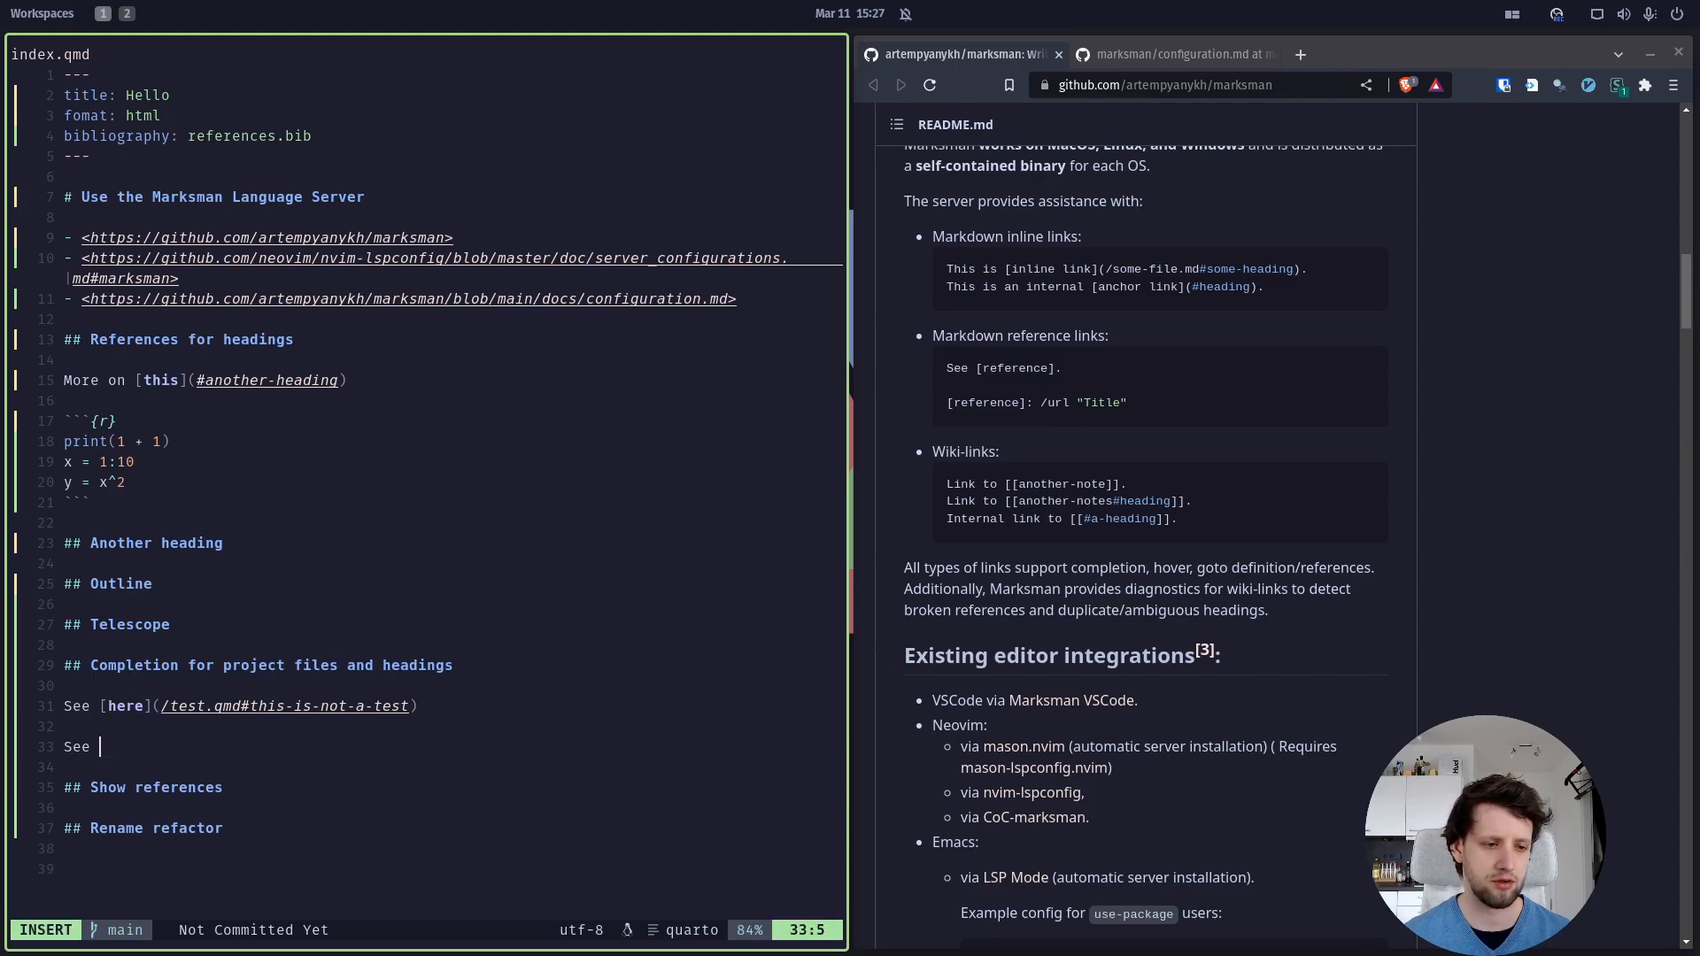
# Write a trial 'See also [here](/test.qmd#th…)' link using LSP path and heading completion
pyautogui.write('also [')
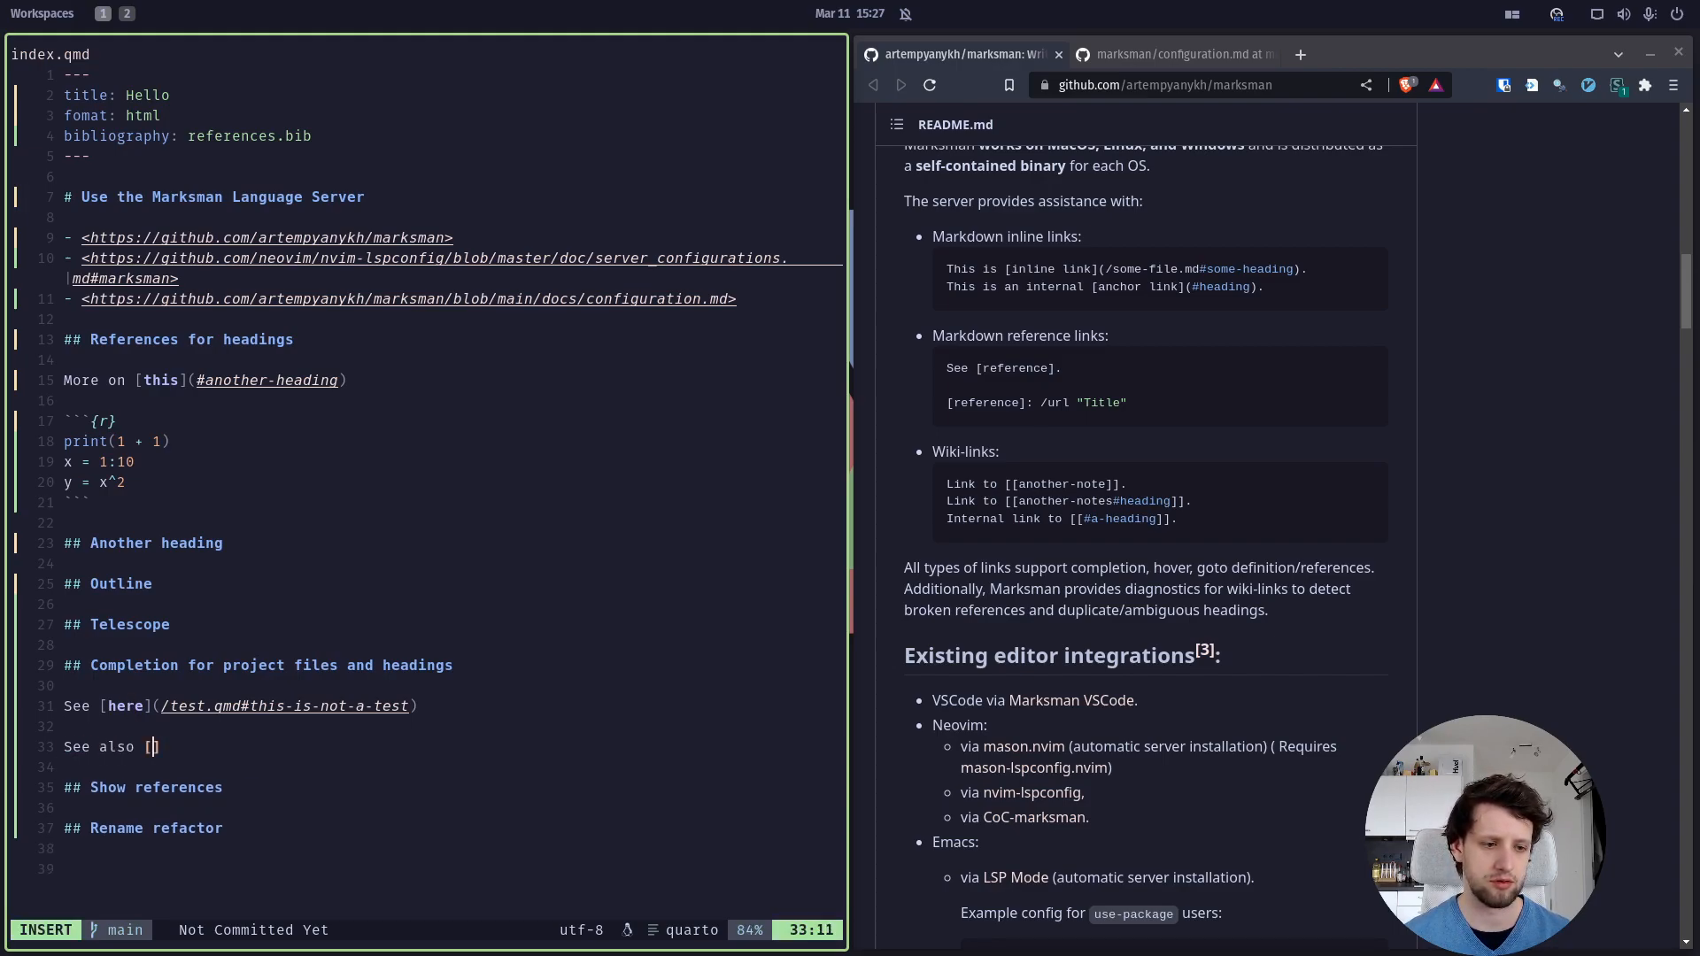
pyautogui.write('here](')
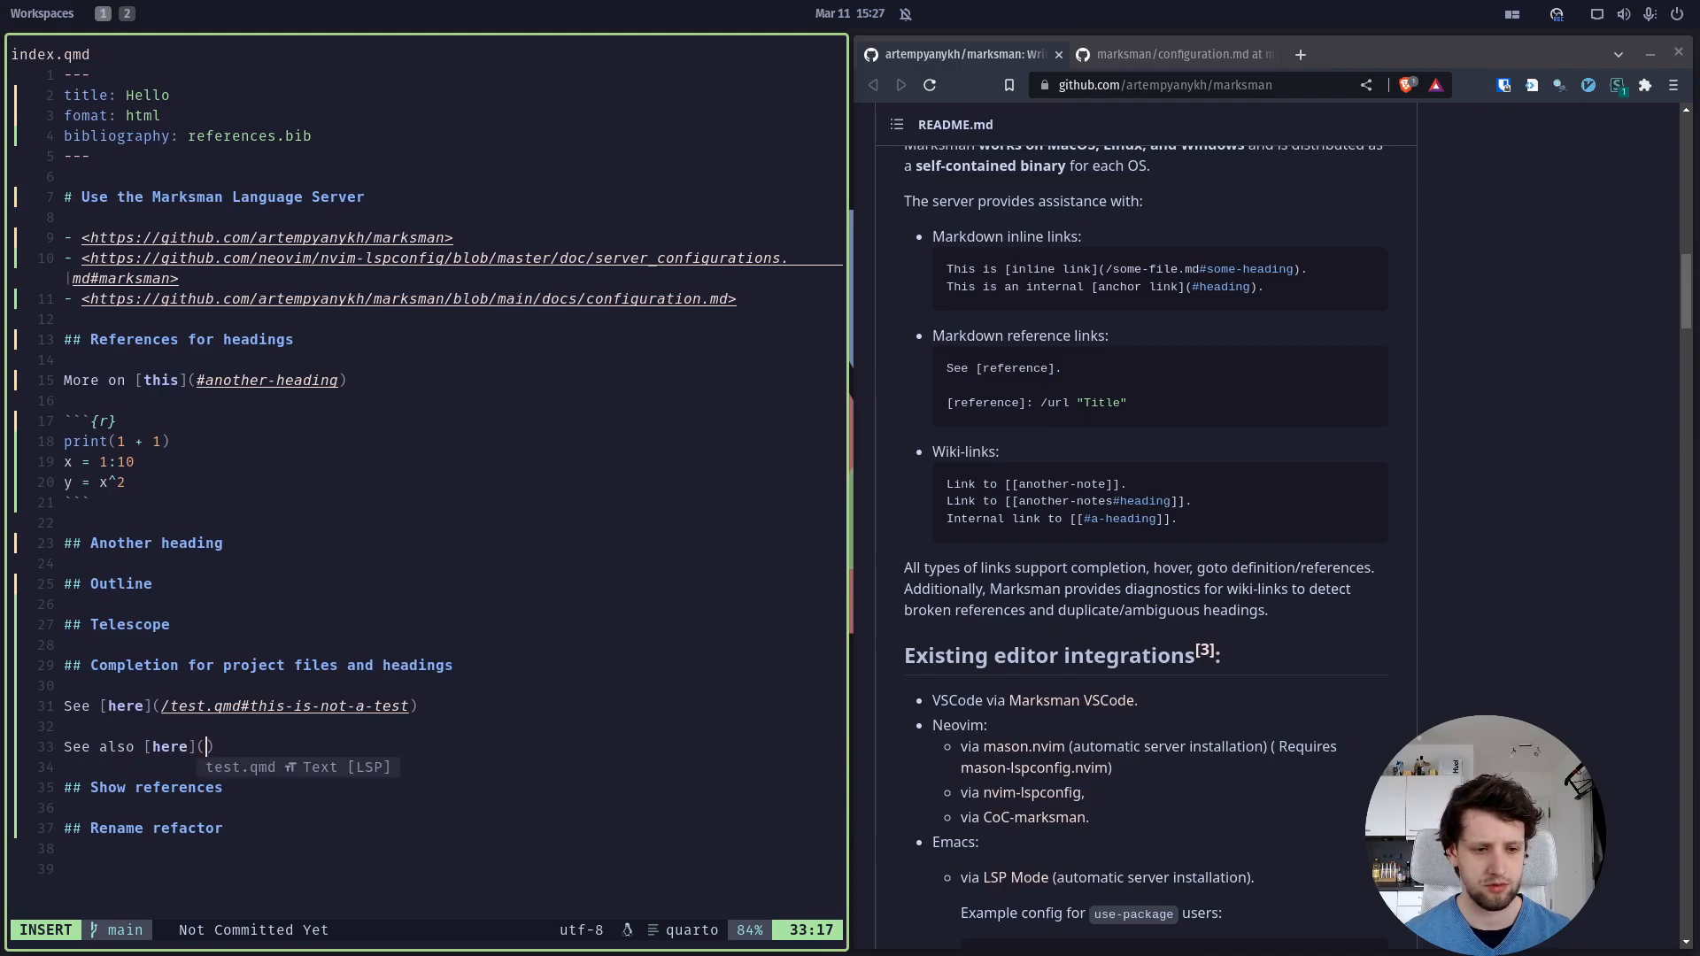
pyautogui.write('/test.qmd')
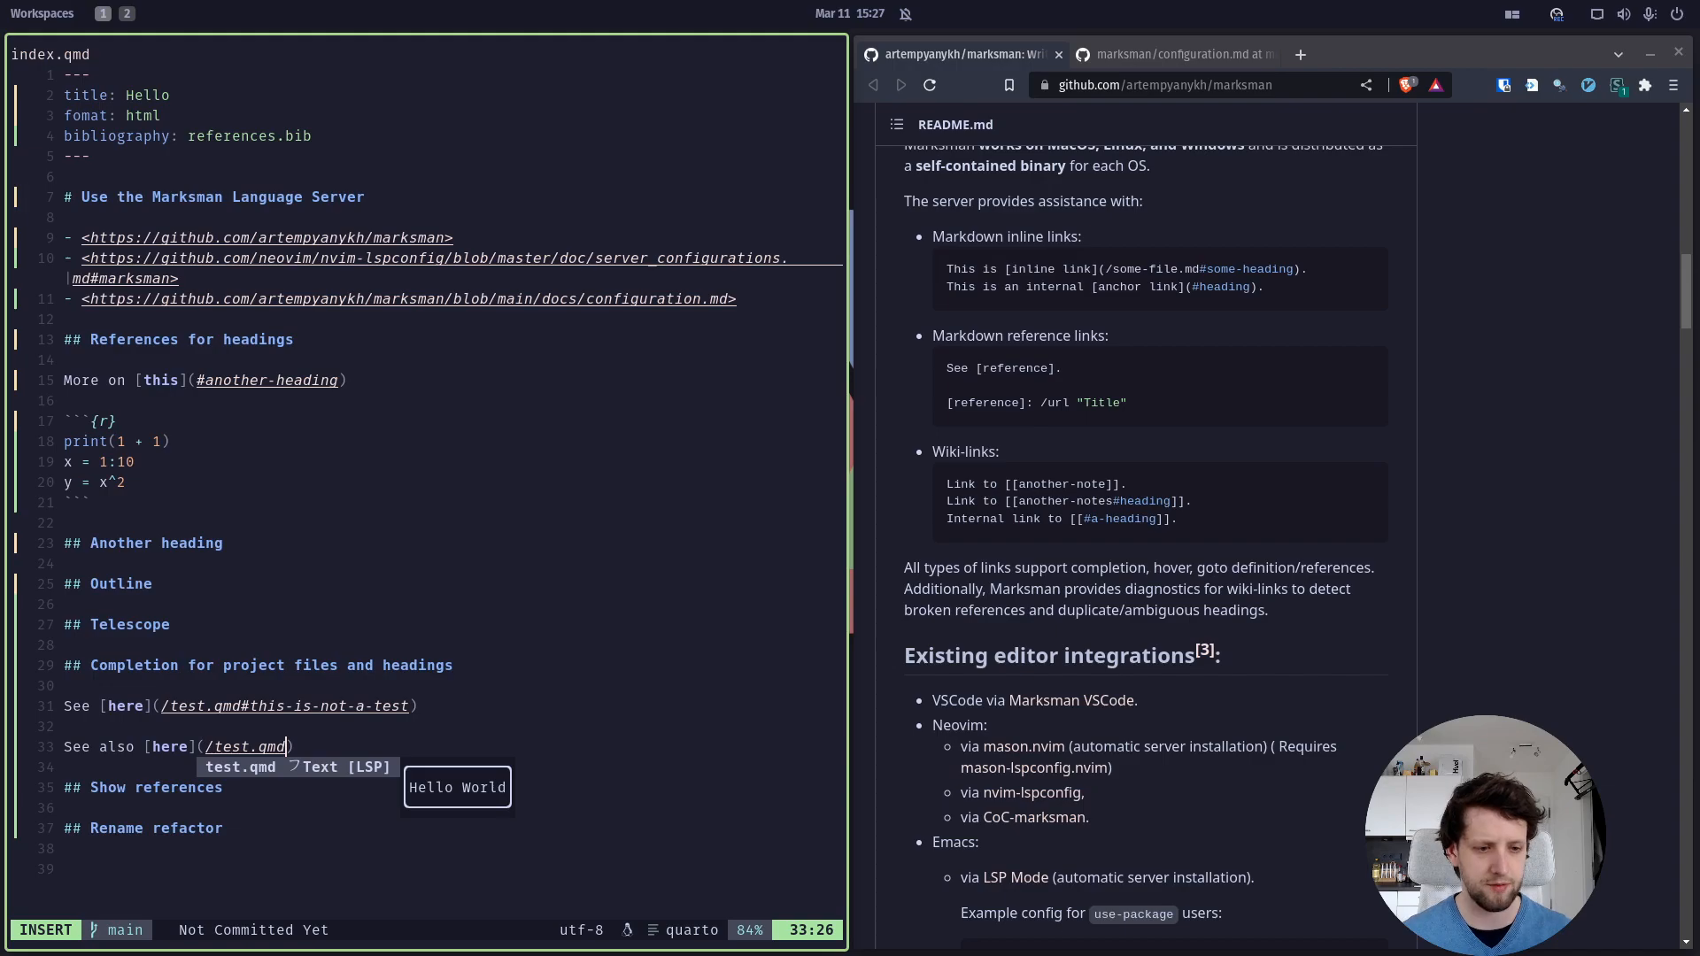
pyautogui.write('/')
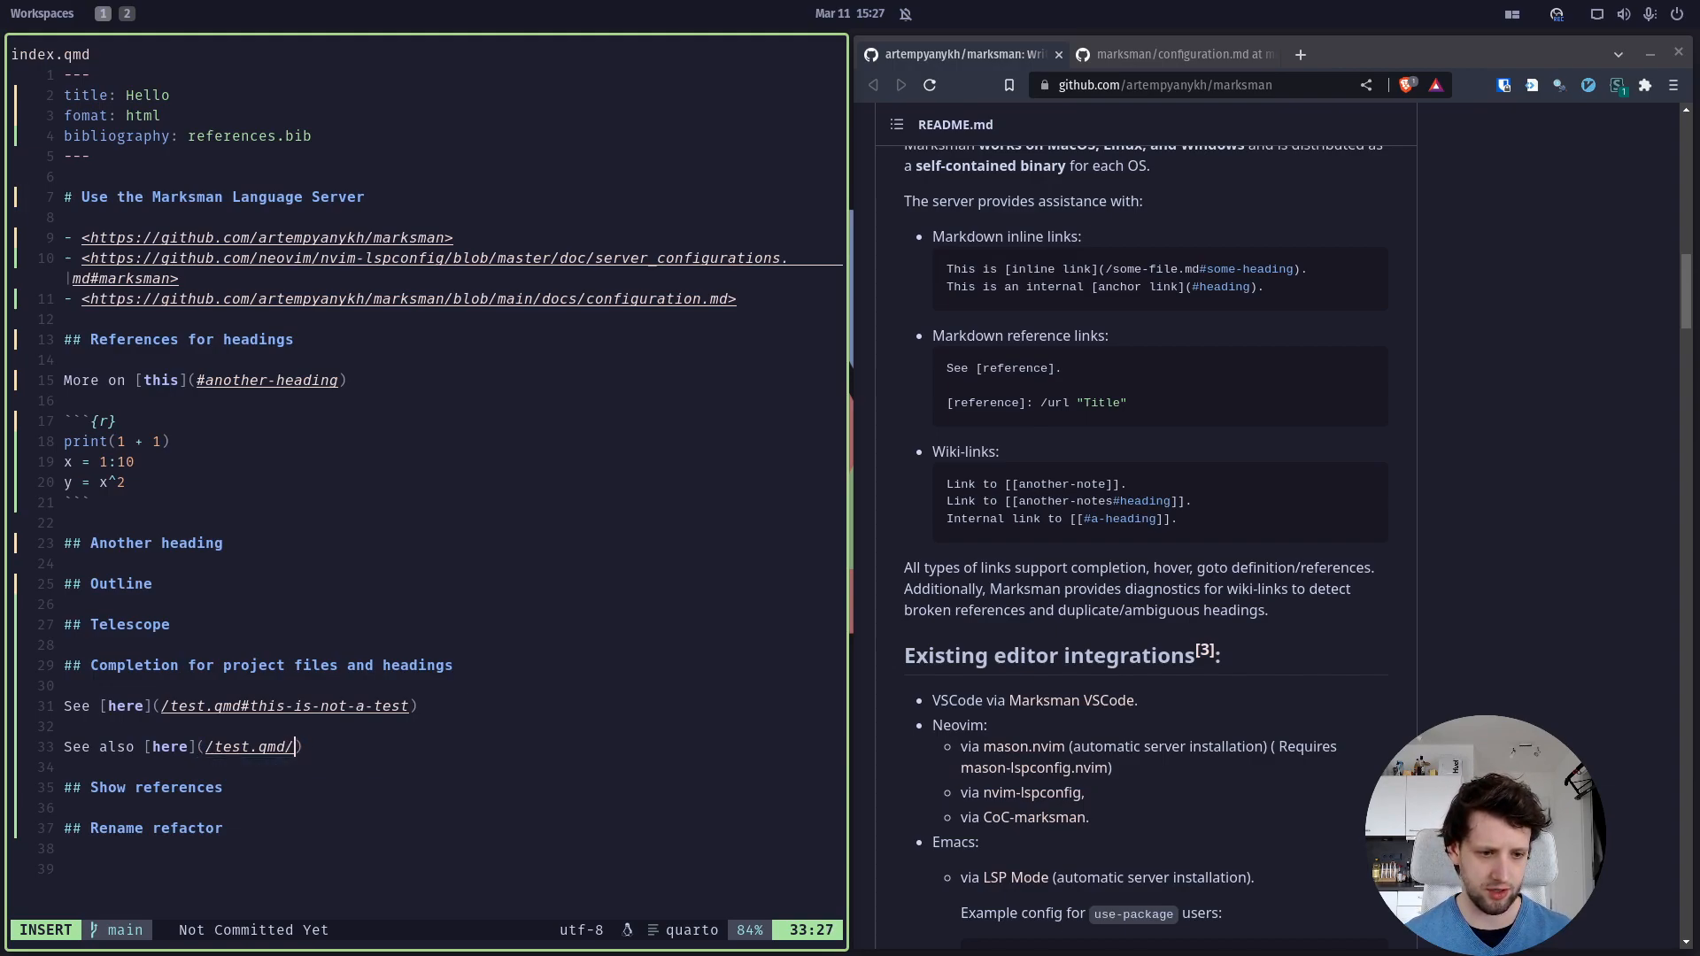
pyautogui.write('#th')
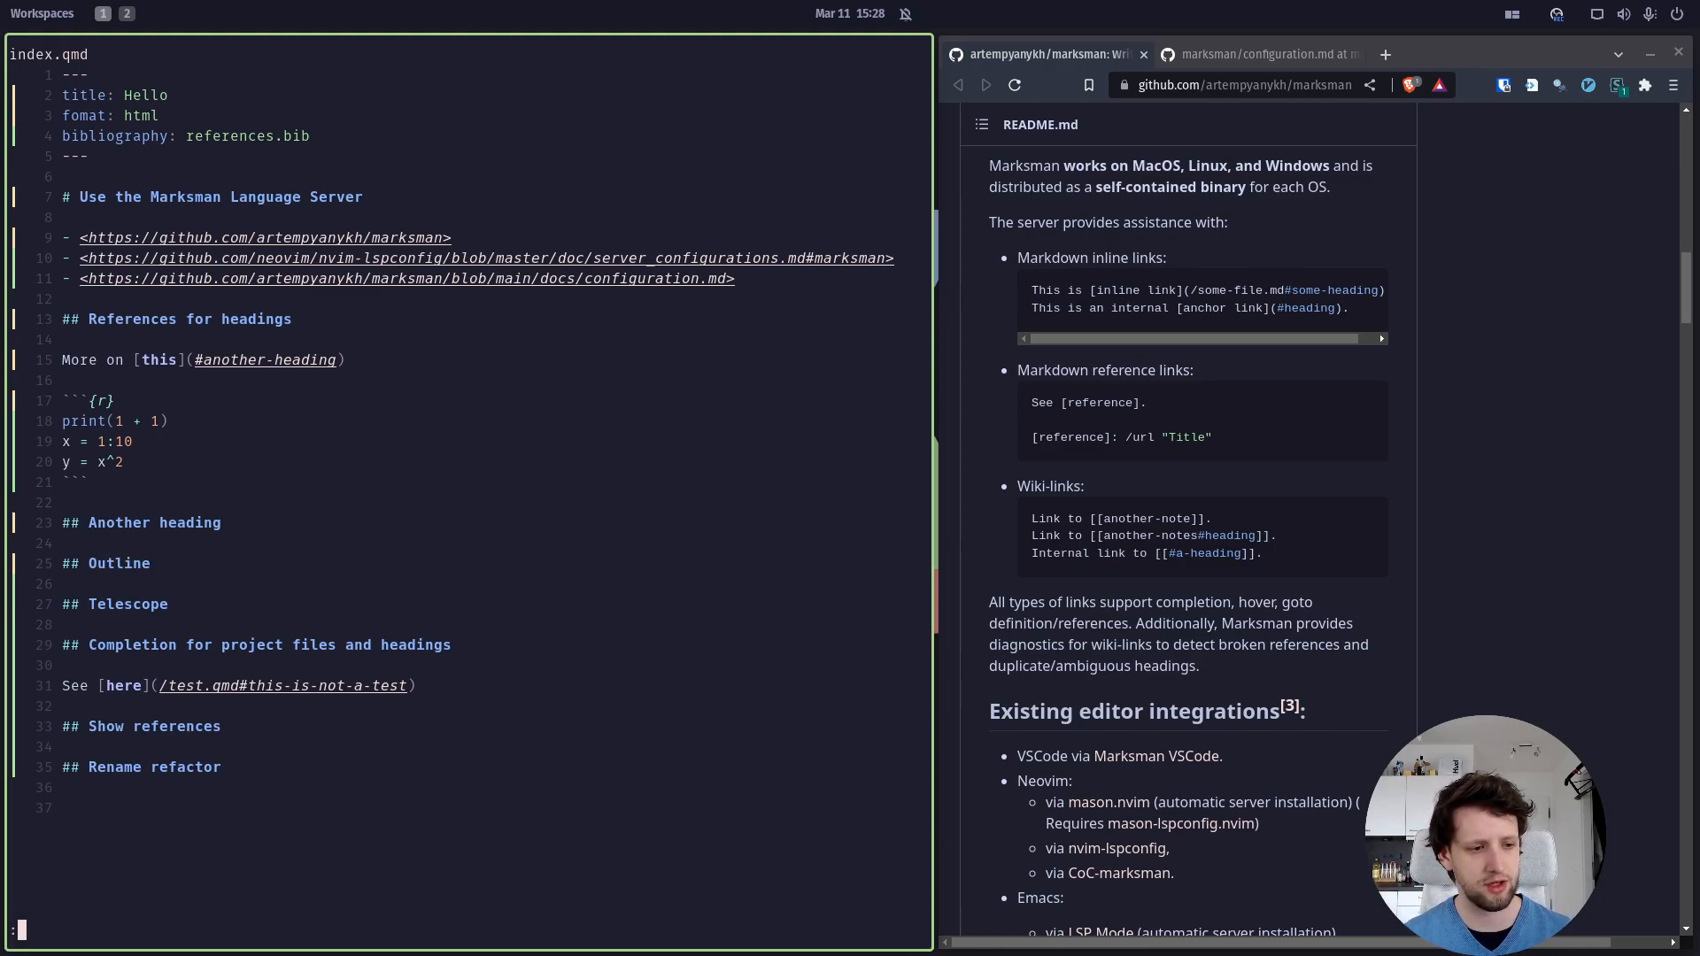
# Search workspace symbols, then document symbols via Telescope and jump to the Outline heading
pyautogui.write('Telescope lsp_dynamic_workspace_symbols')
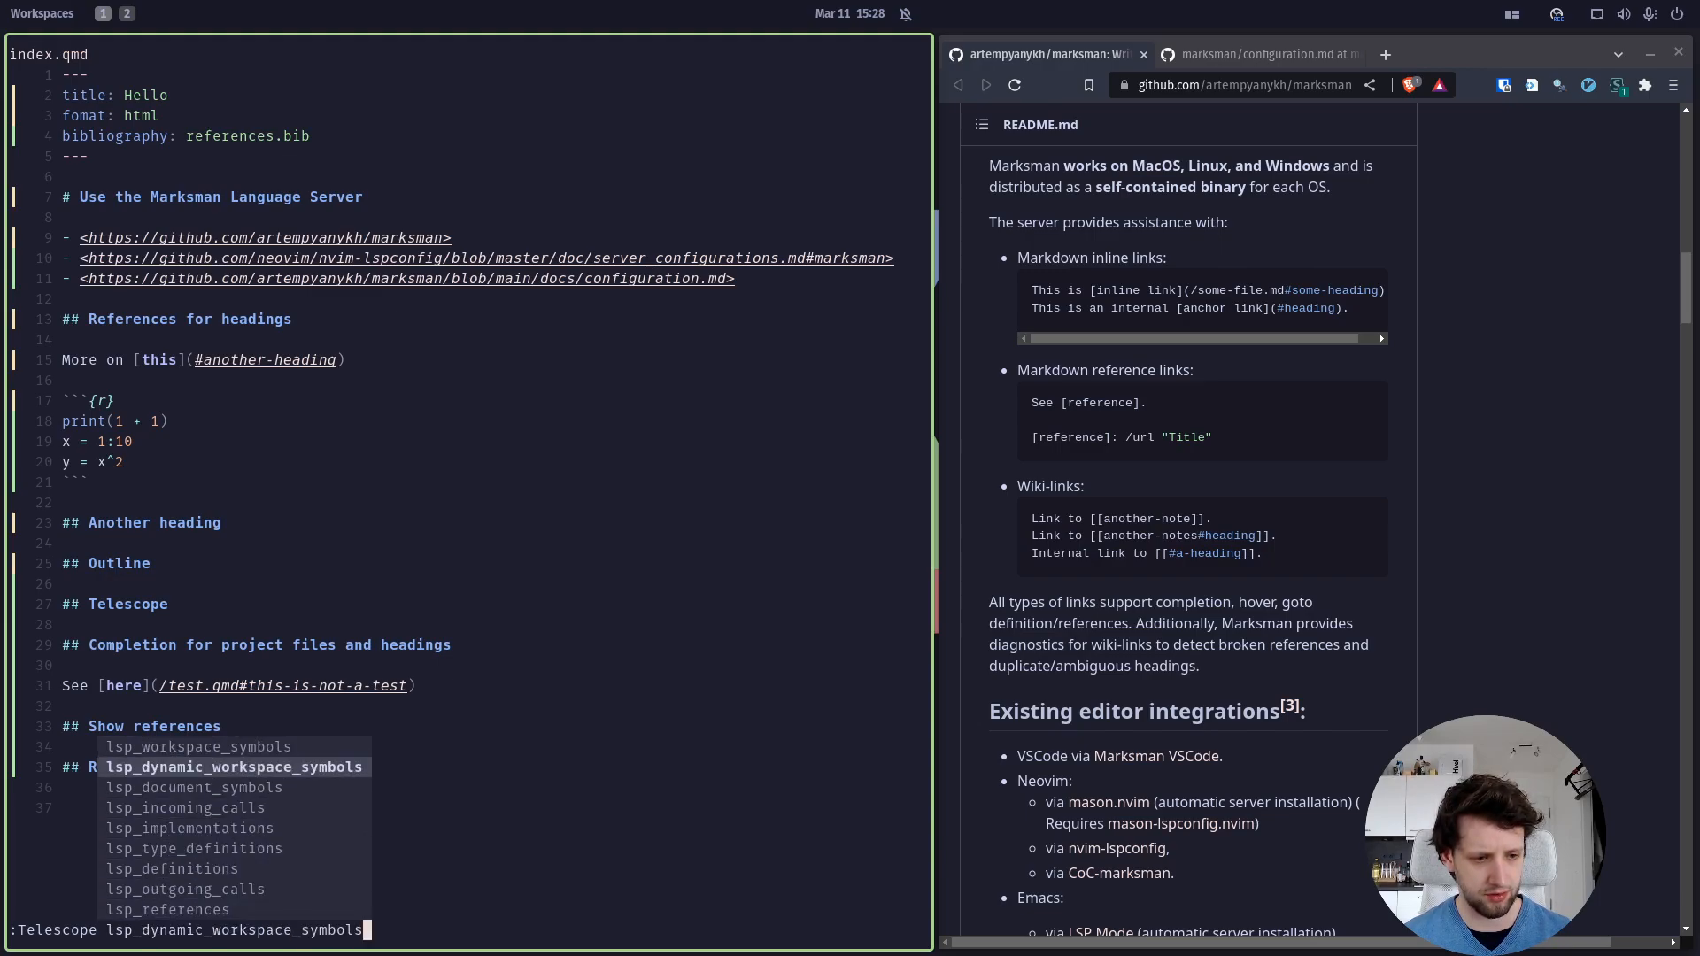
pyautogui.press('Up')
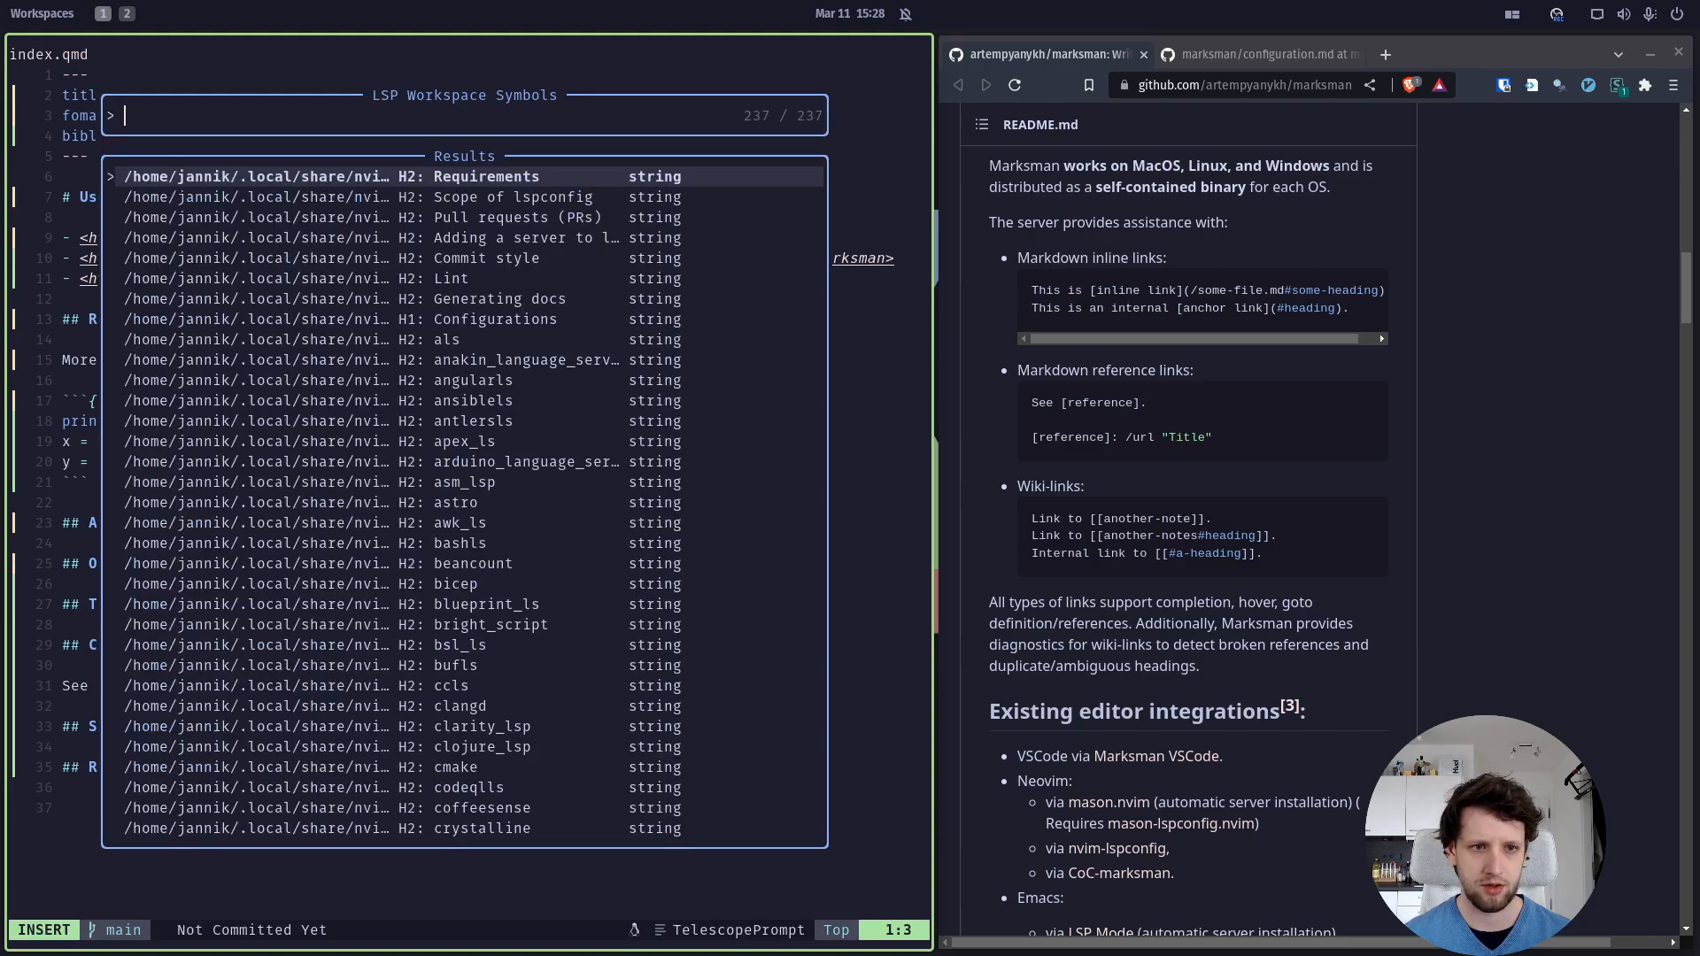
pyautogui.press('Escape')
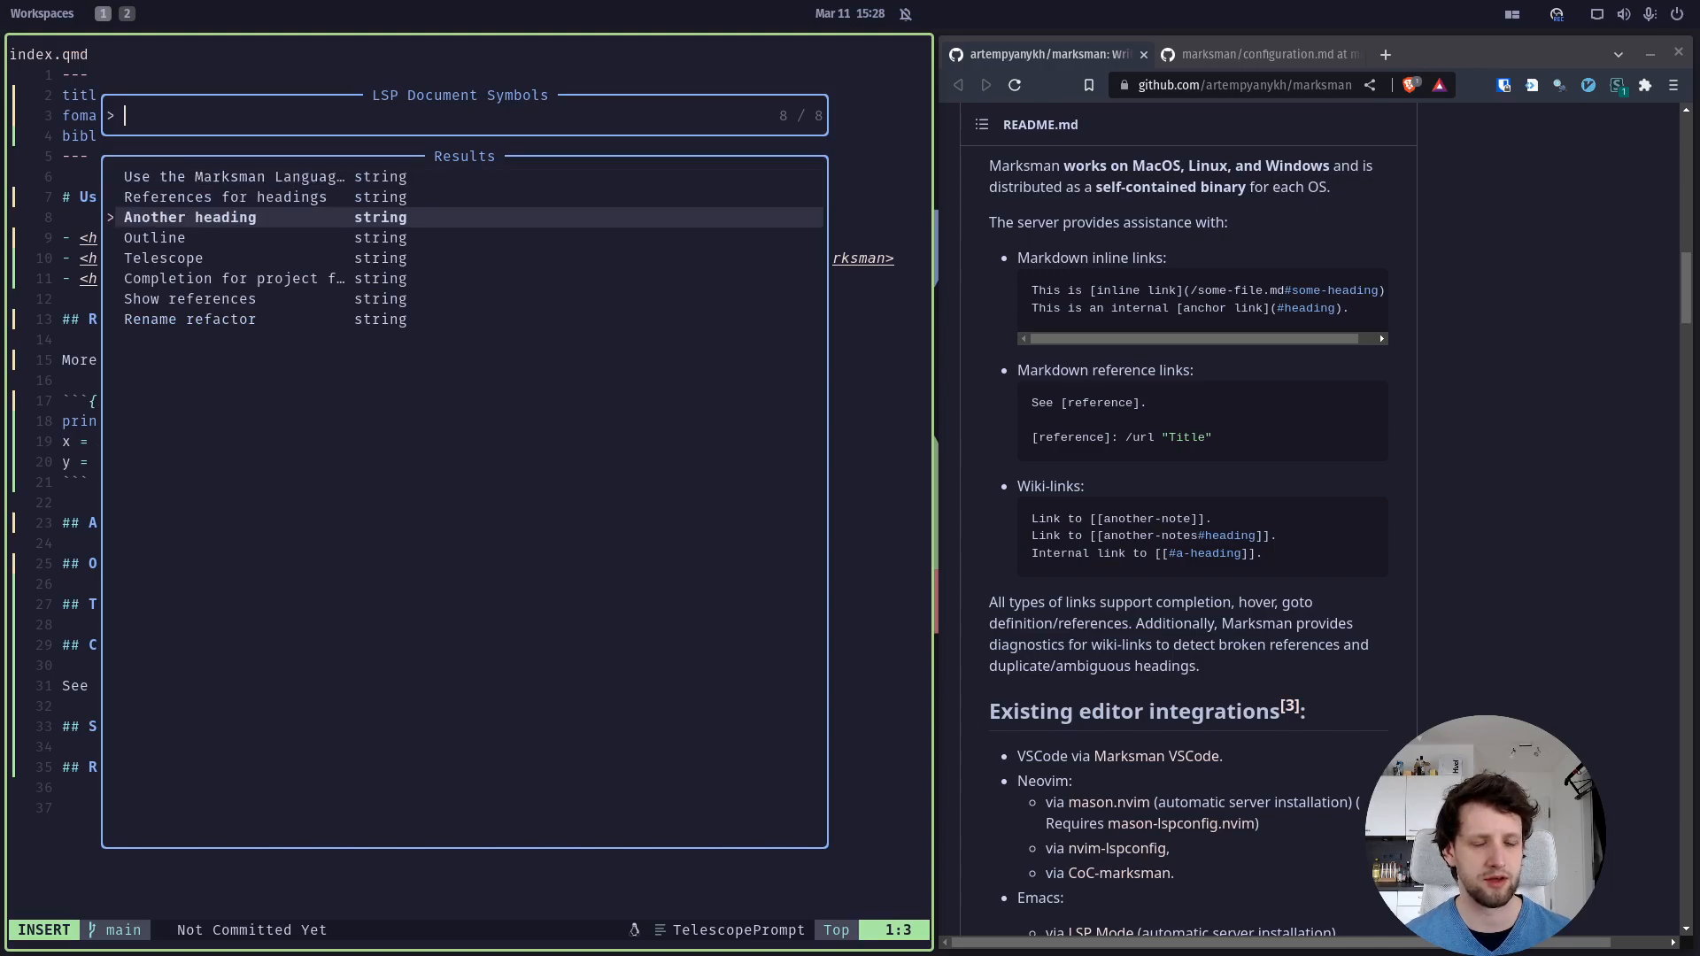
pyautogui.press('Down')
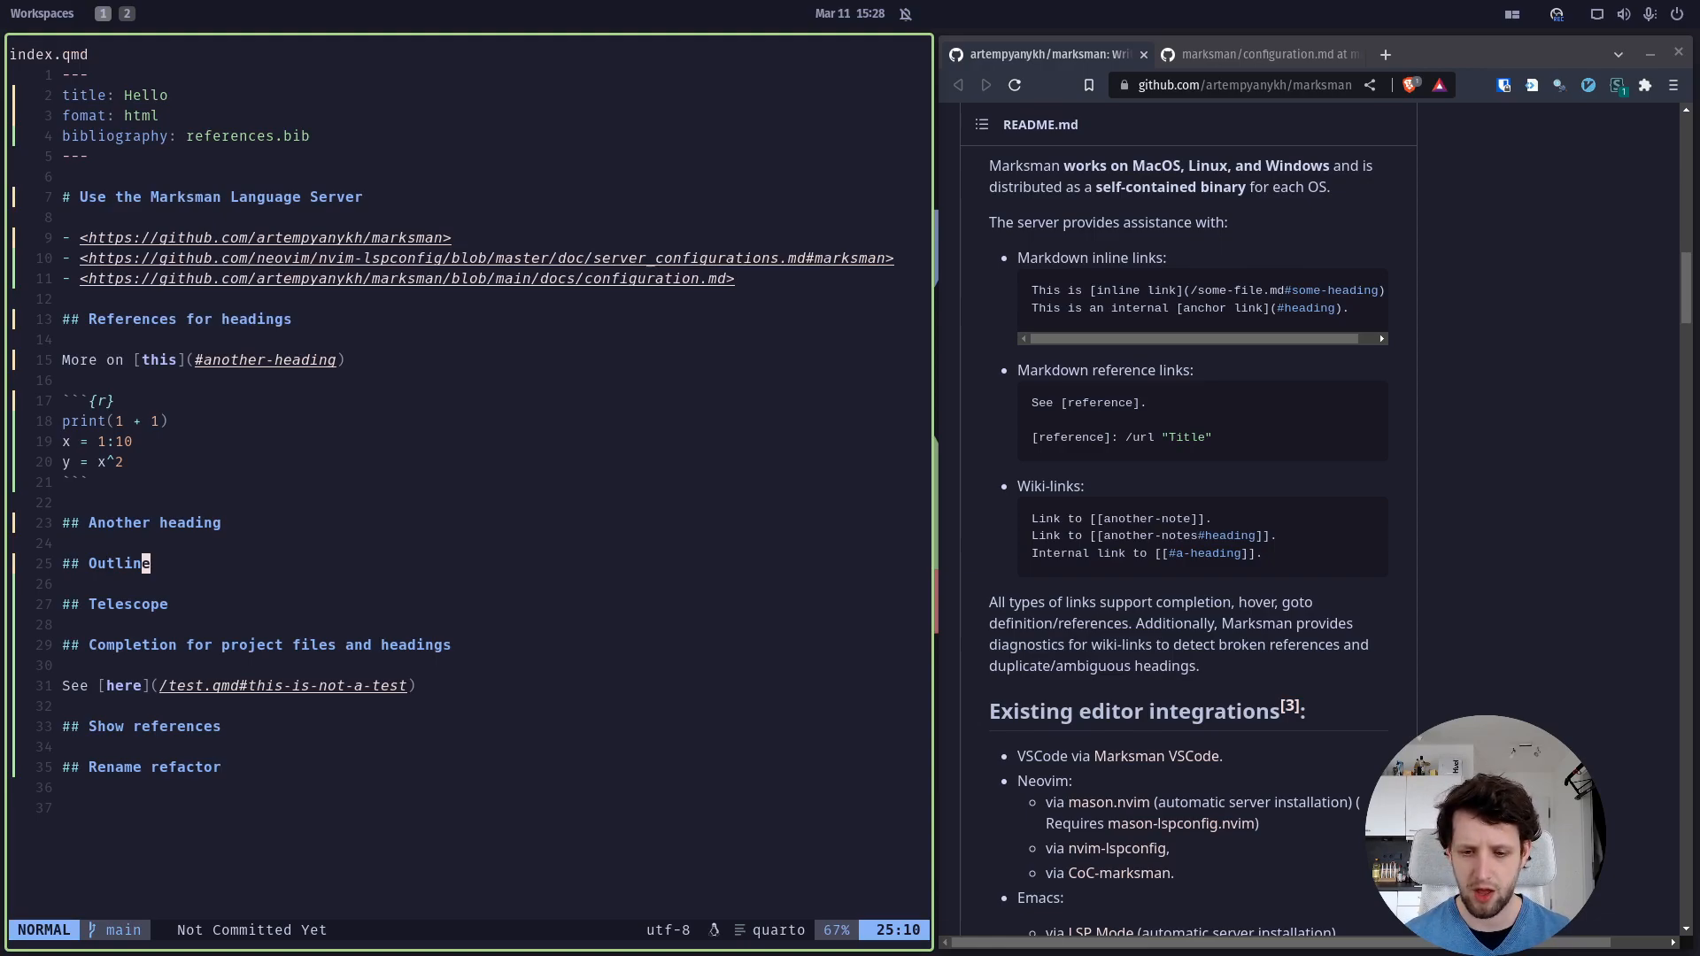
pyautogui.press('space')
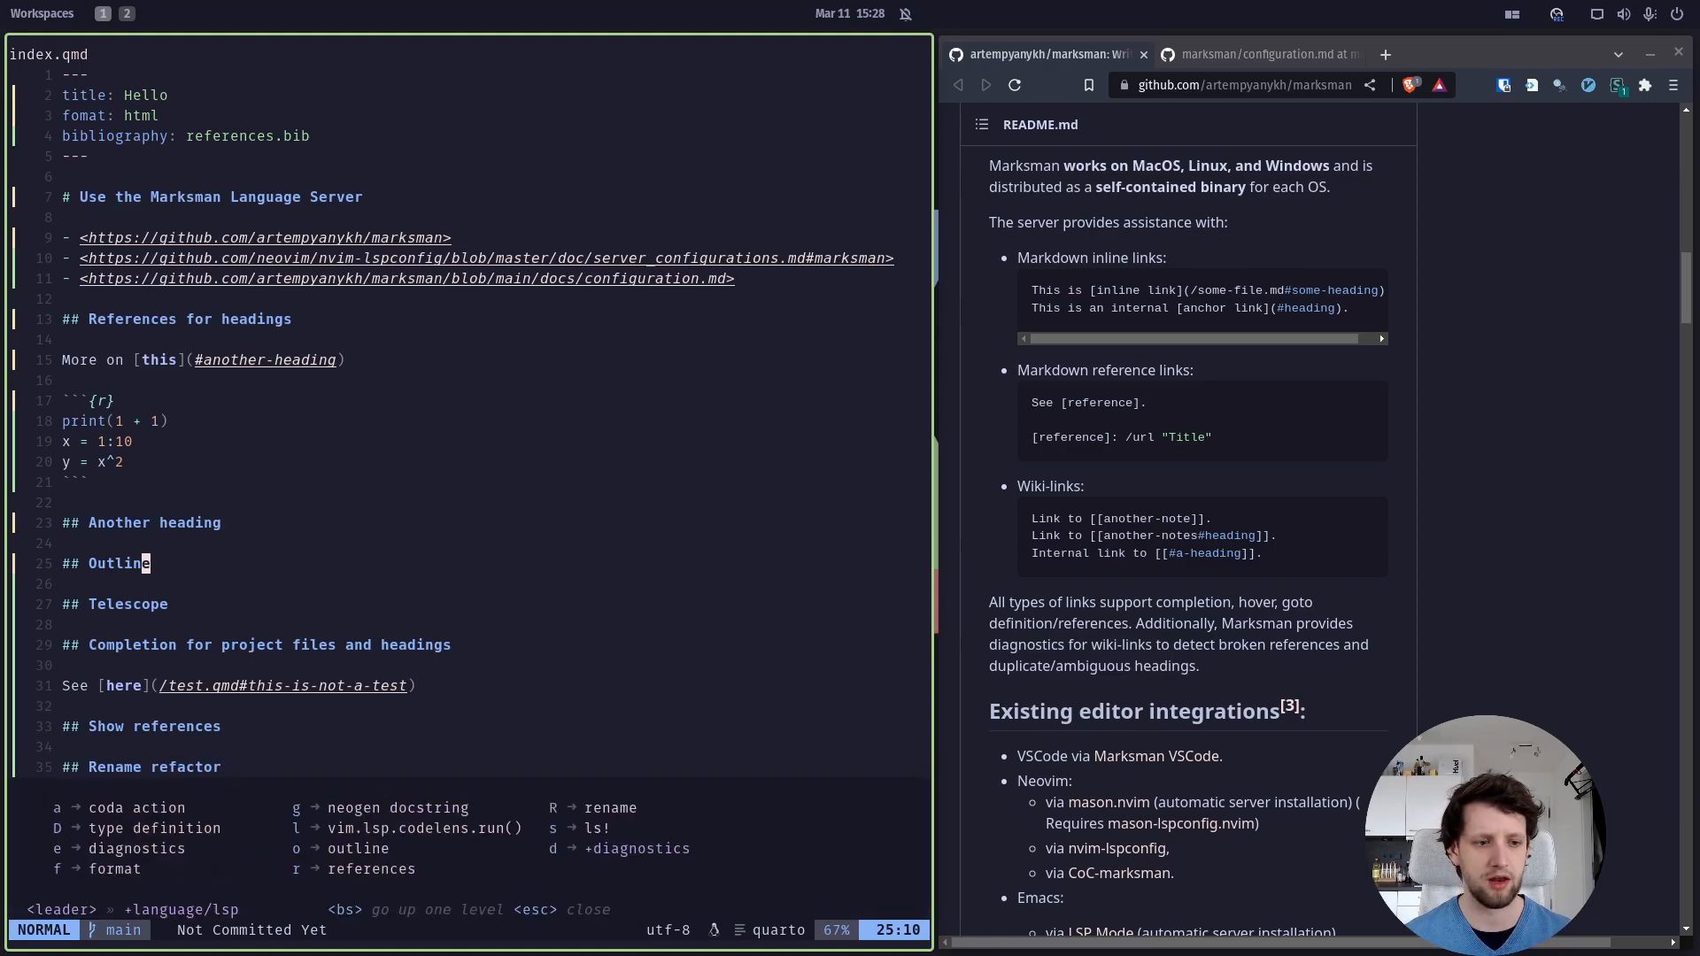
pyautogui.press('o')
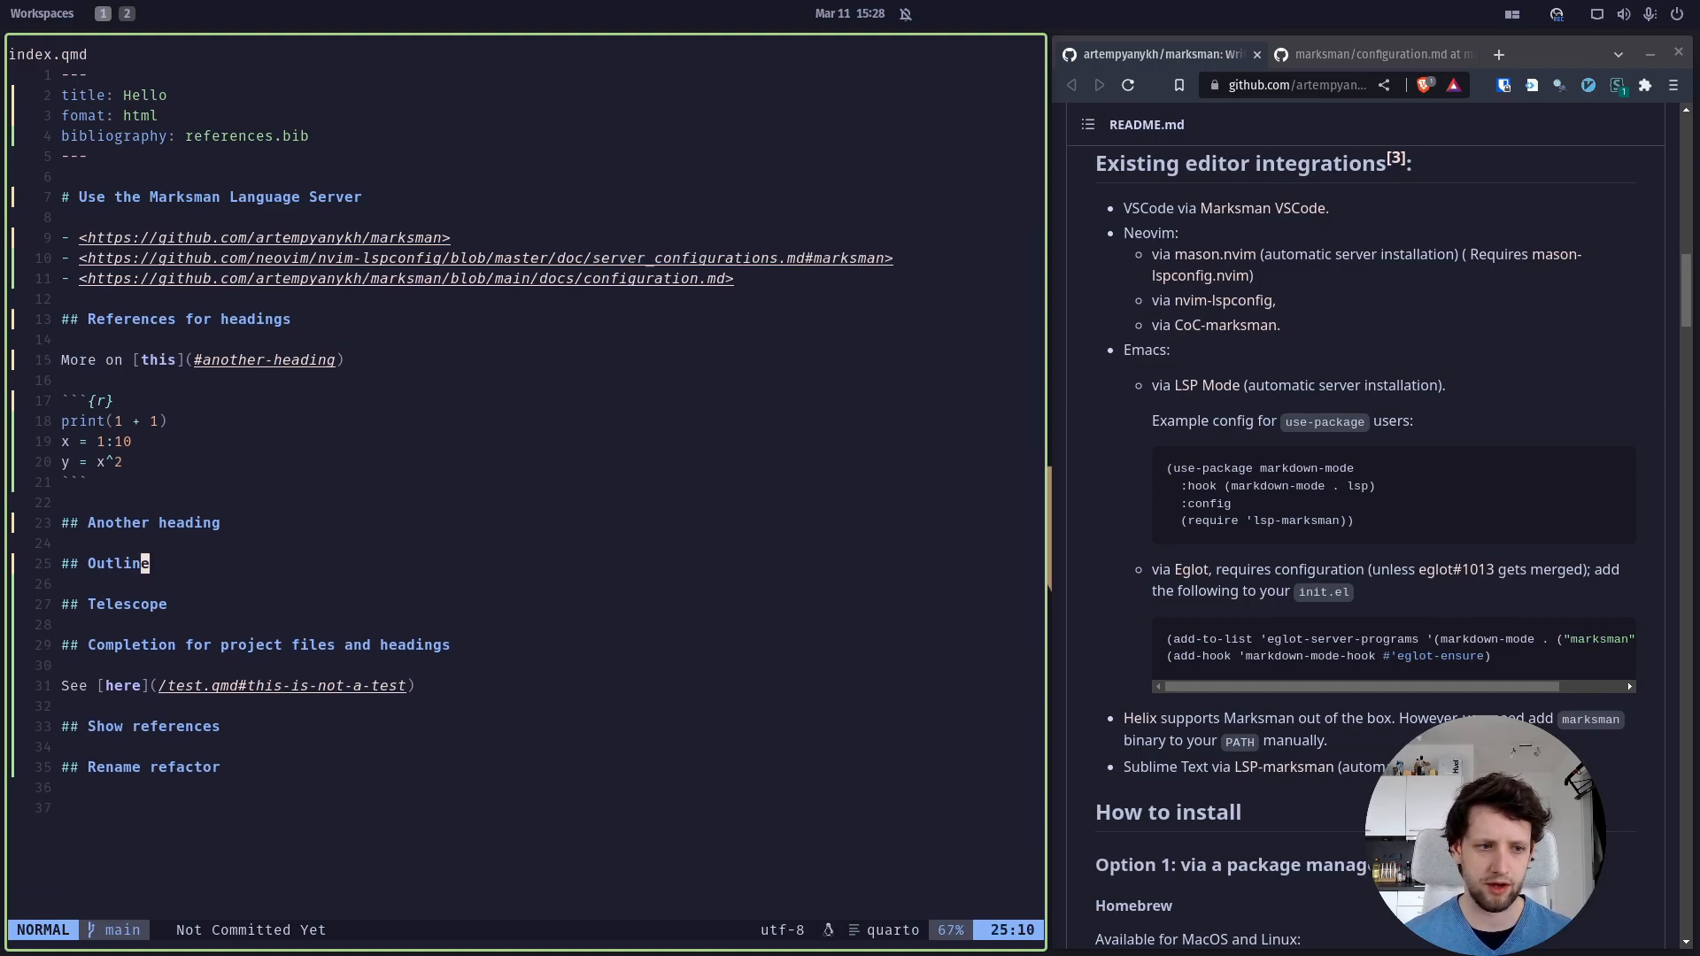
pyautogui.scroll(-3)
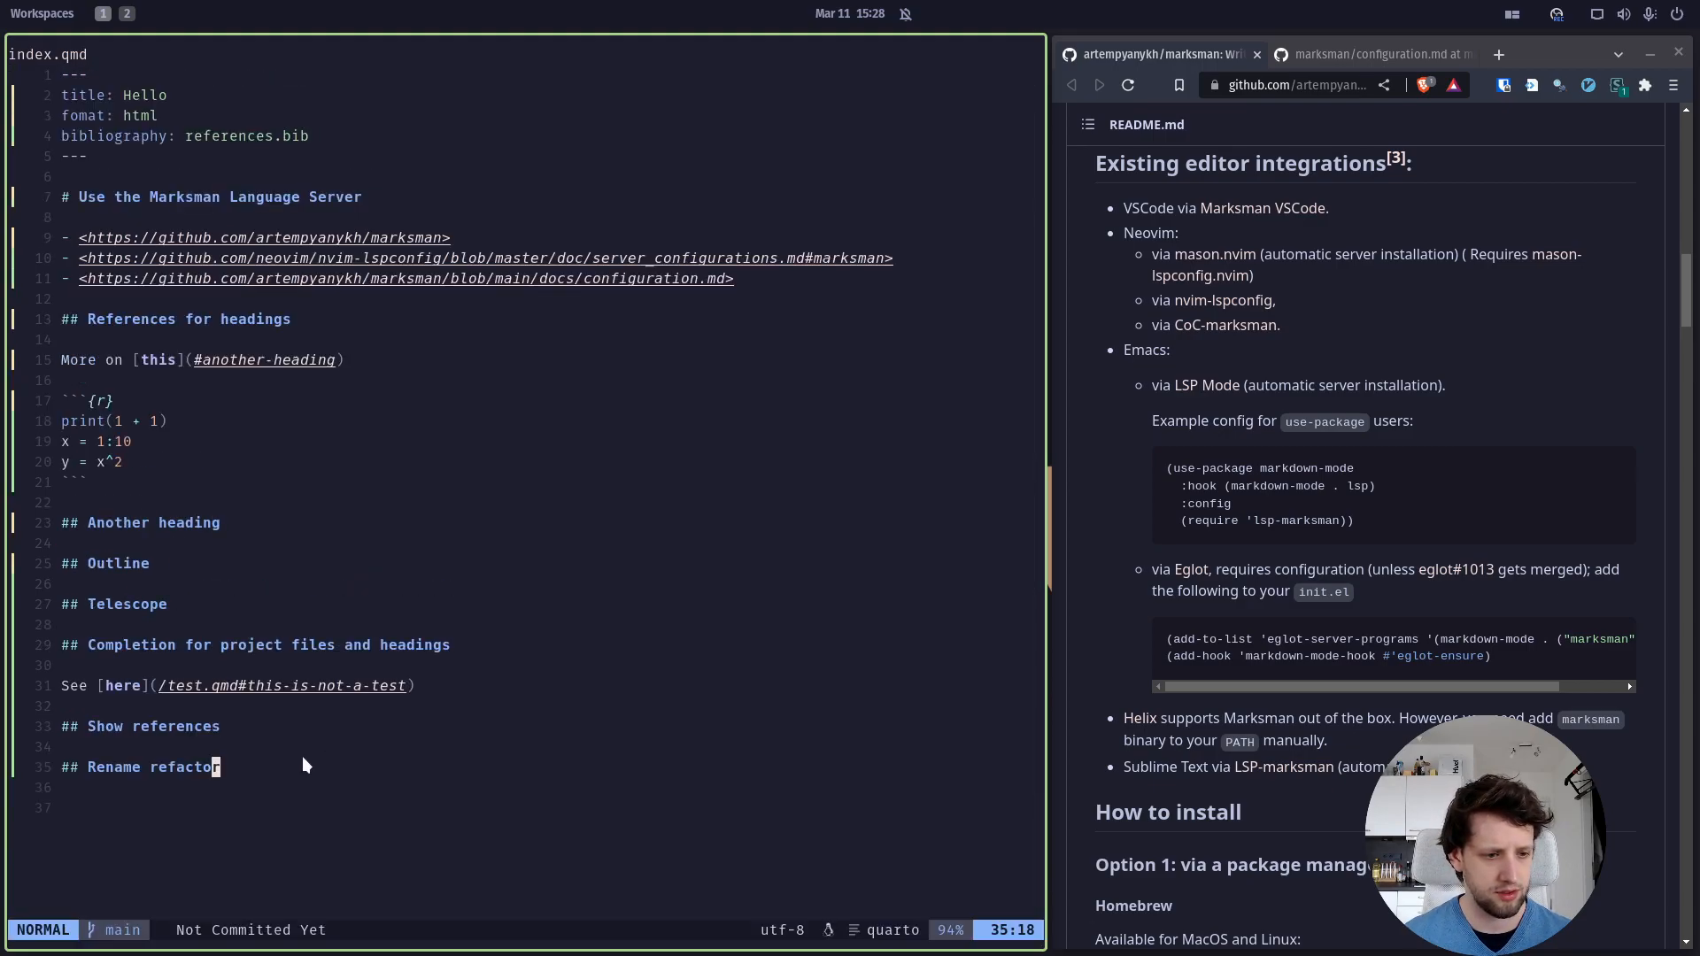
pyautogui.moveTo(353, 724)
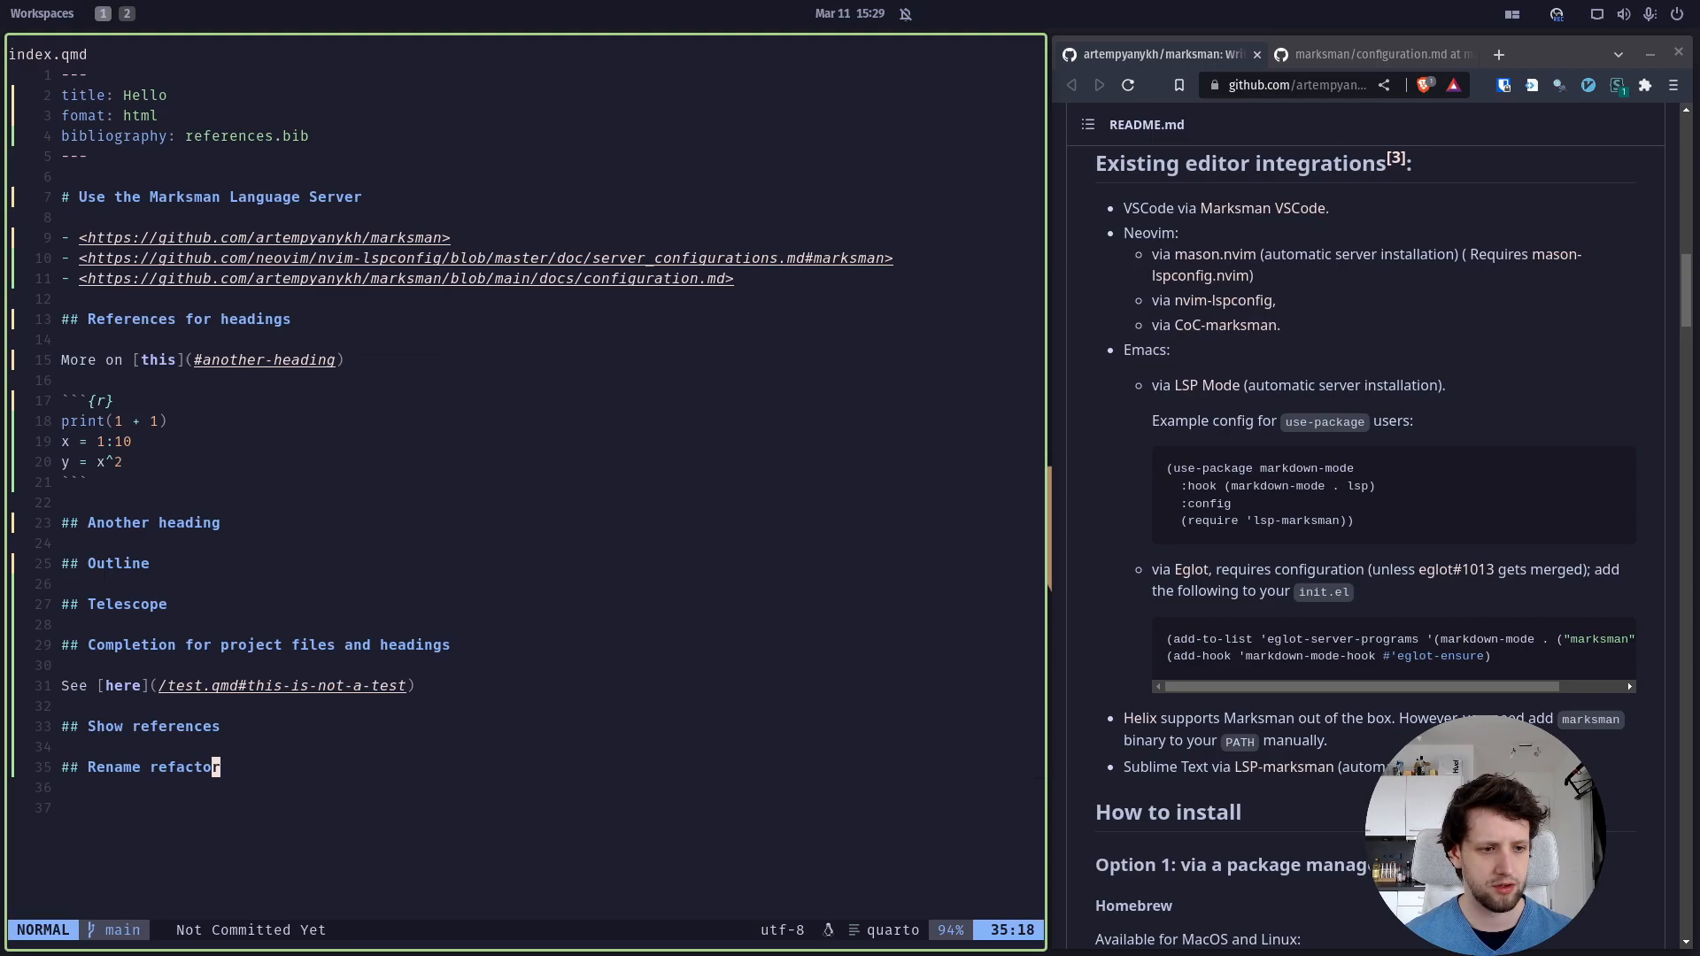
pyautogui.moveTo(198, 386)
pyautogui.write('Another headiing')
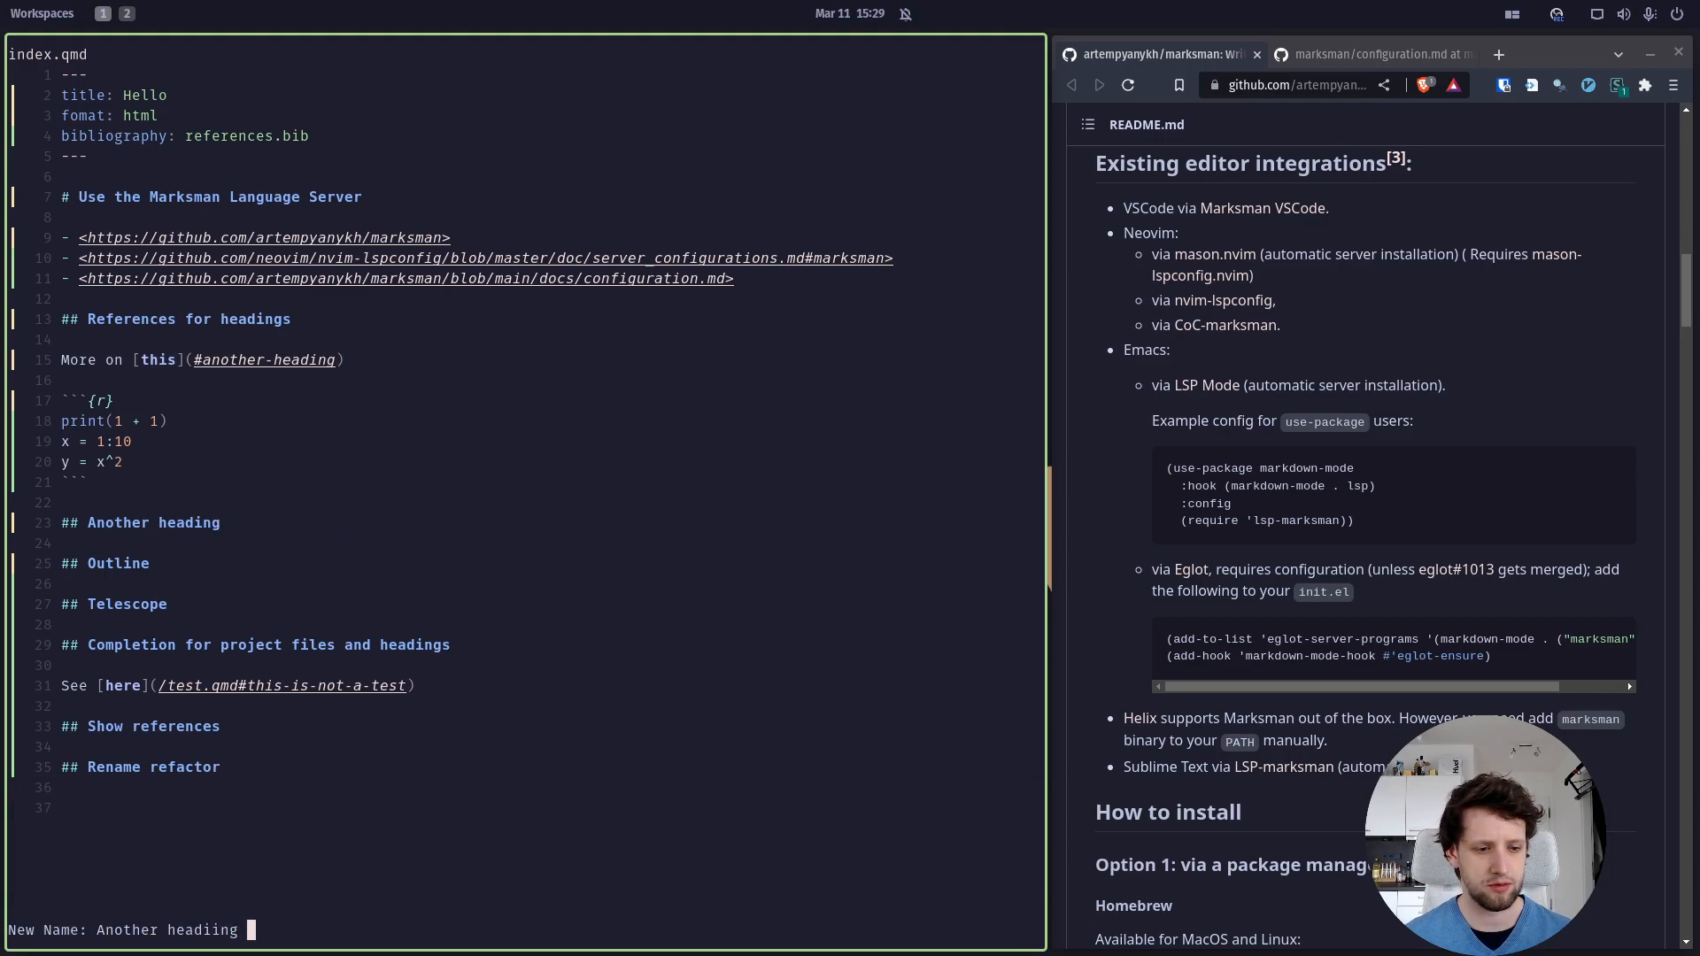
# LSP-rename 'Another heading' to 'Another heading as well', updating its #another-heading-as-well link
pyautogui.write('as well')
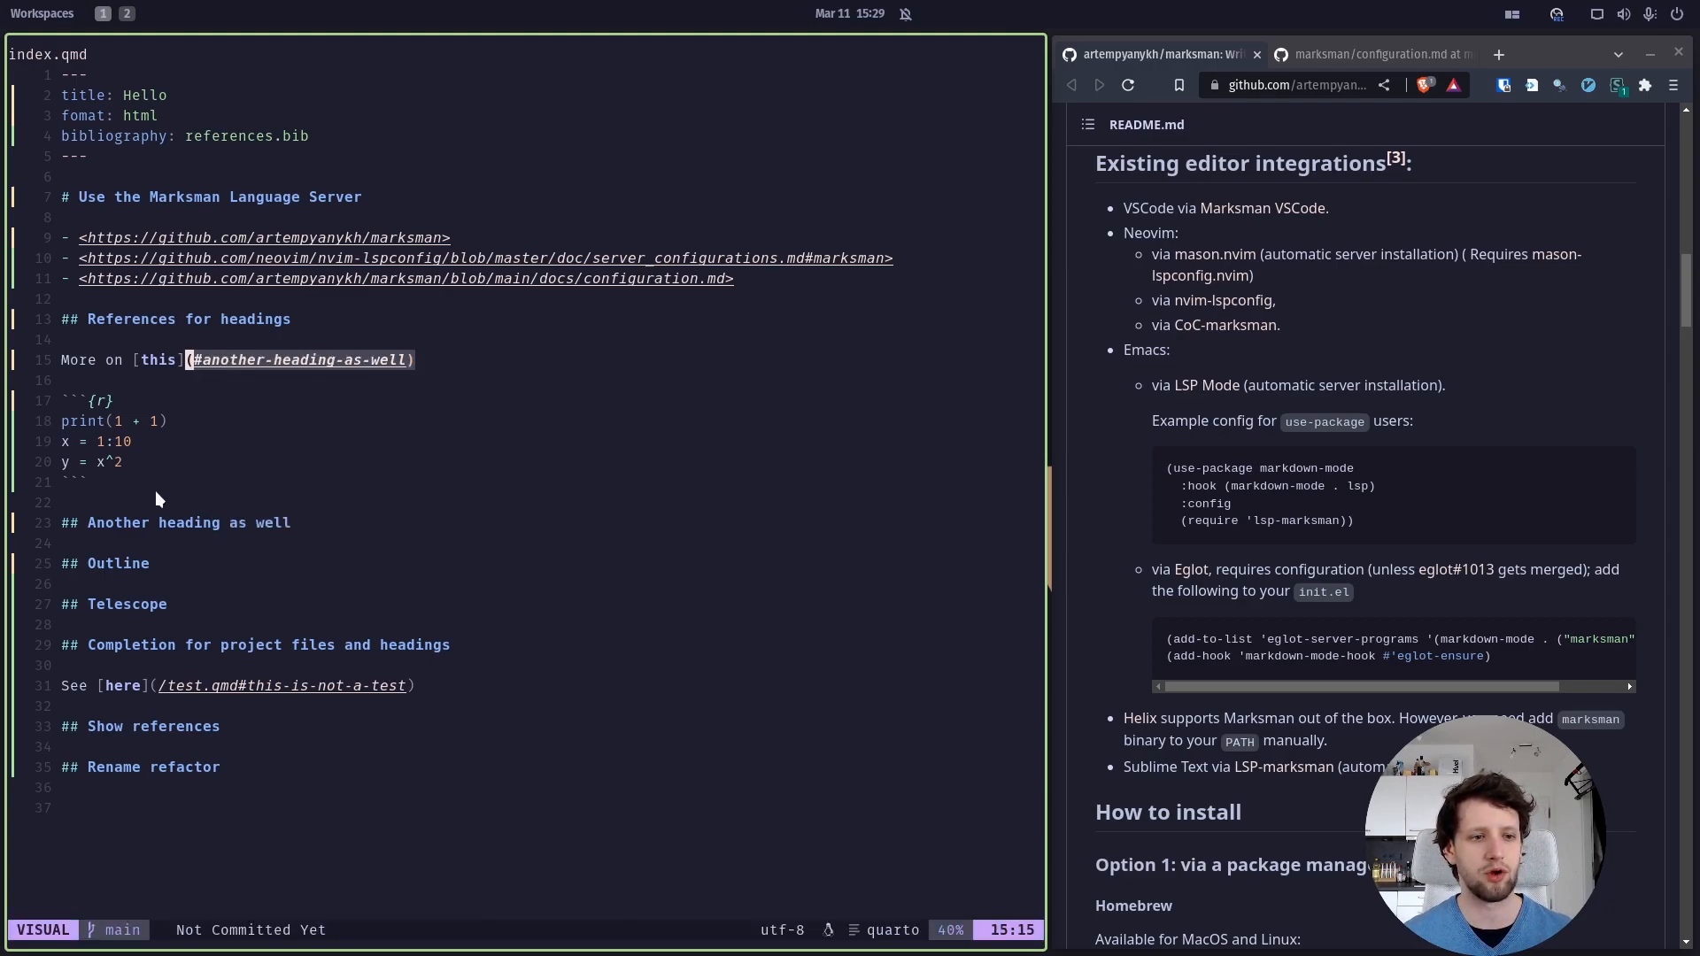
pyautogui.press('Escape')
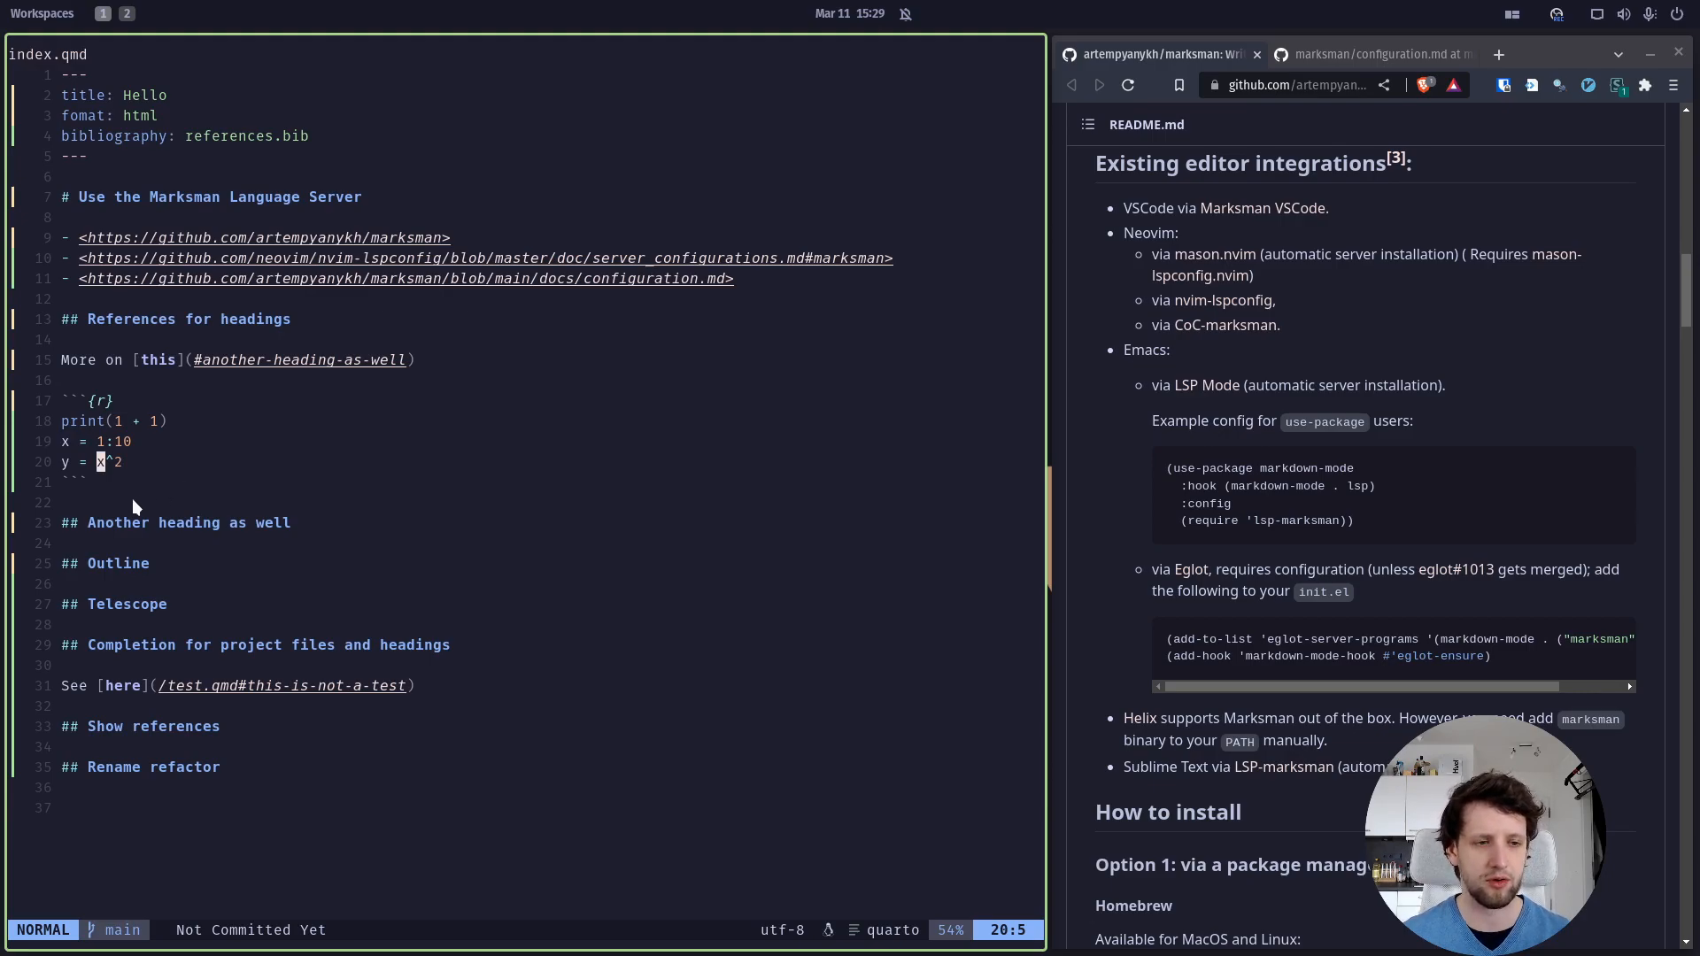
pyautogui.press('v')
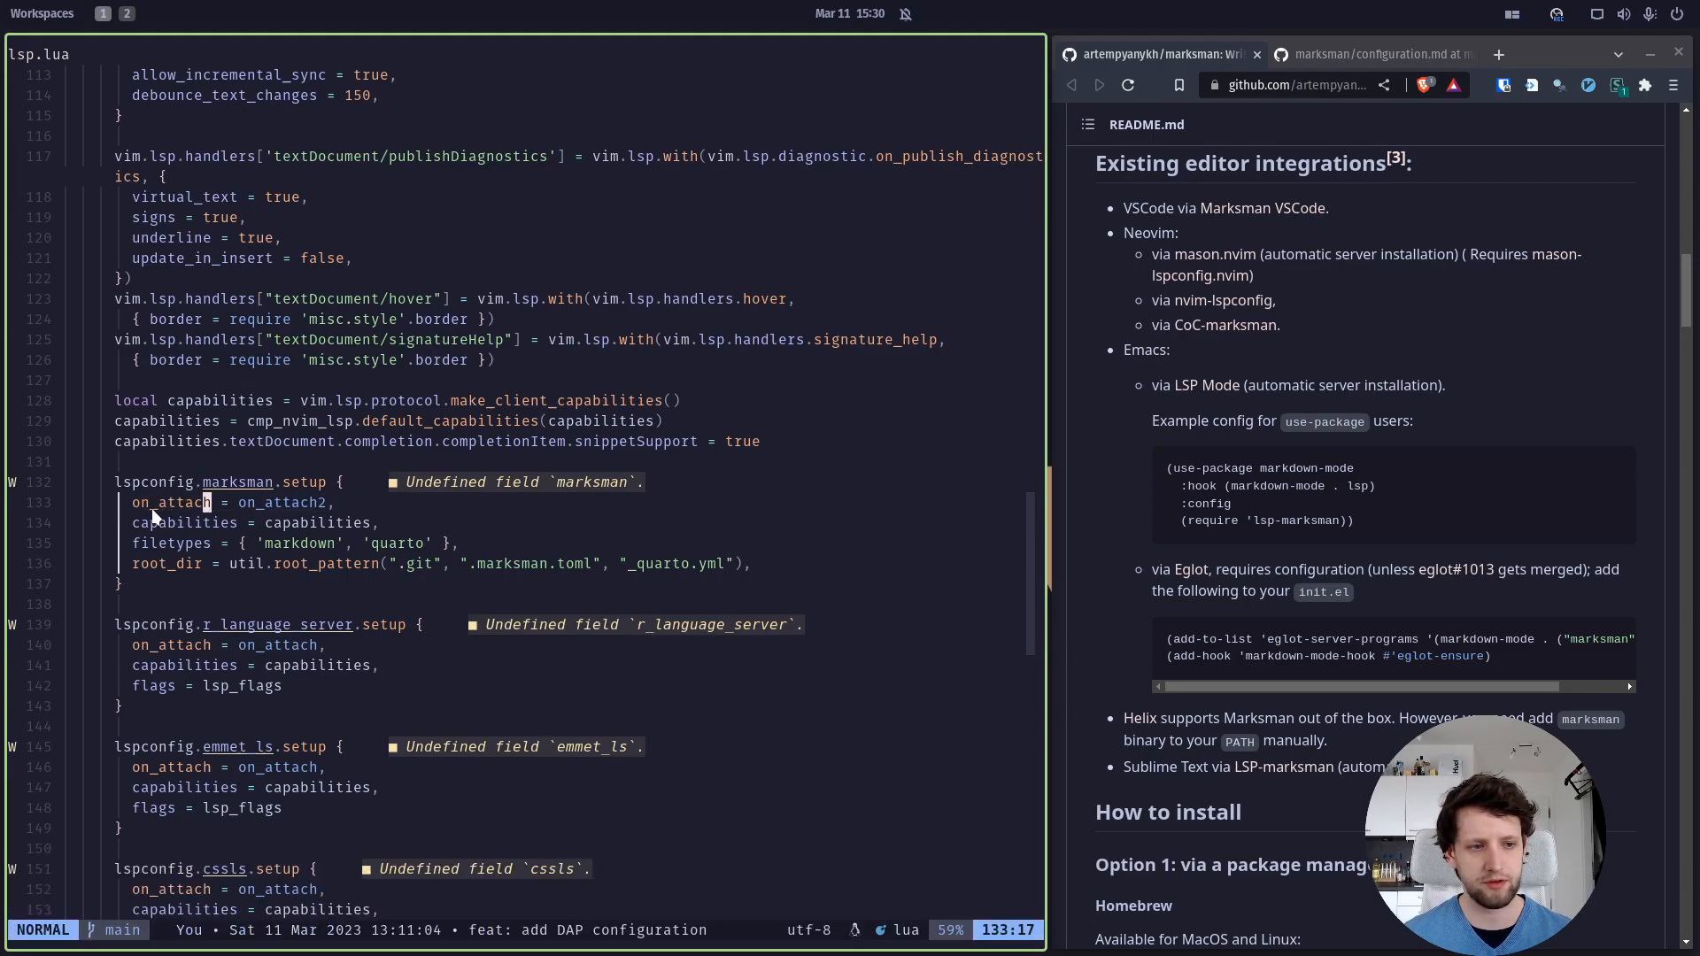
# Review lsp.lua from lspconfig.marksman.setup down to the on_attach and on_attach2 keymaps
pyautogui.press('v')
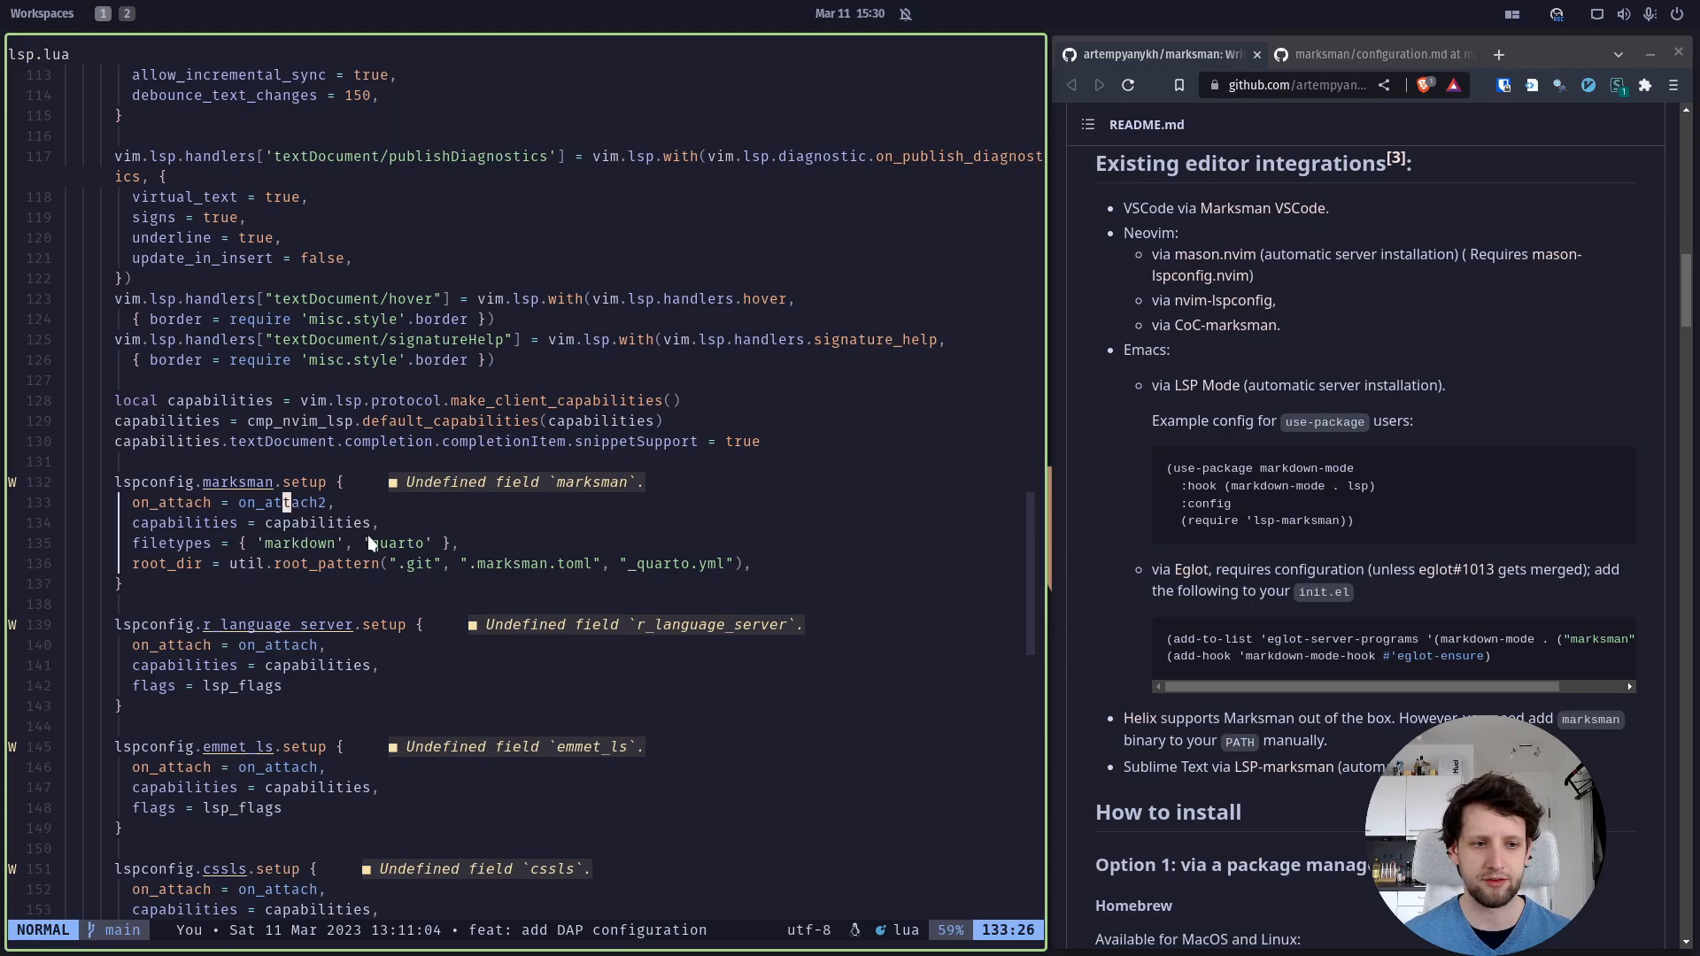
pyautogui.moveTo(417, 515)
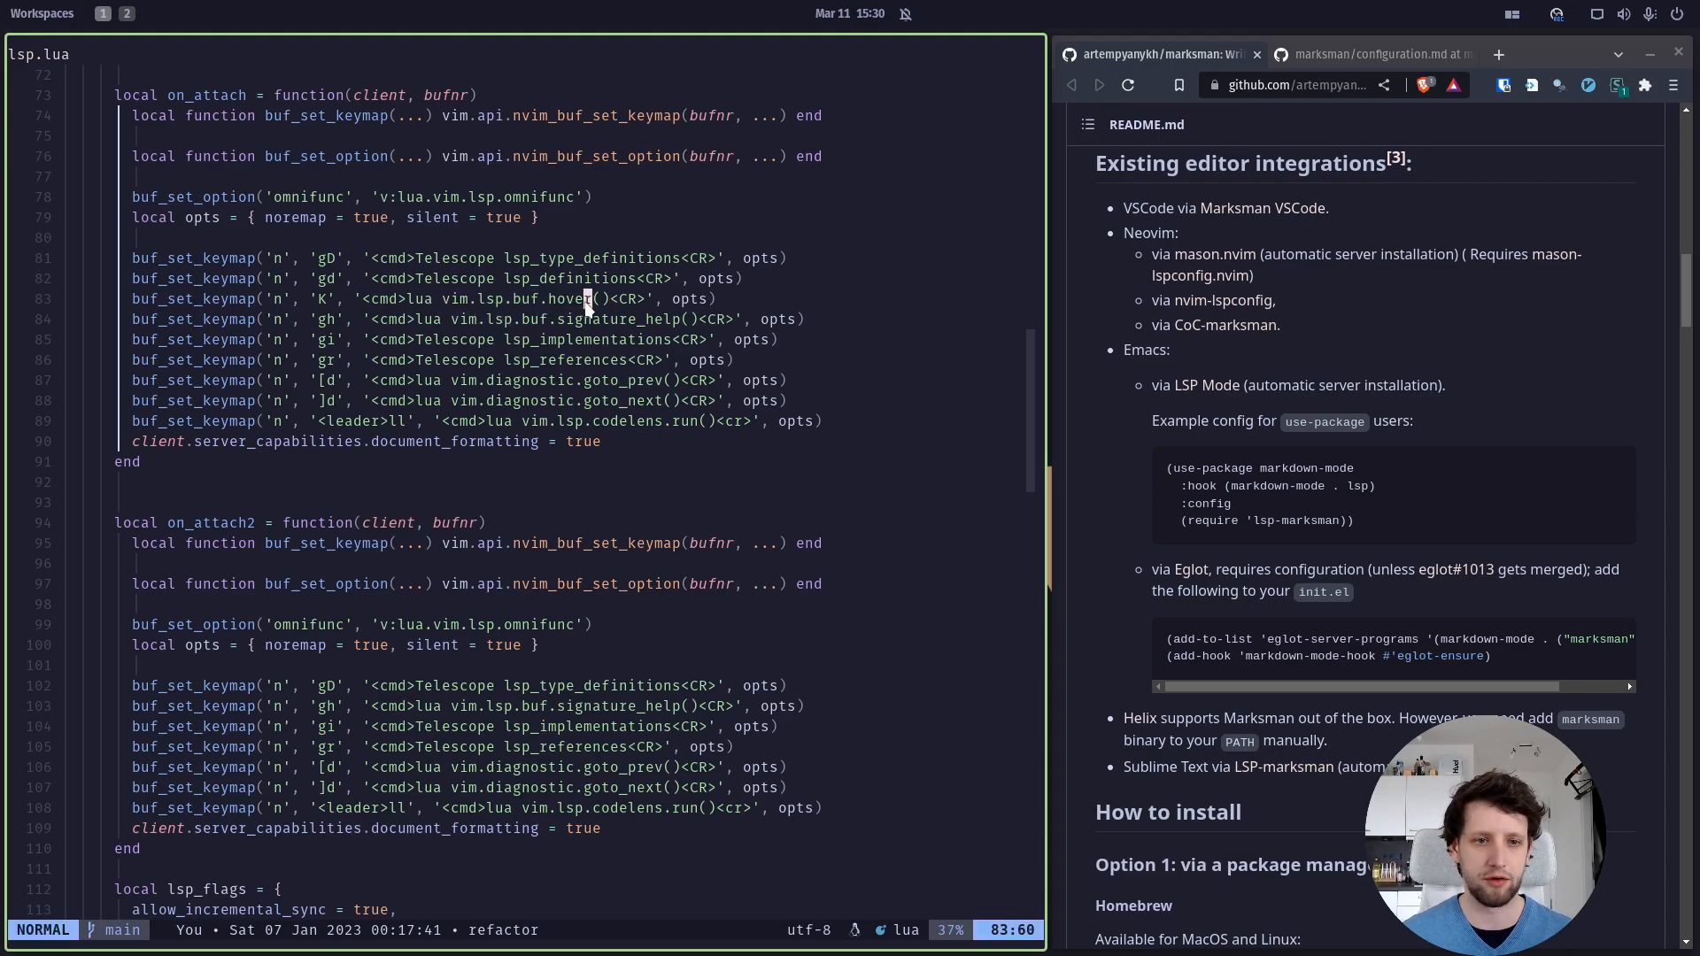
pyautogui.moveTo(412, 308)
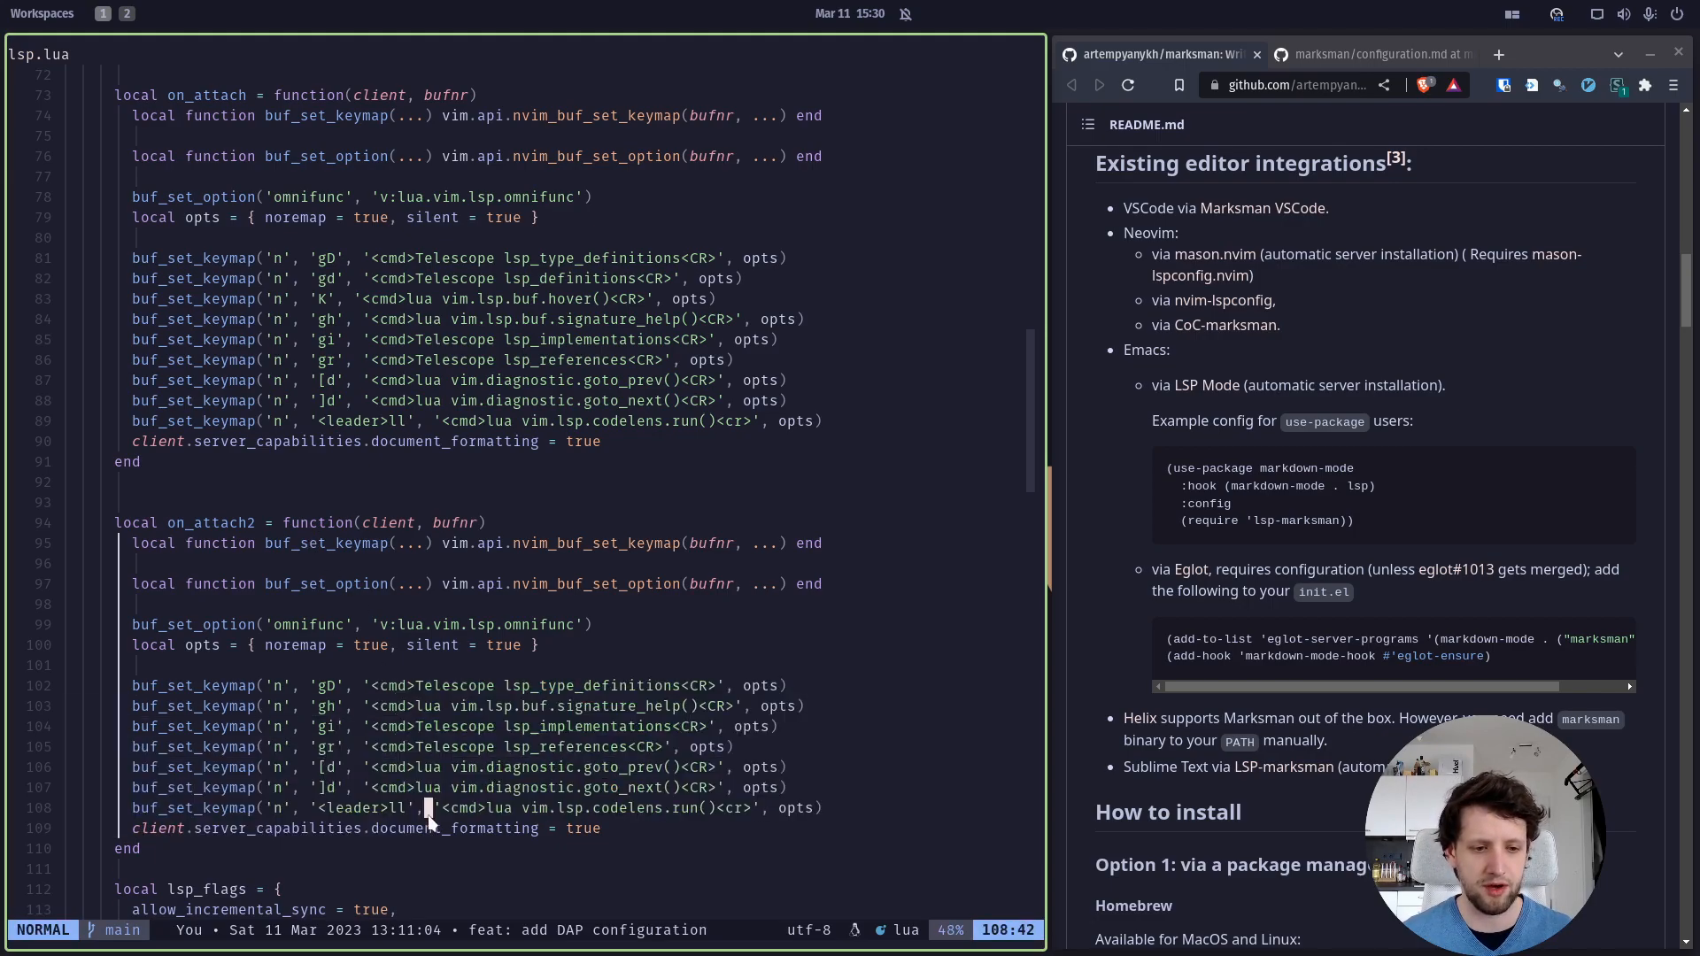
pyautogui.scroll(-3)
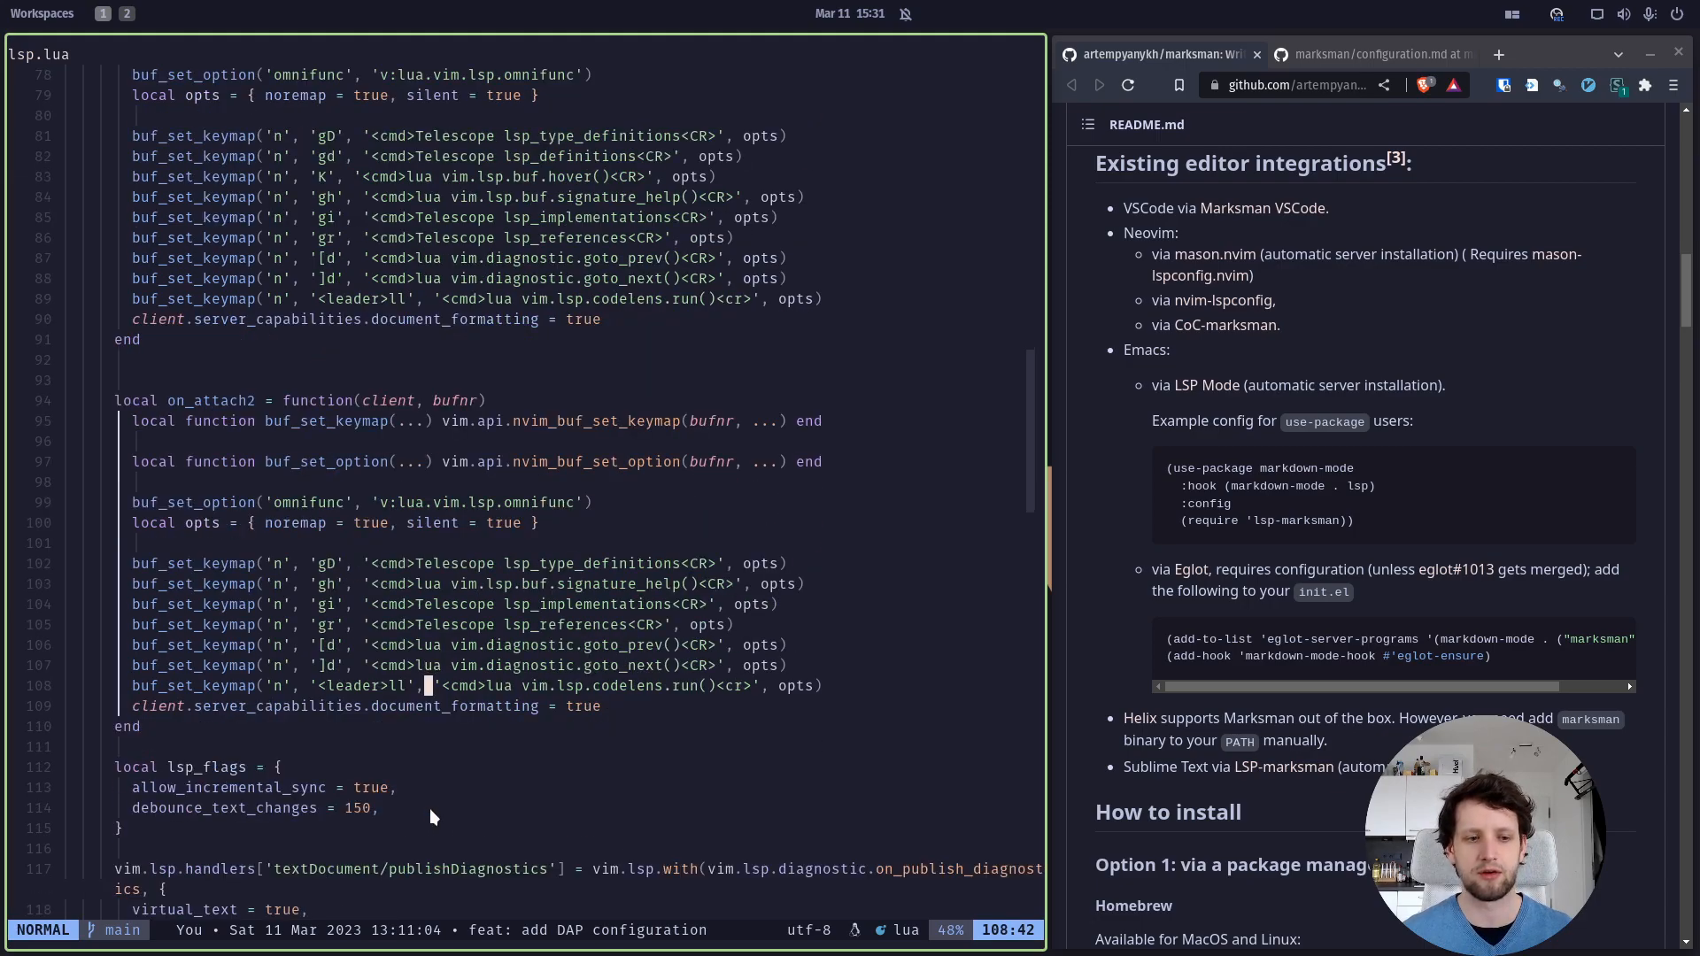
pyautogui.moveTo(430, 808)
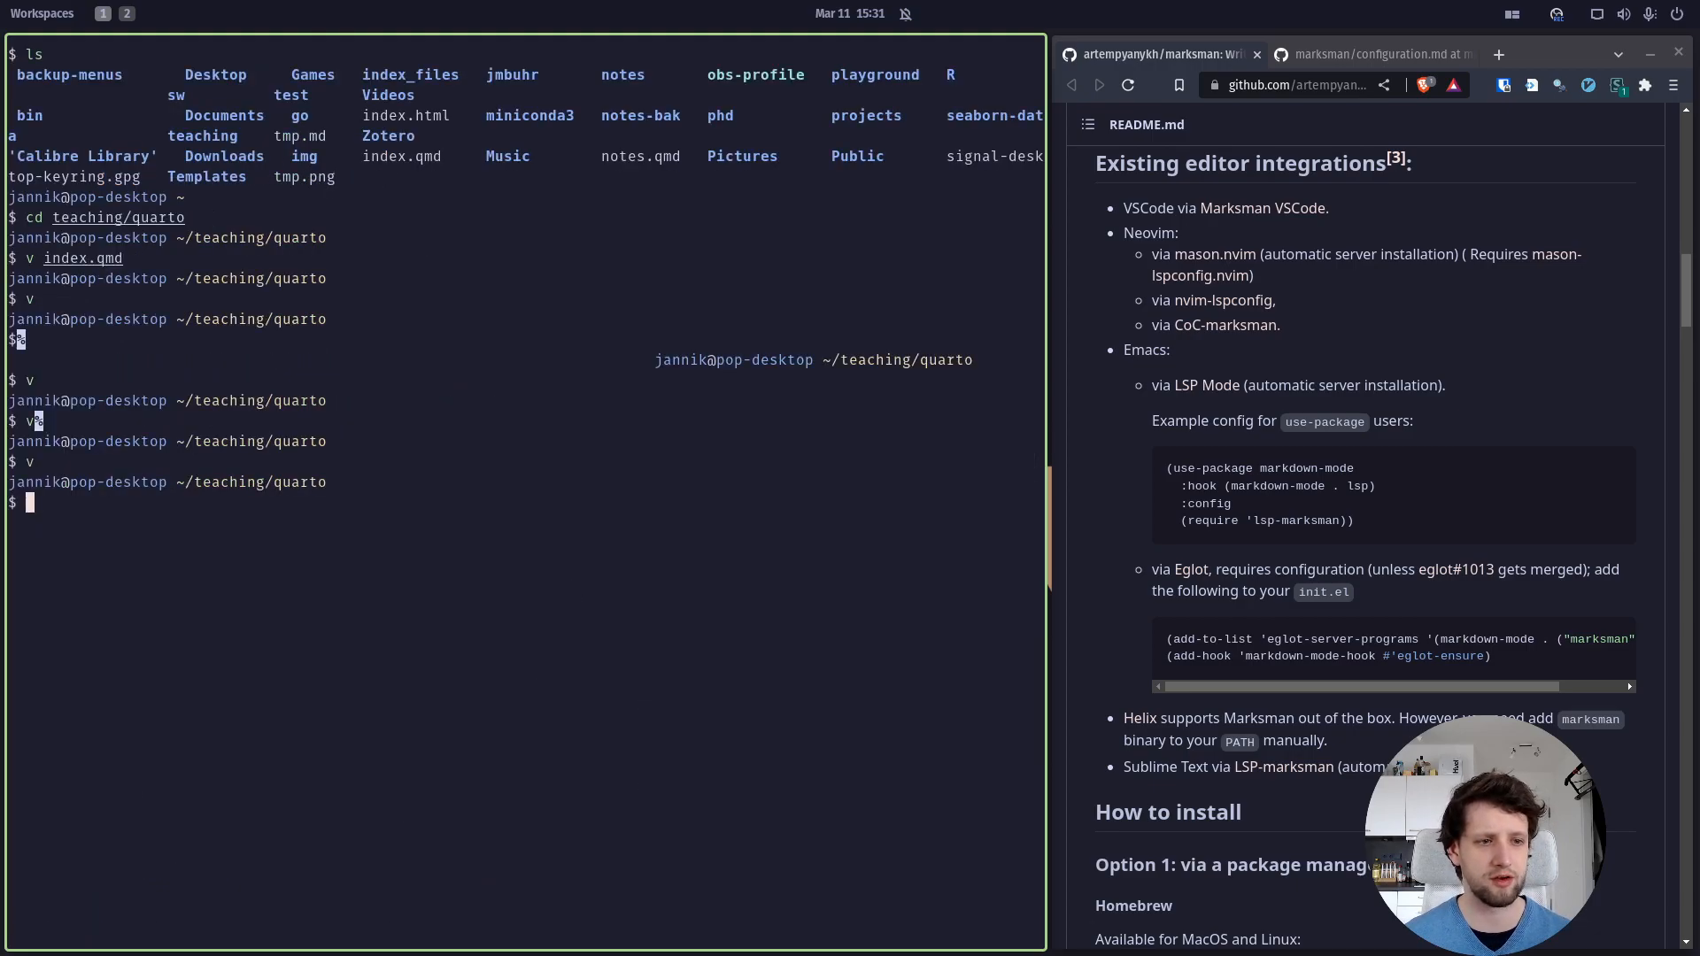
# Change directory in the shell and relaunch Neovim on otter.nvim's keeper.lua
pyautogui.write('p')
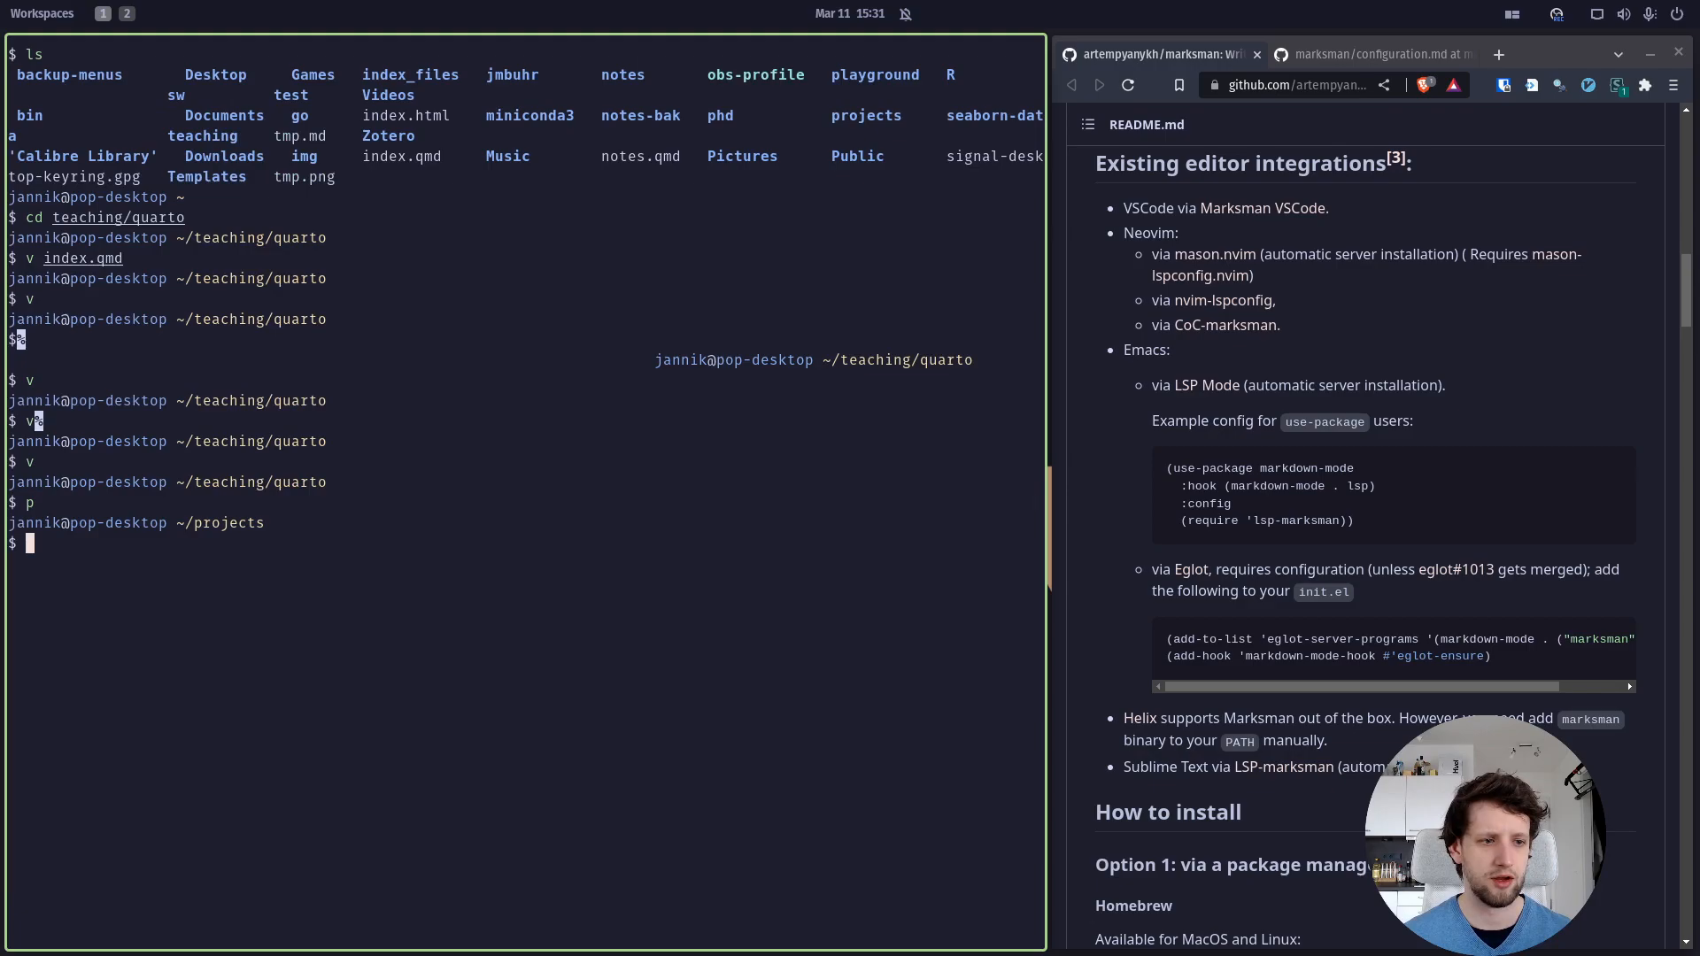
pyautogui.write('cd teaching/quarto')
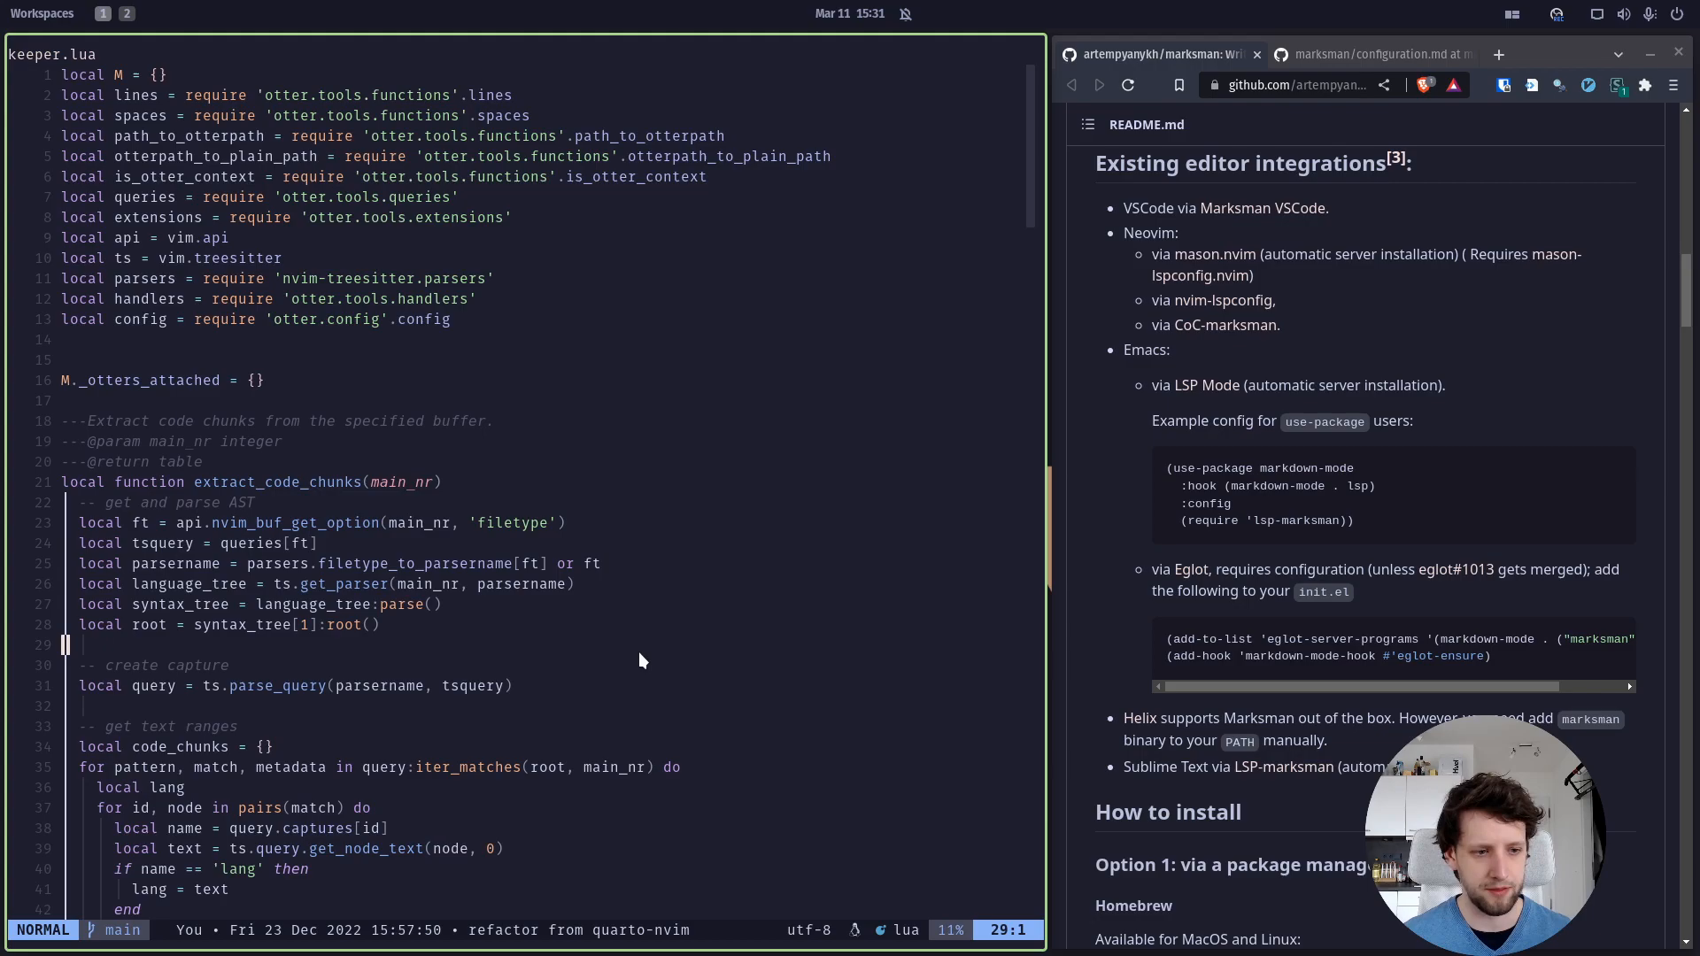
pyautogui.scroll(-3)
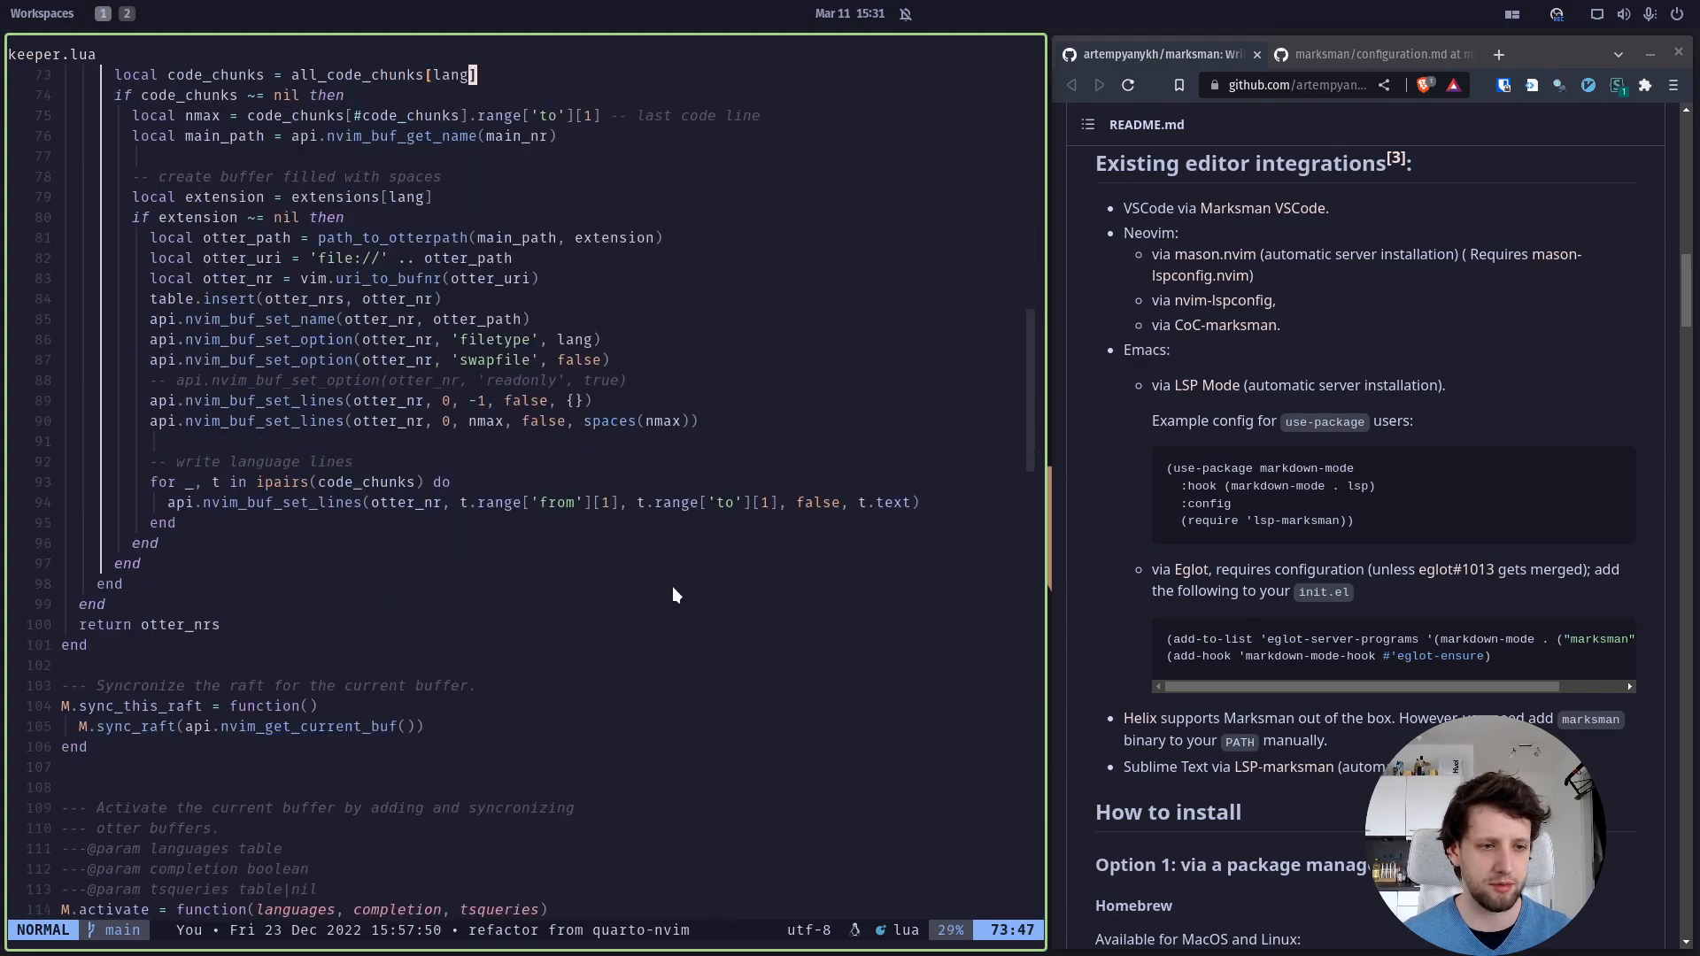
pyautogui.scroll(-3)
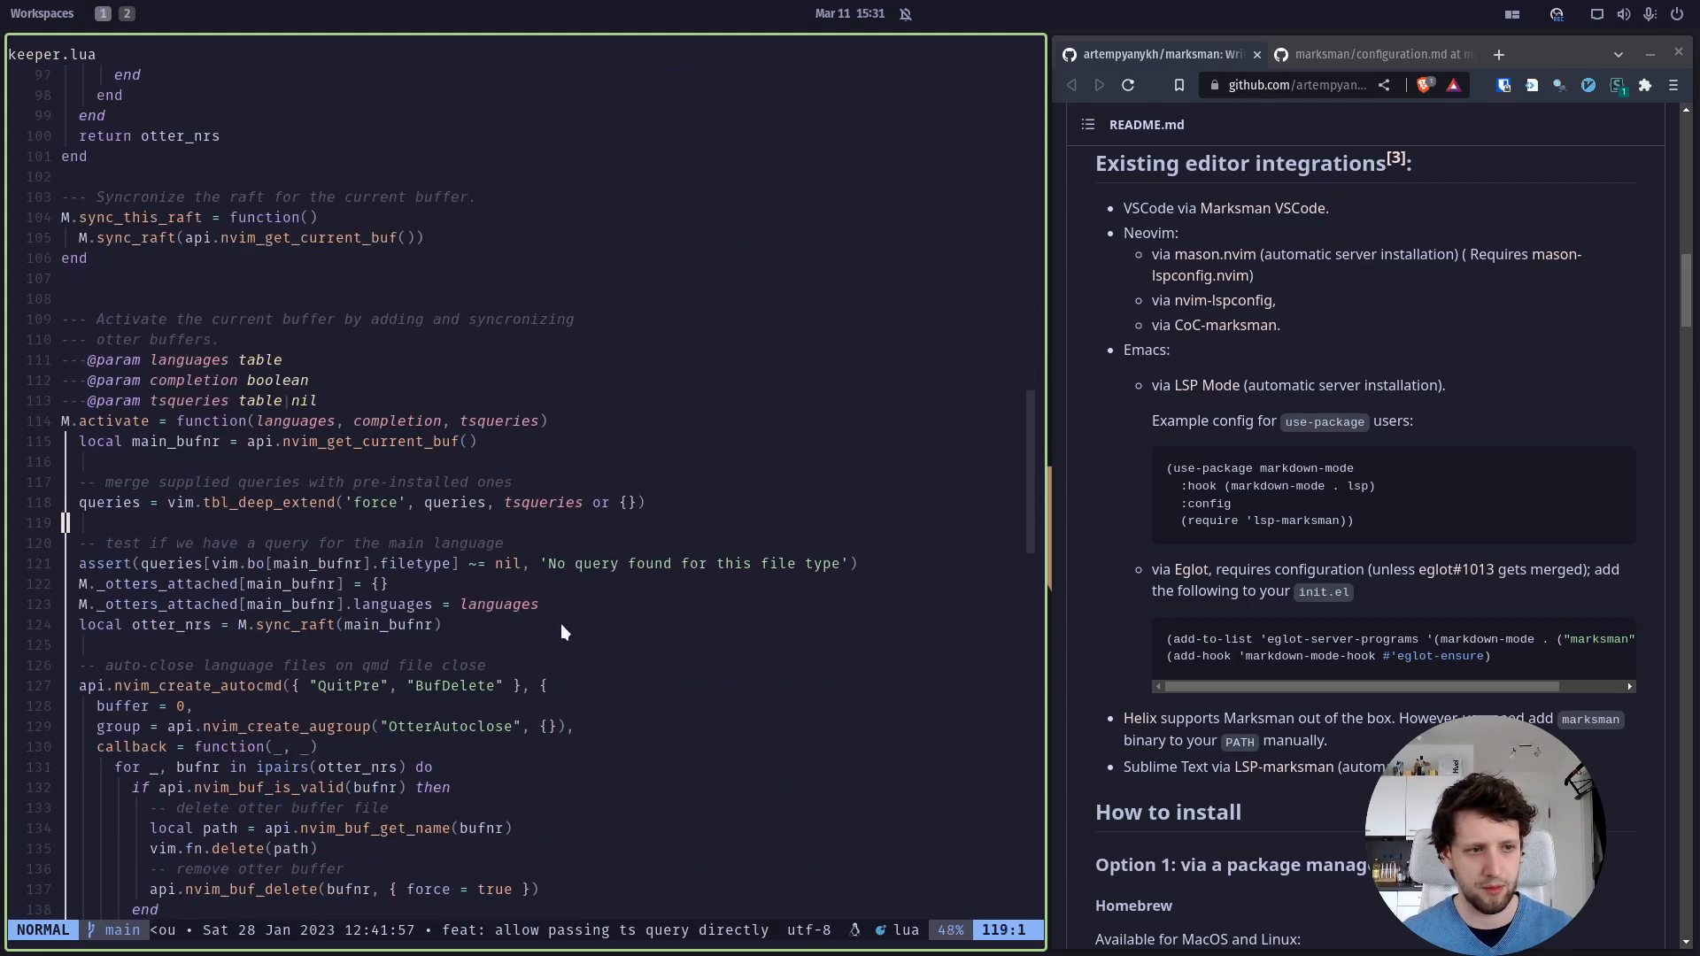
pyautogui.scroll(-3)
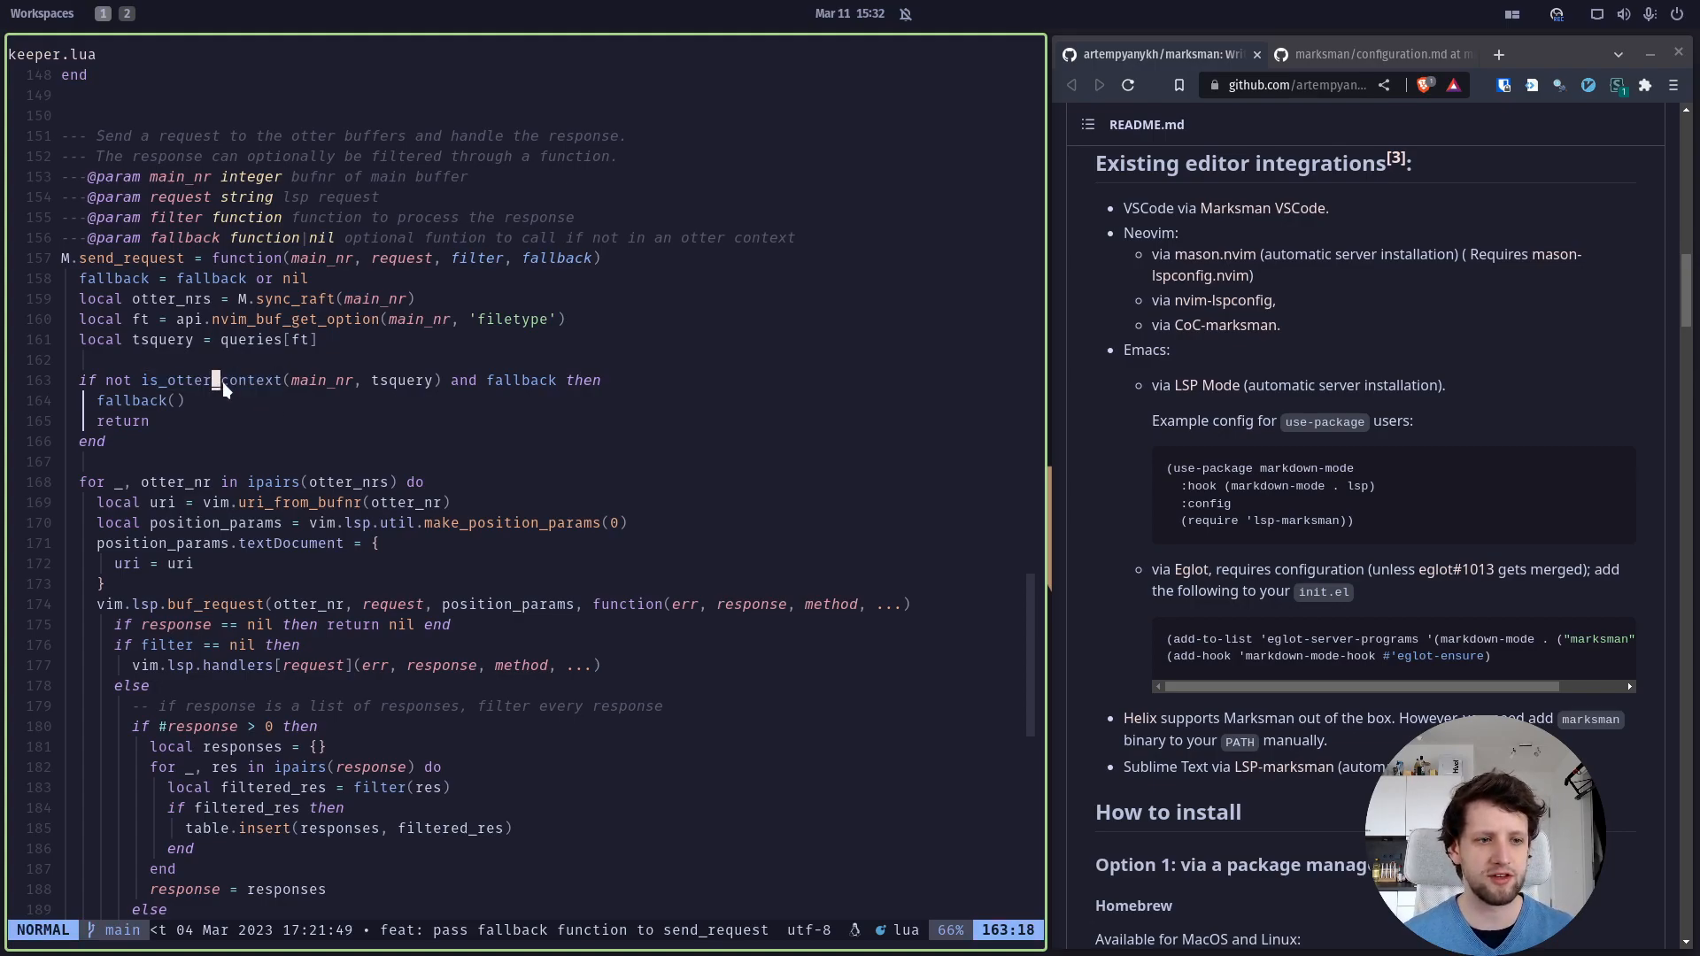
pyautogui.moveTo(99, 403)
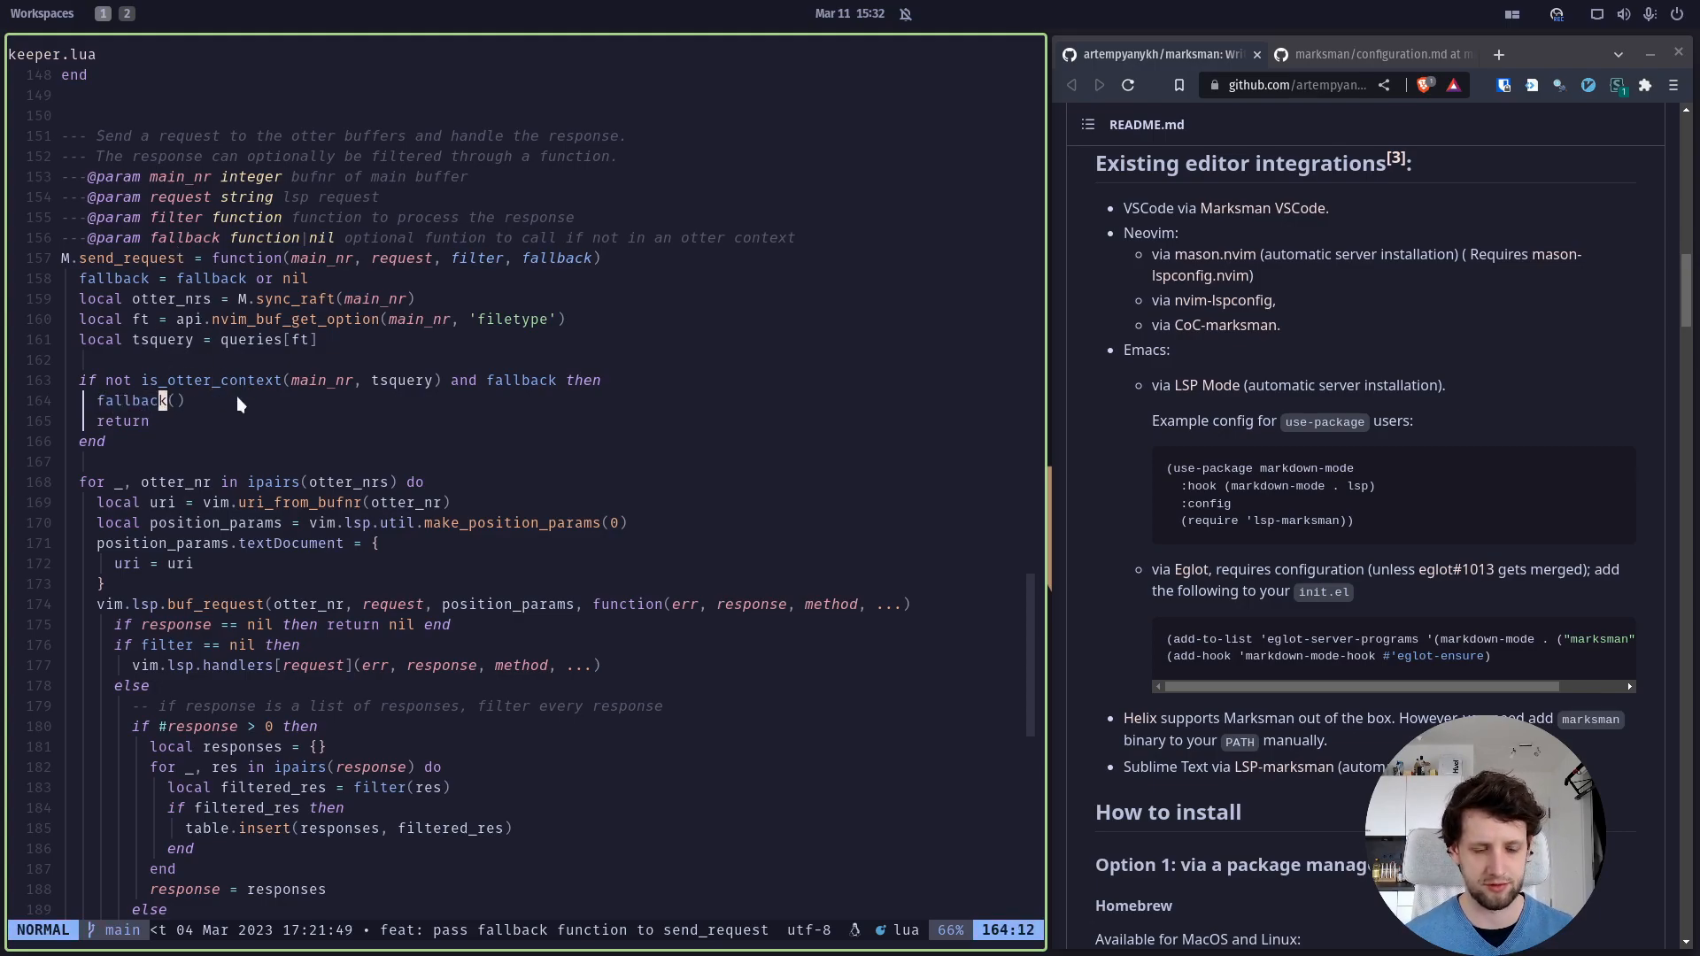
pyautogui.write('ke')
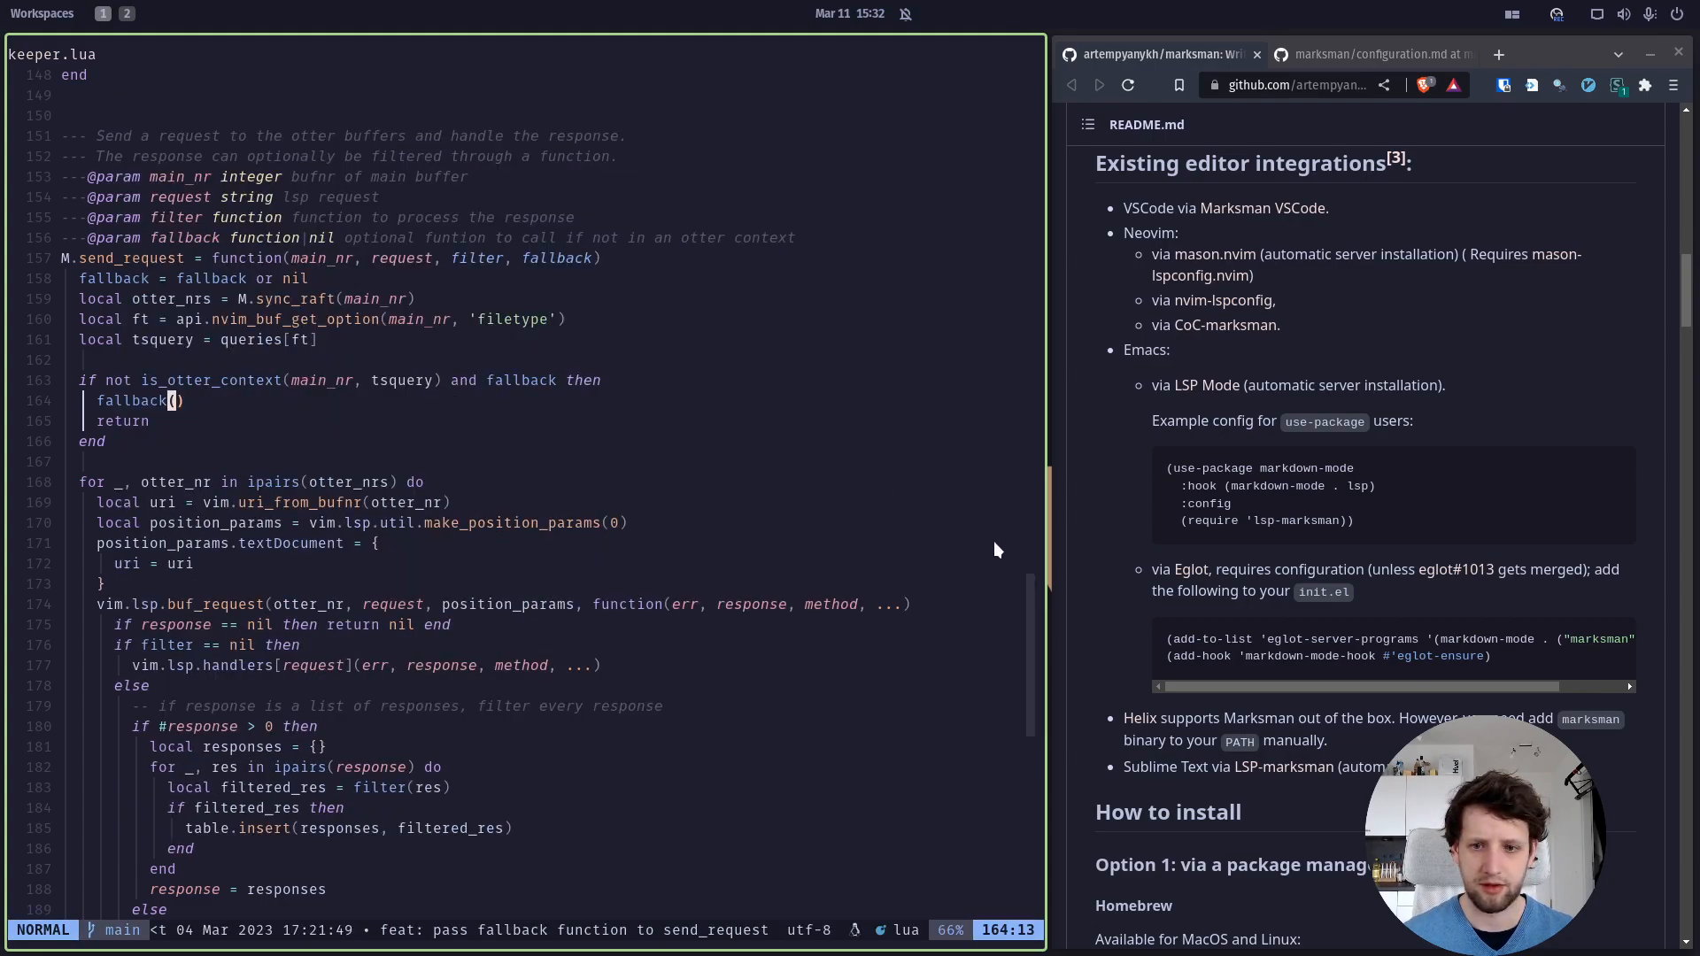
pyautogui.scroll(-3)
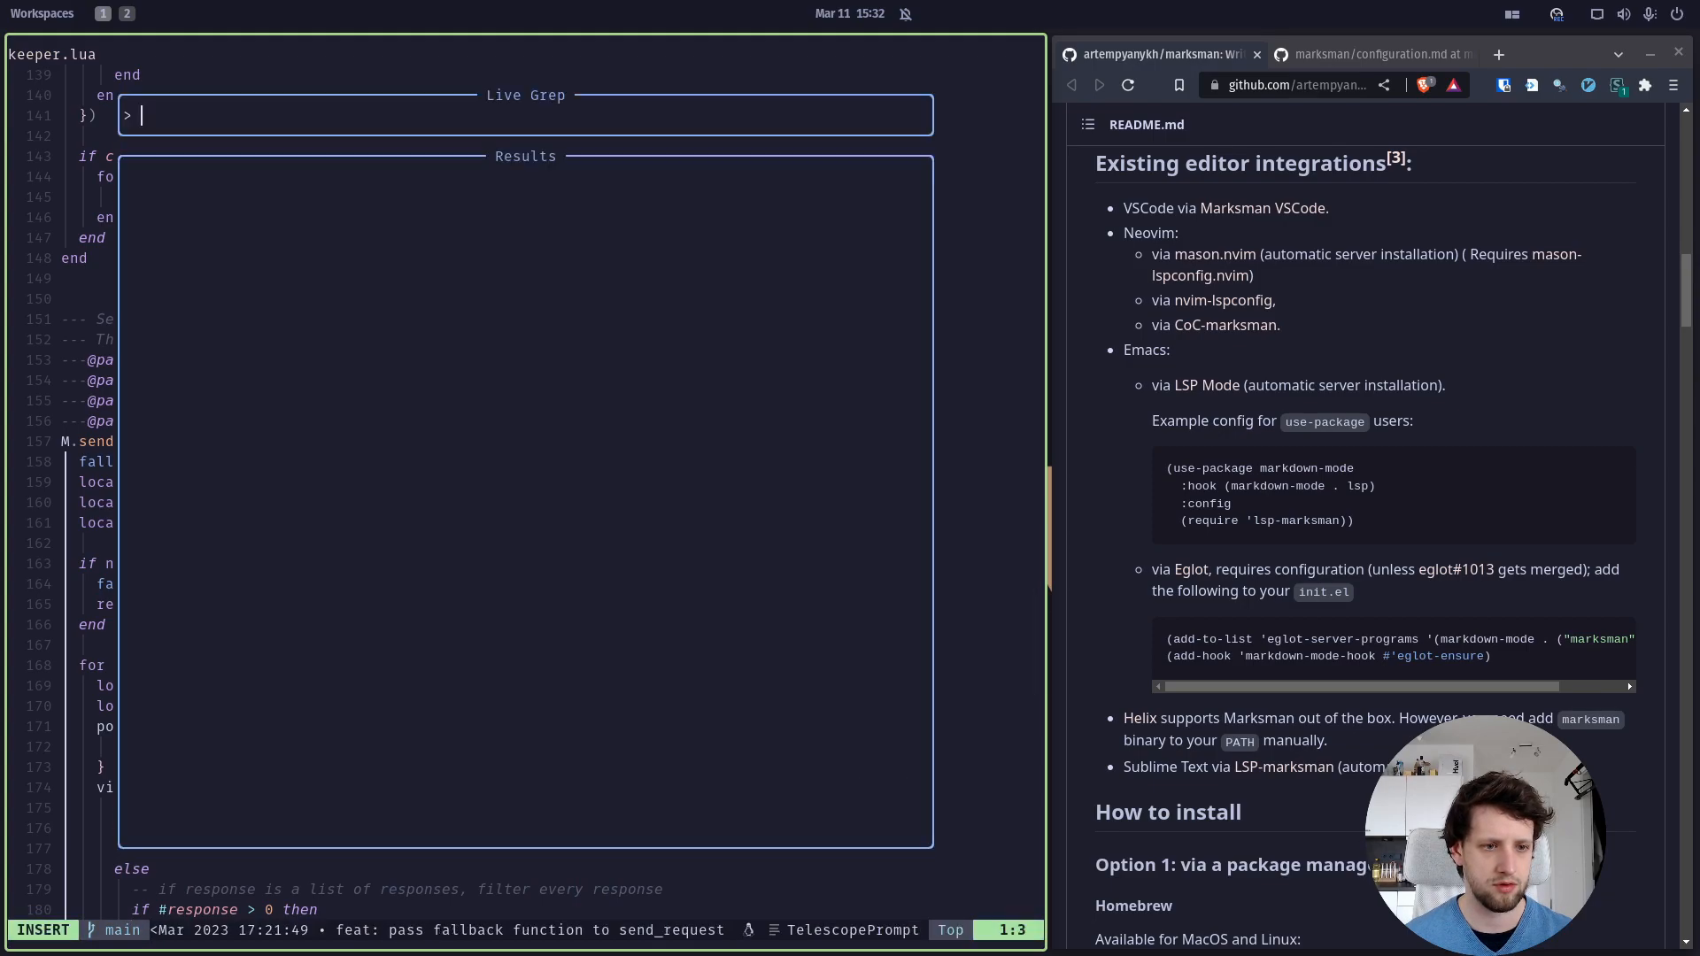
# Live-grep 'hover' with Telescope and jump to M.ask_hover in otter's init.lua
pyautogui.write('hover')
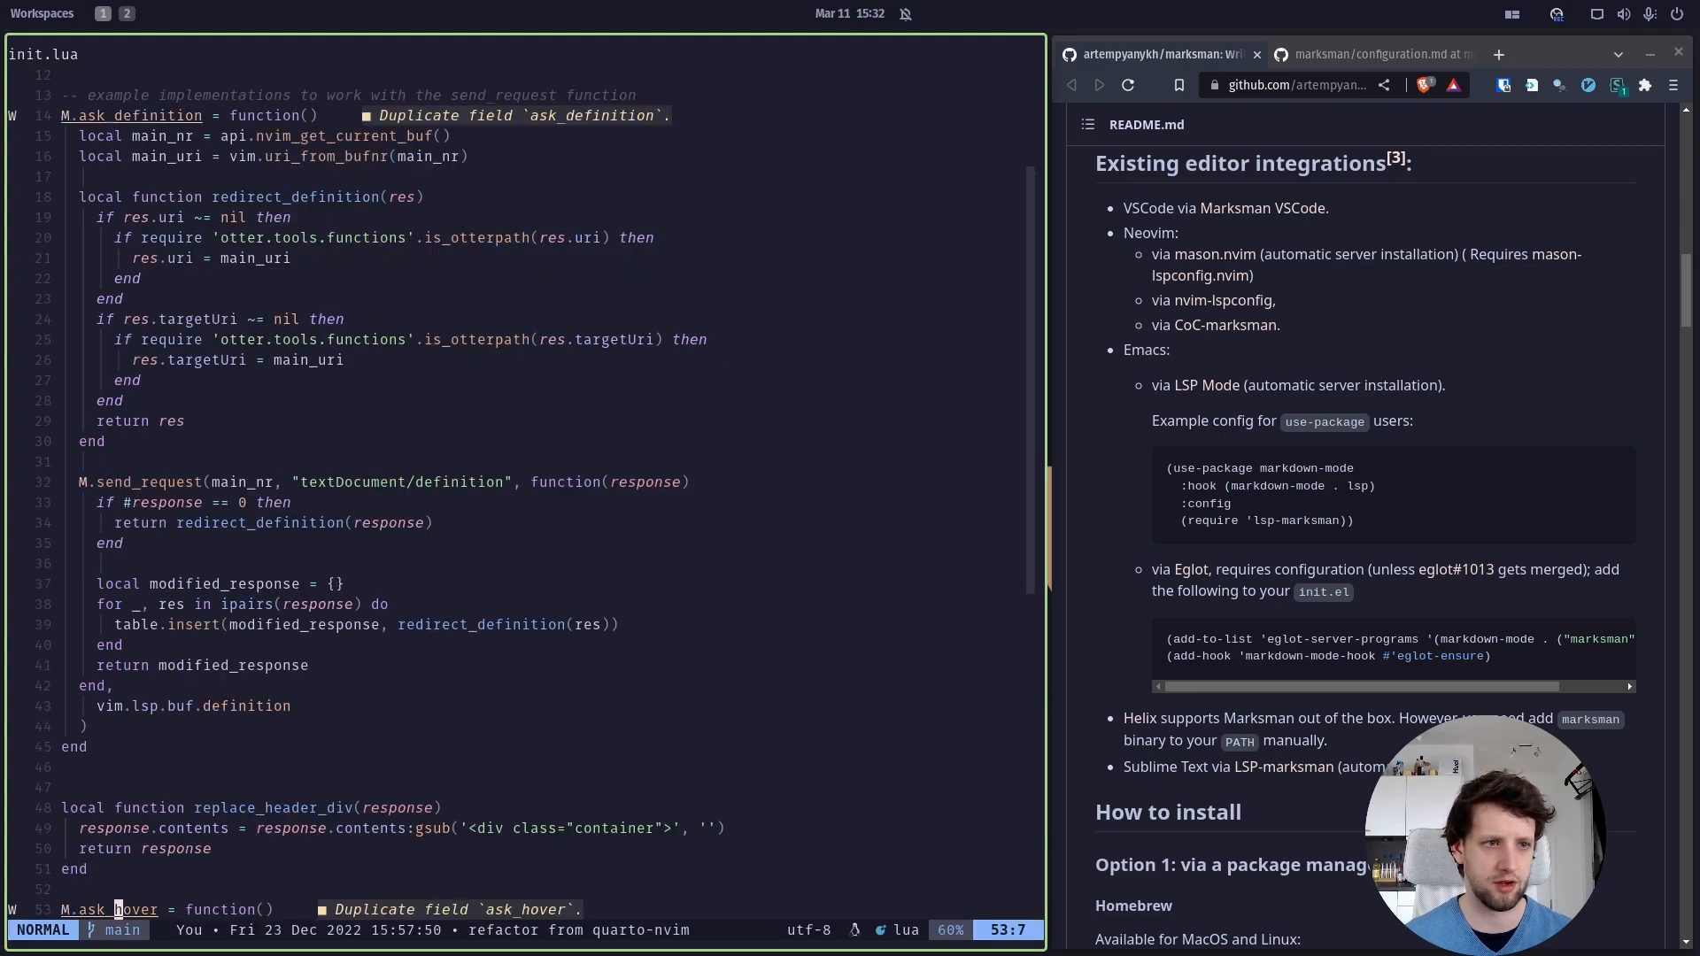
pyautogui.scroll(-3)
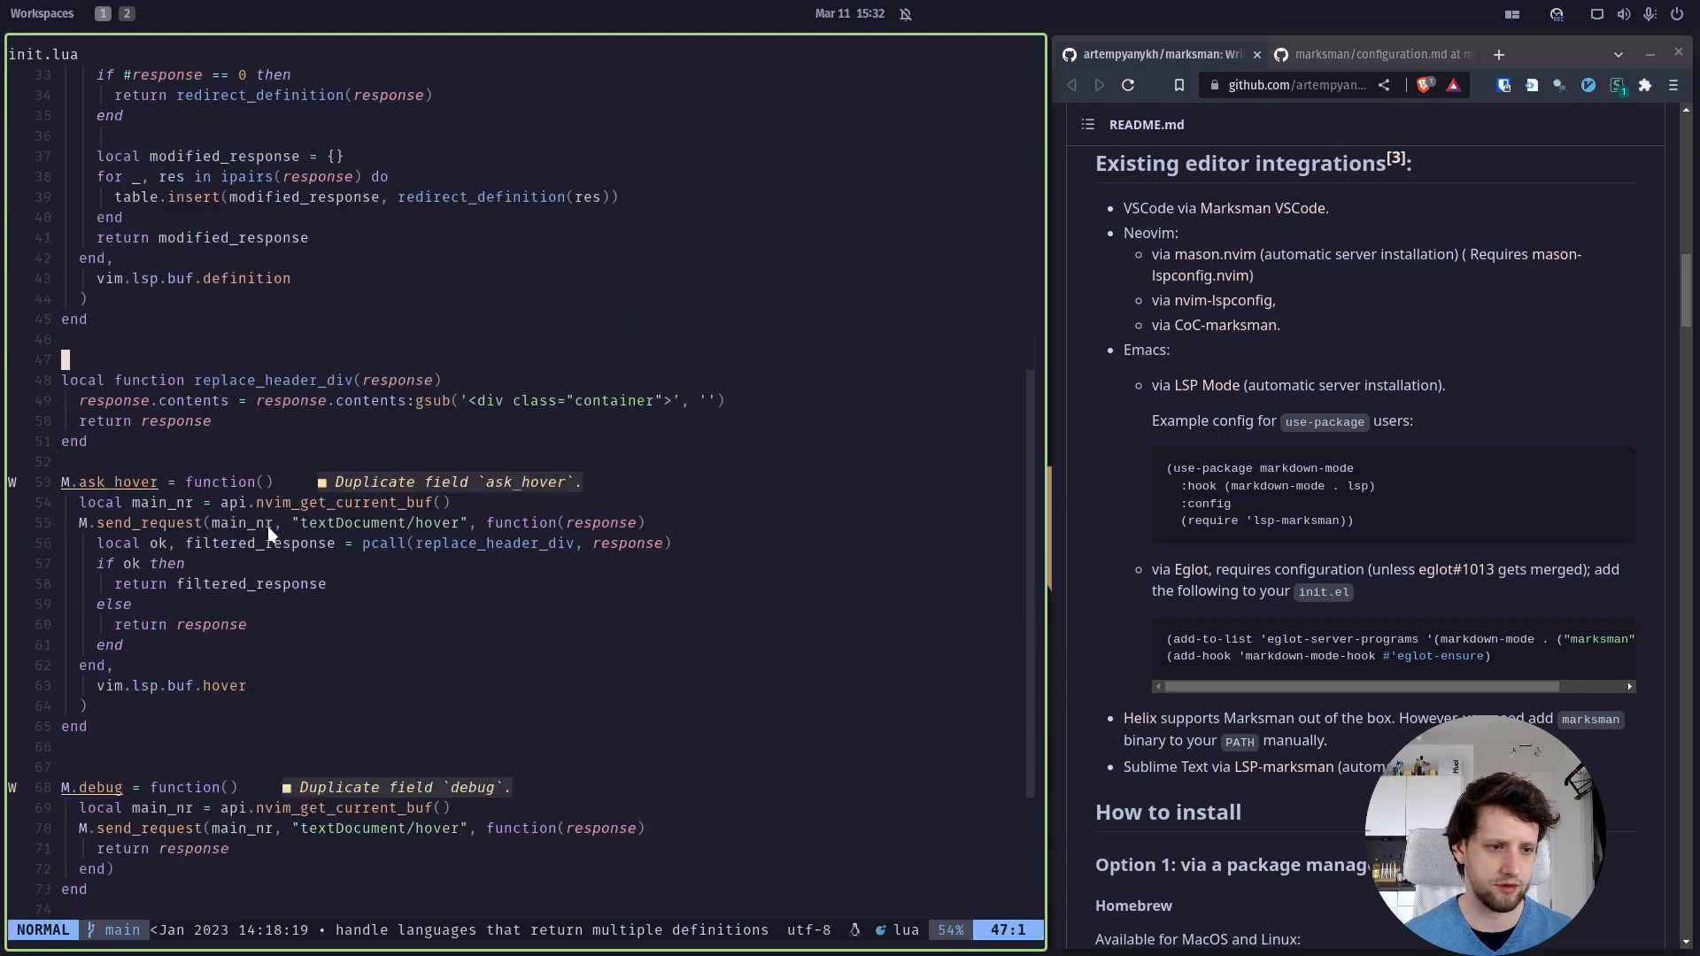
pyautogui.scroll(-3)
pyautogui.write('cd te')
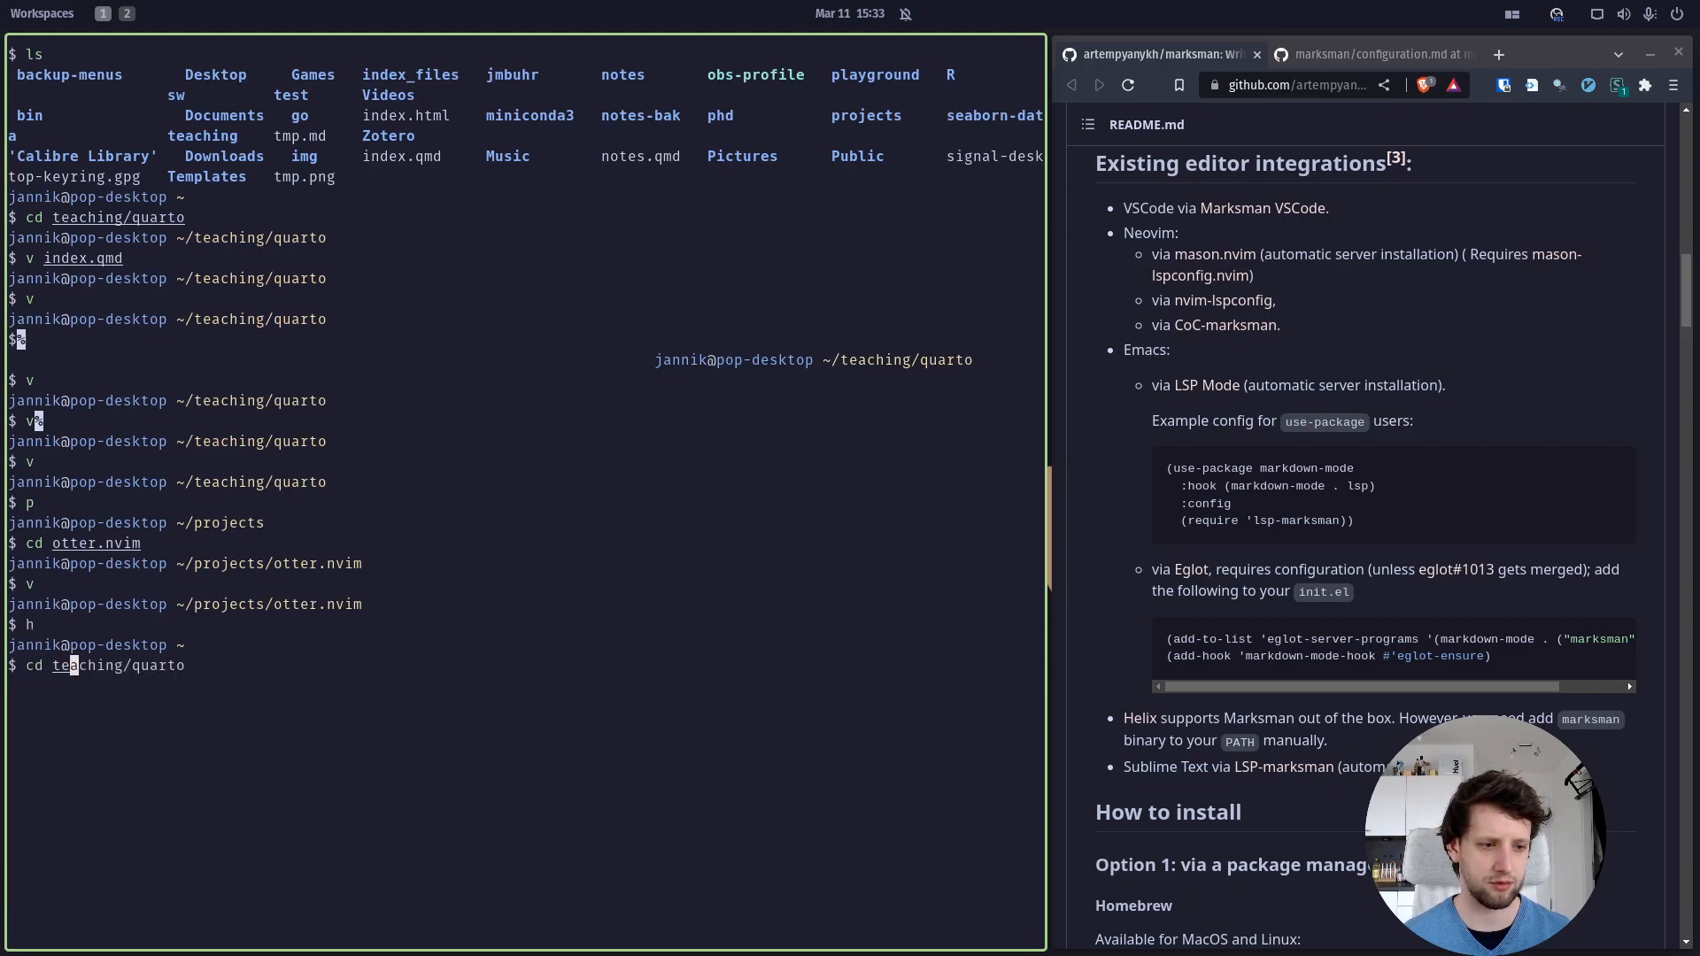
# Reopen index.qmd with v, then show Marksman's configuration.md docs in the browser
pyautogui.write('v index.qmd')
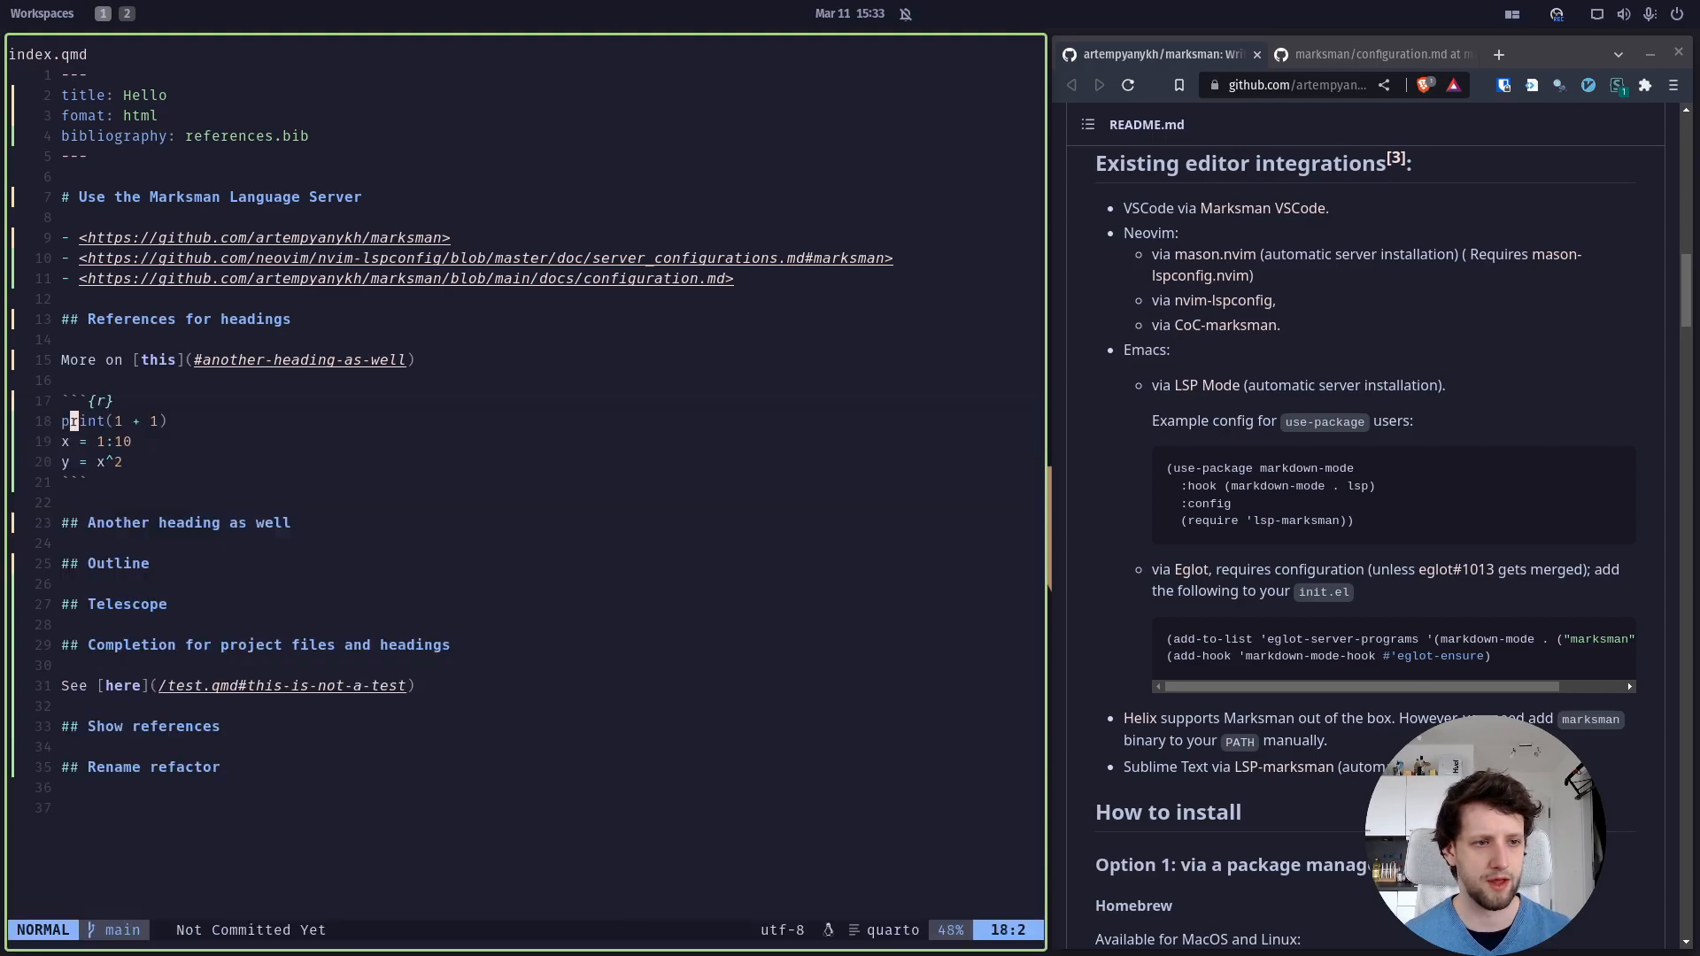
pyautogui.moveTo(229, 475)
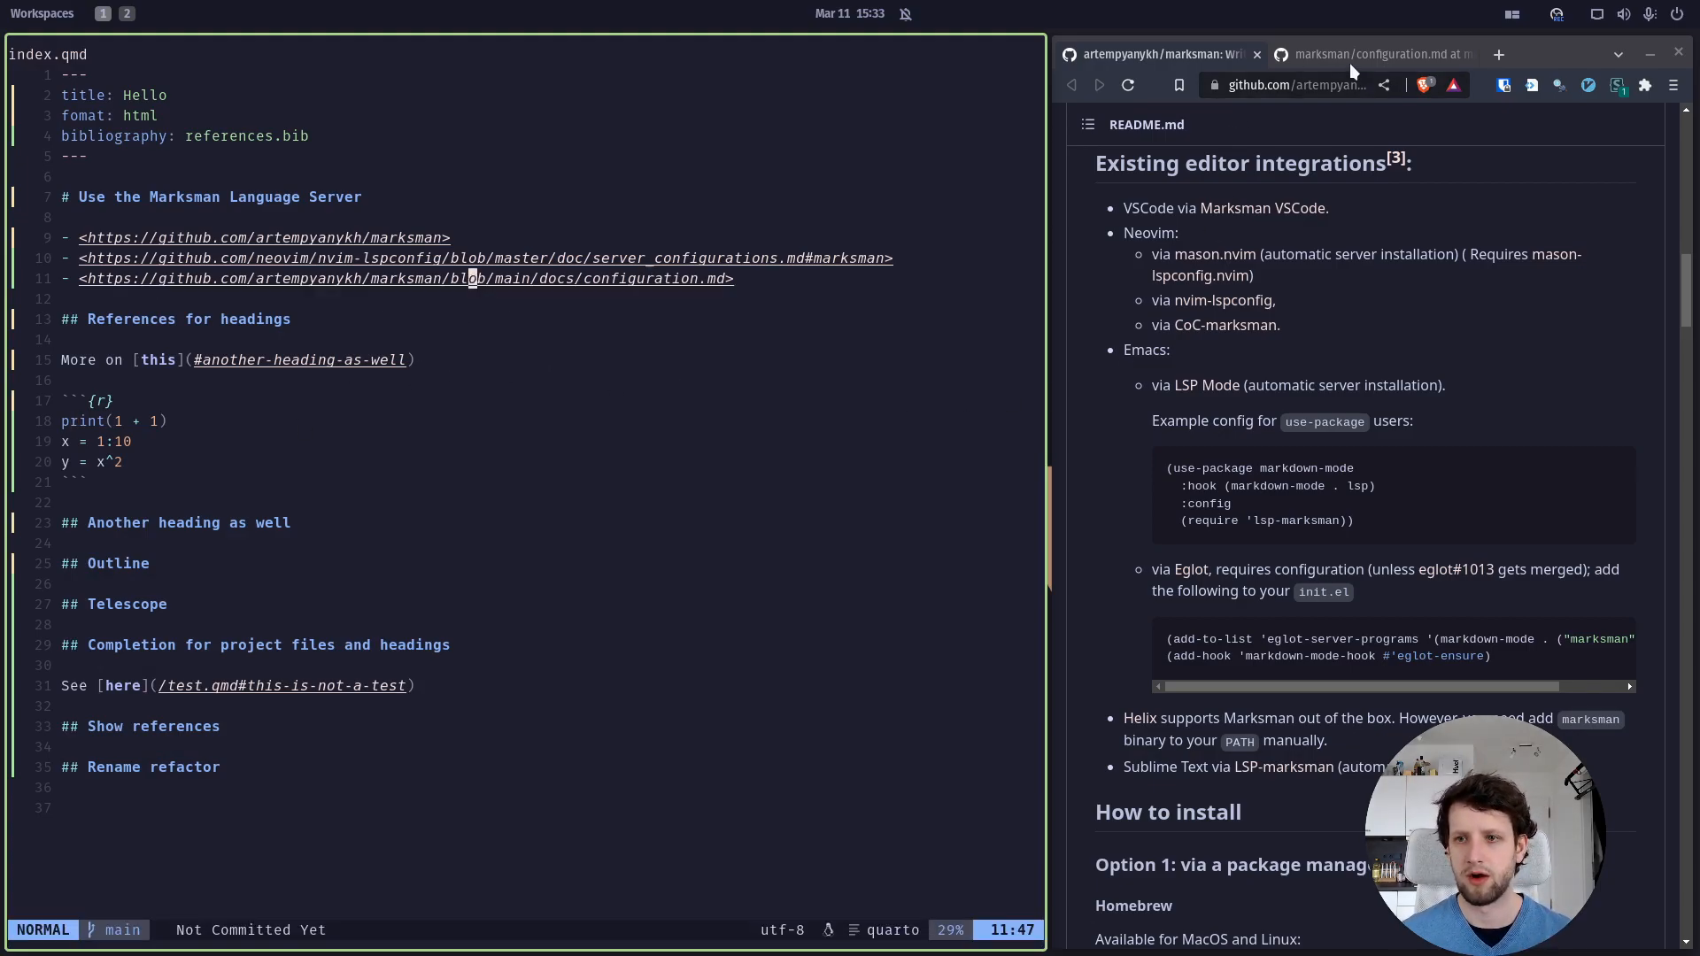
pyautogui.click(1378, 55)
pyautogui.write('h')
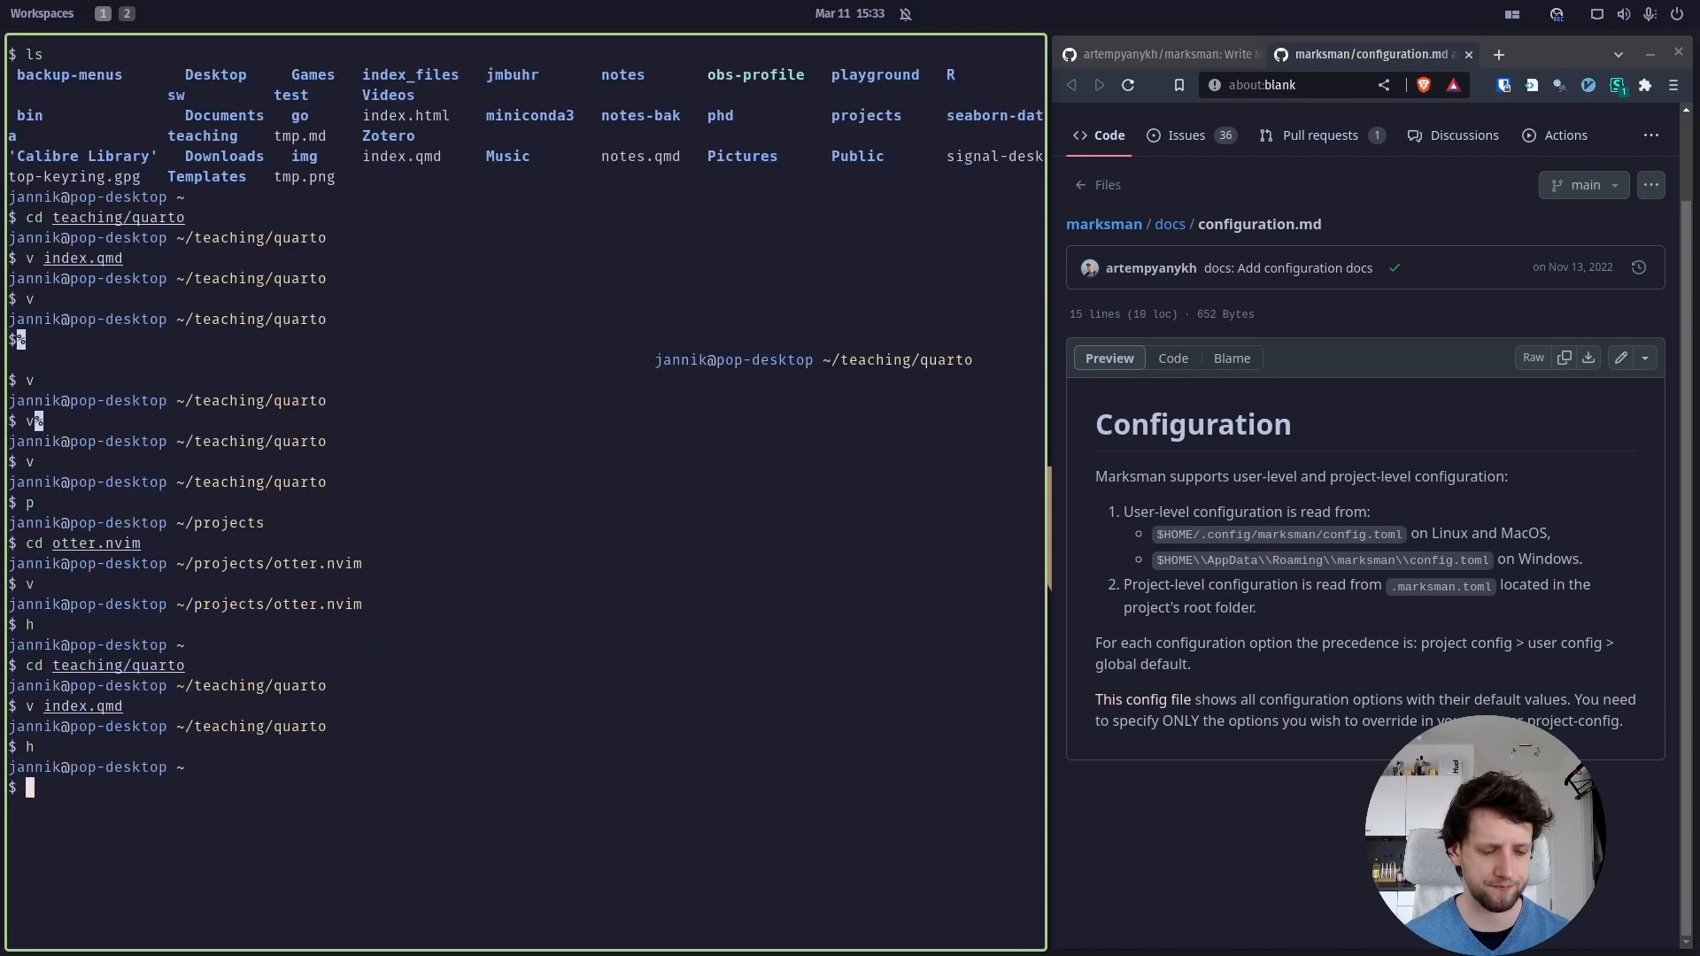
# Open ~/.config/marksman/config.toml showing file_extensions md, markdown and qmd under [core]
pyautogui.write('v .config/')
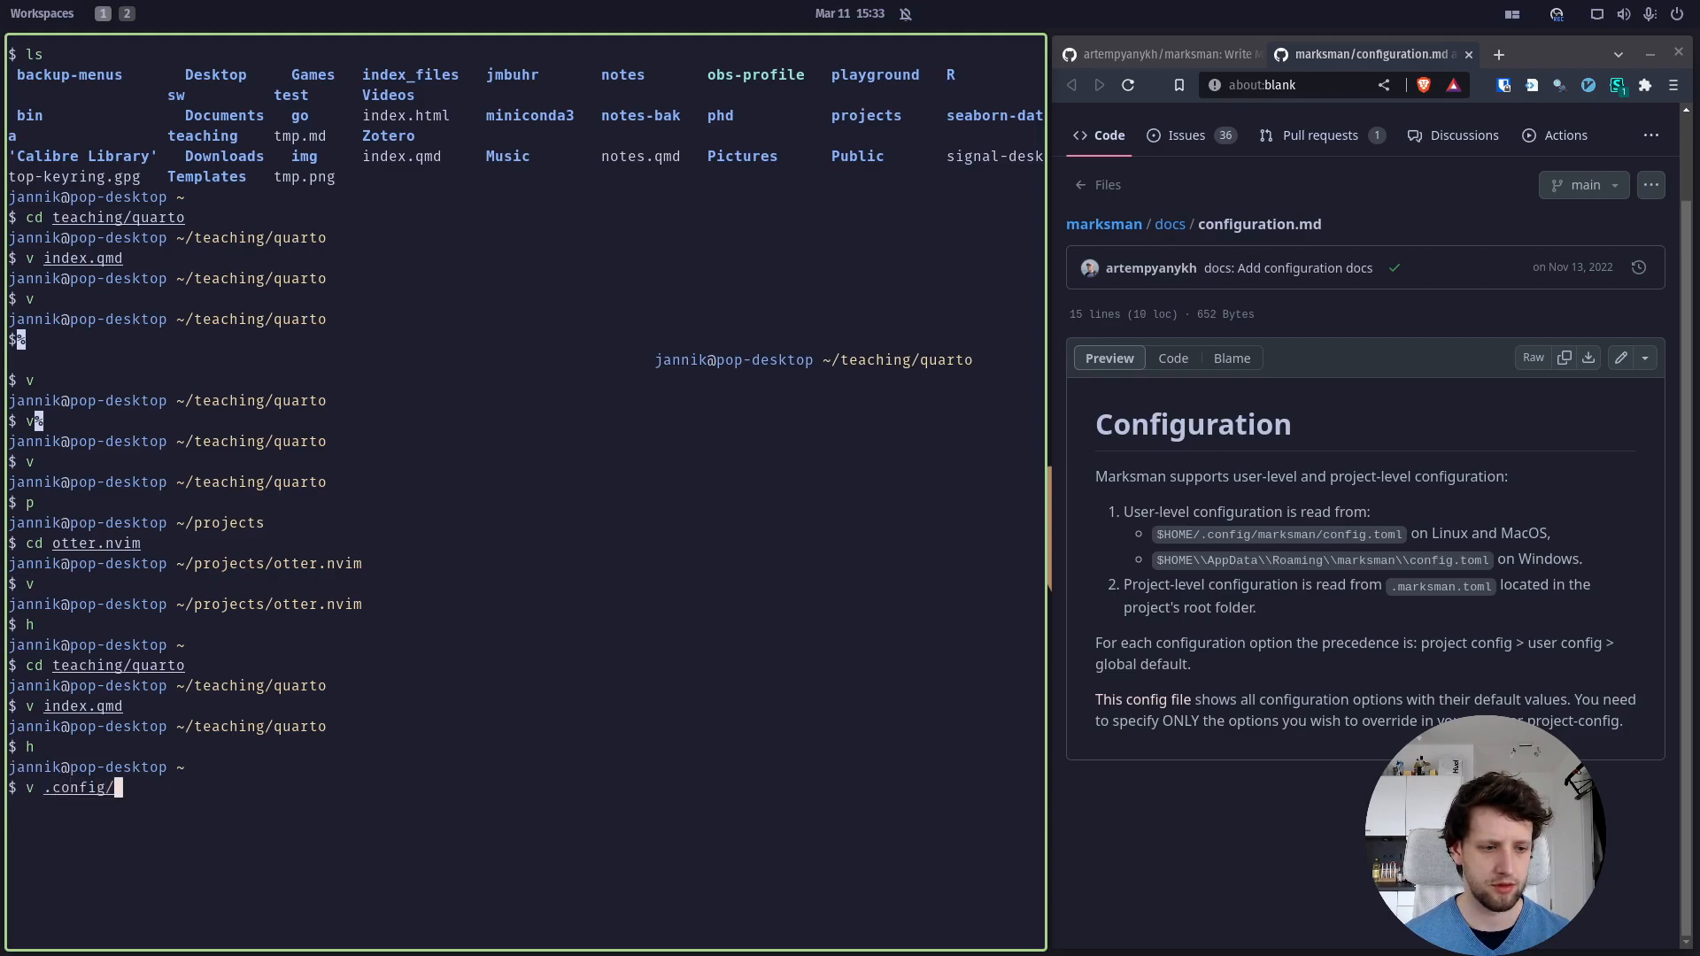
pyautogui.write('marksman/')
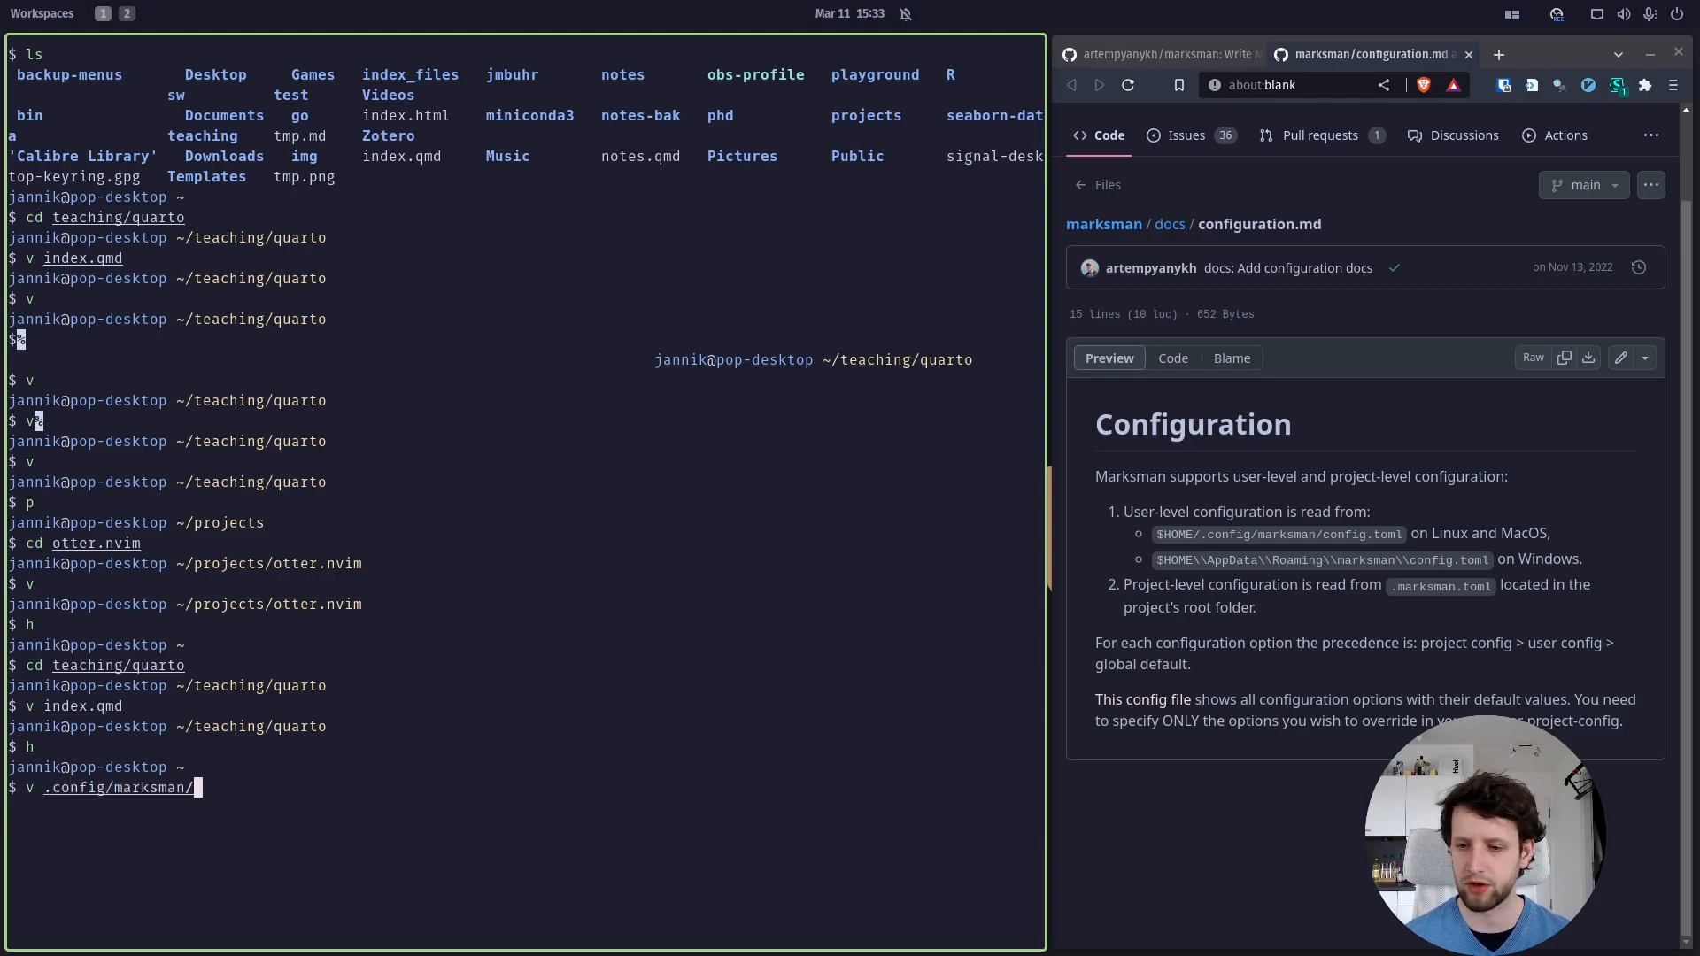
pyautogui.moveTo(789, 701)
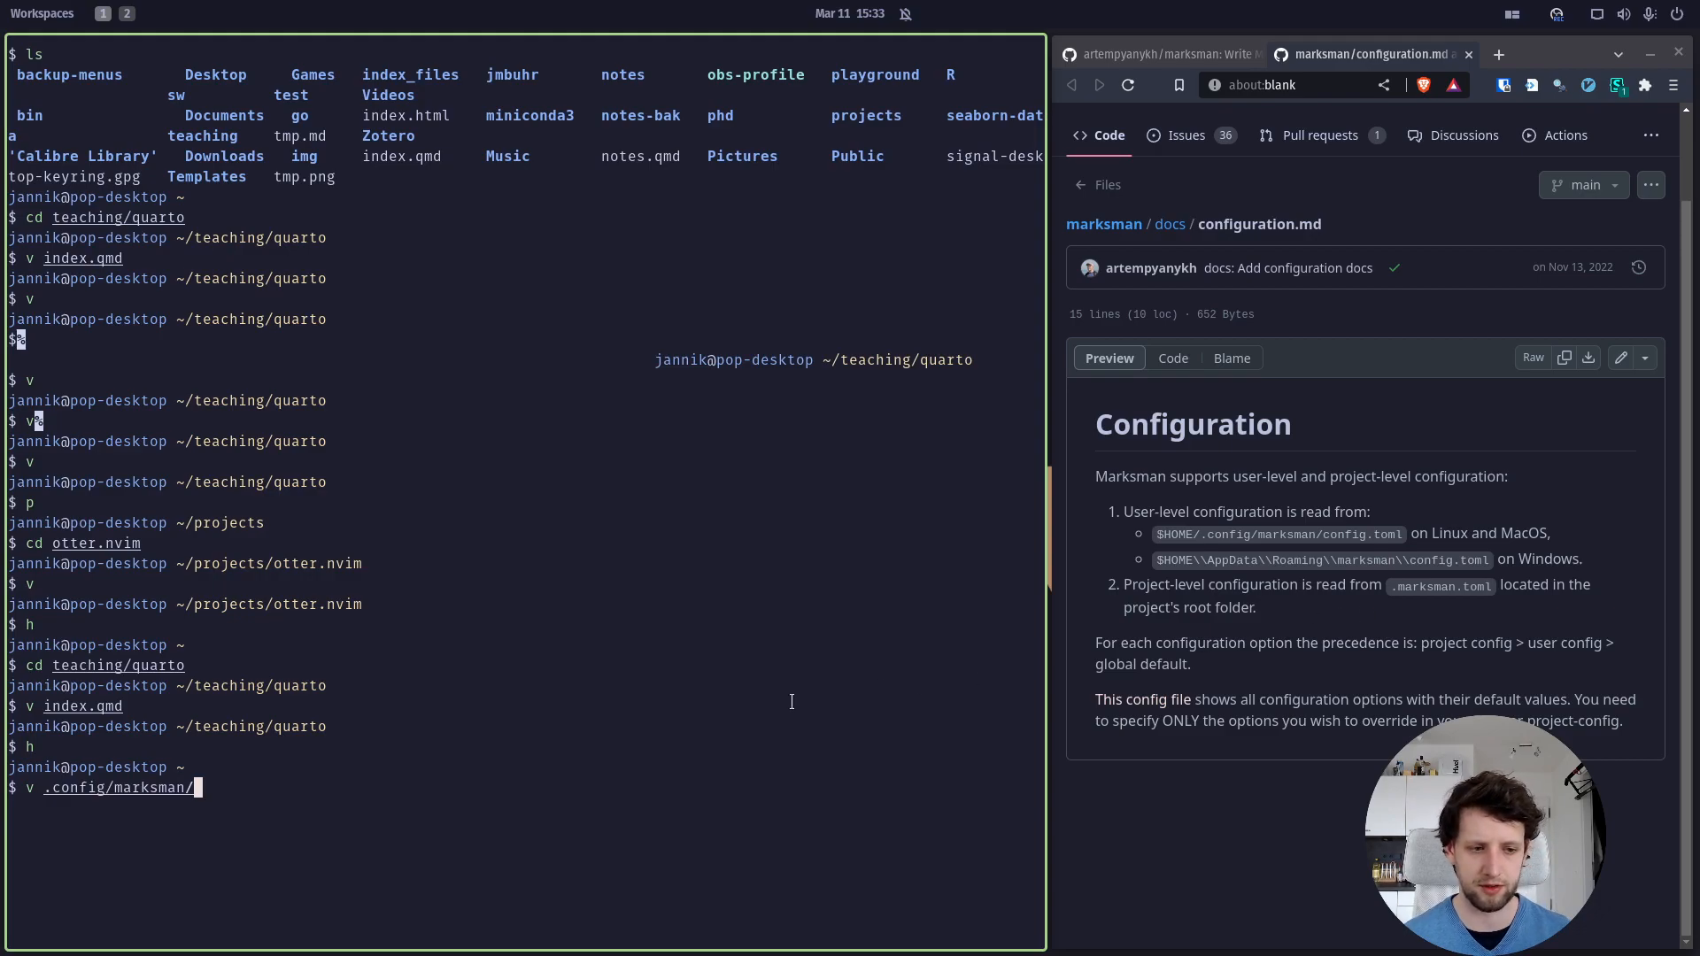
pyautogui.write('config.toml')
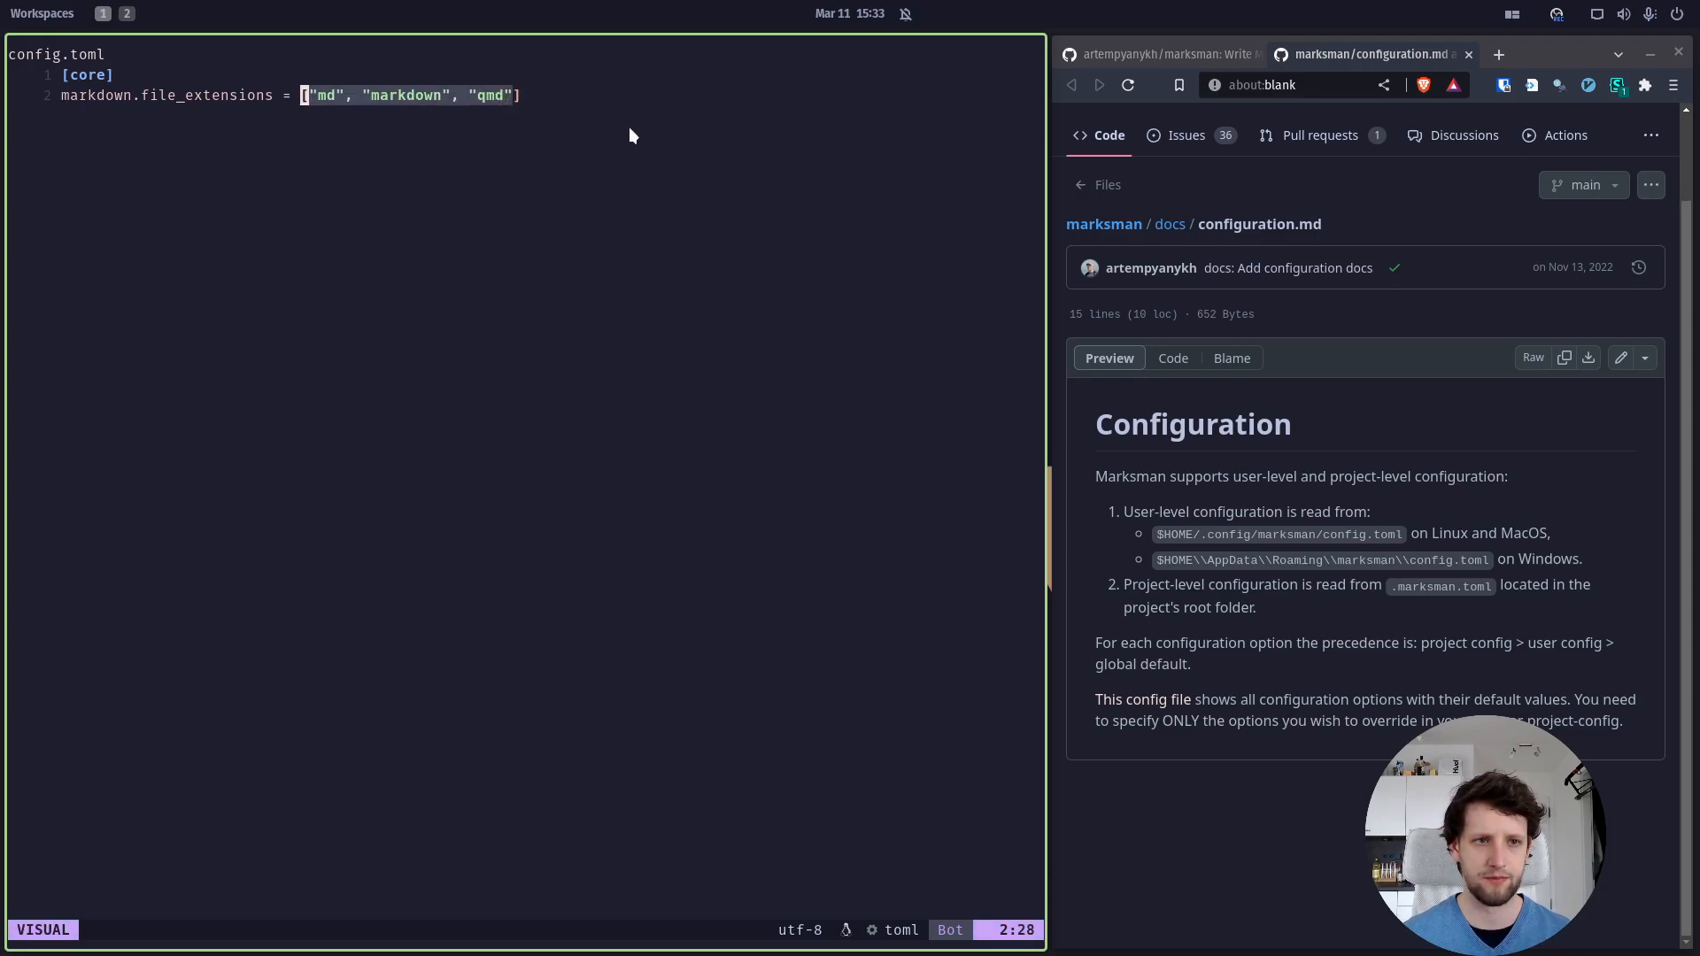
pyautogui.press('Escape')
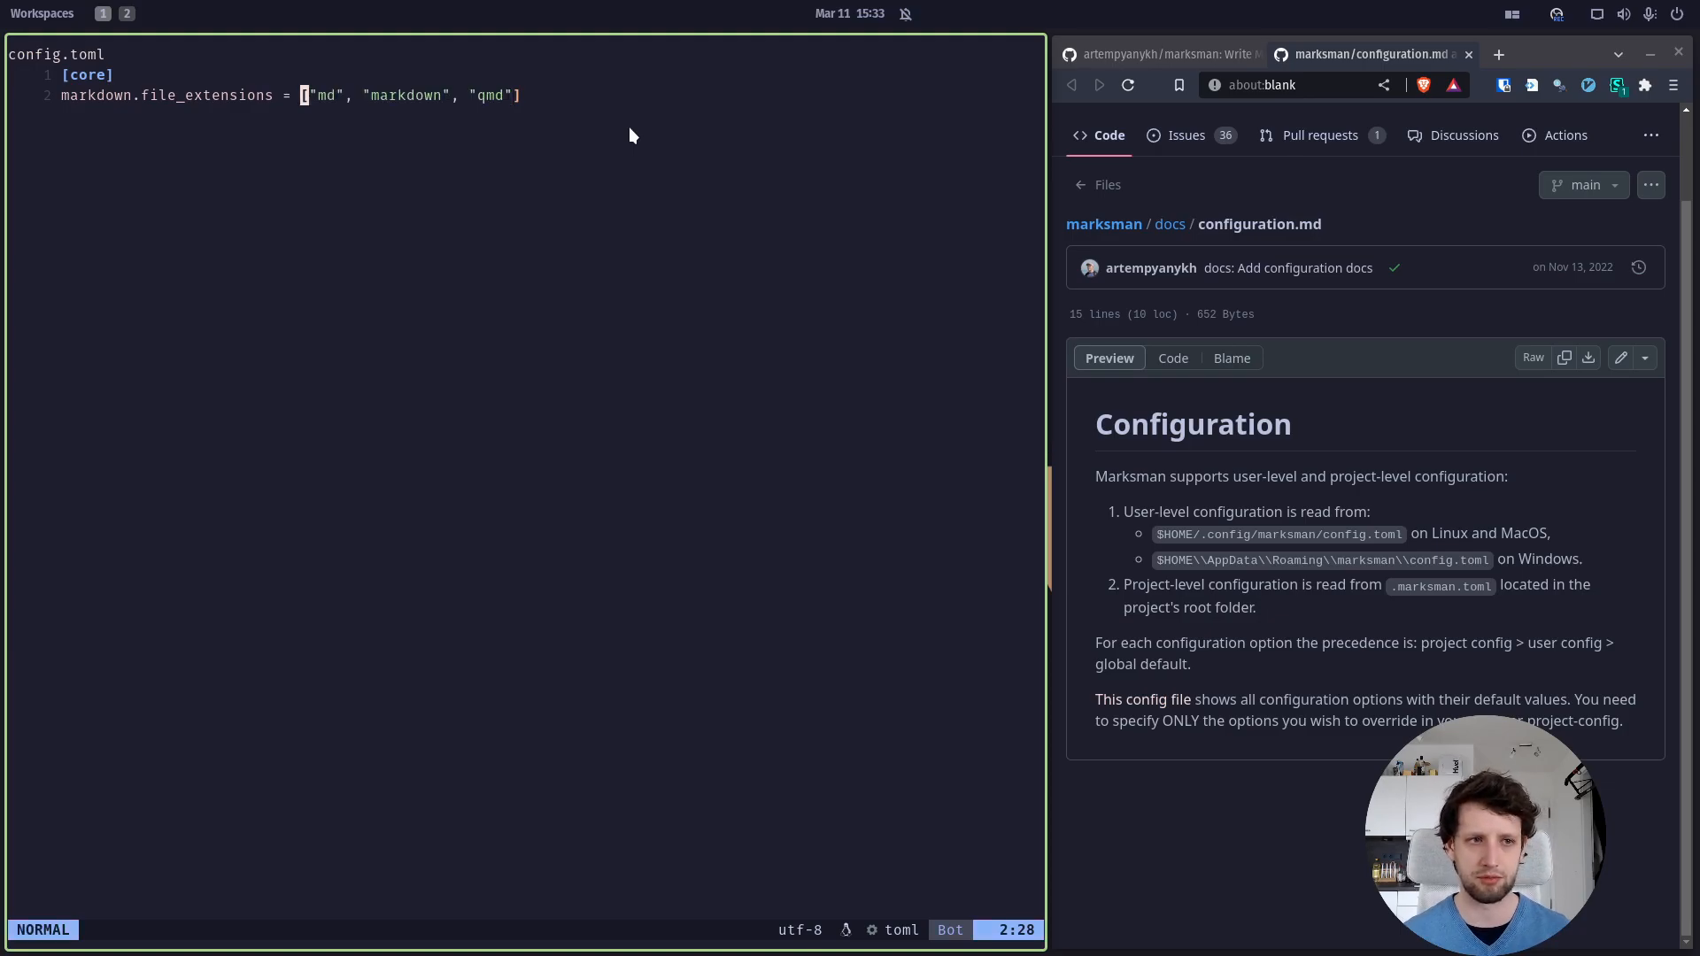